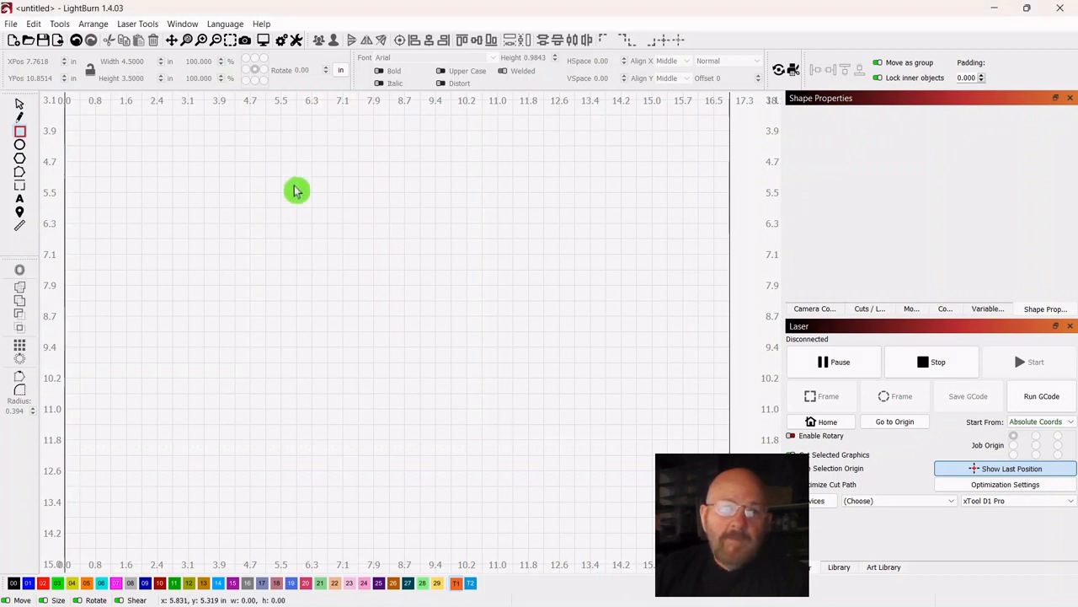
# Draw the board rectangle and size it to 4.5 in wide by 7.5 in tall
pyautogui.moveTo(296, 192); pyautogui.dragTo(492, 462)
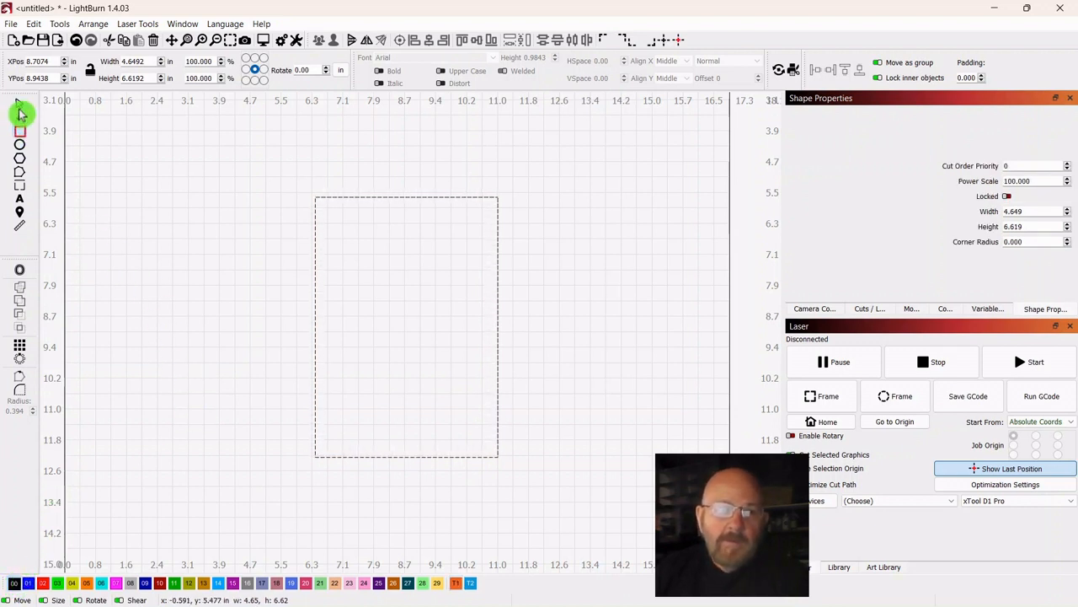
pyautogui.click(406, 327)
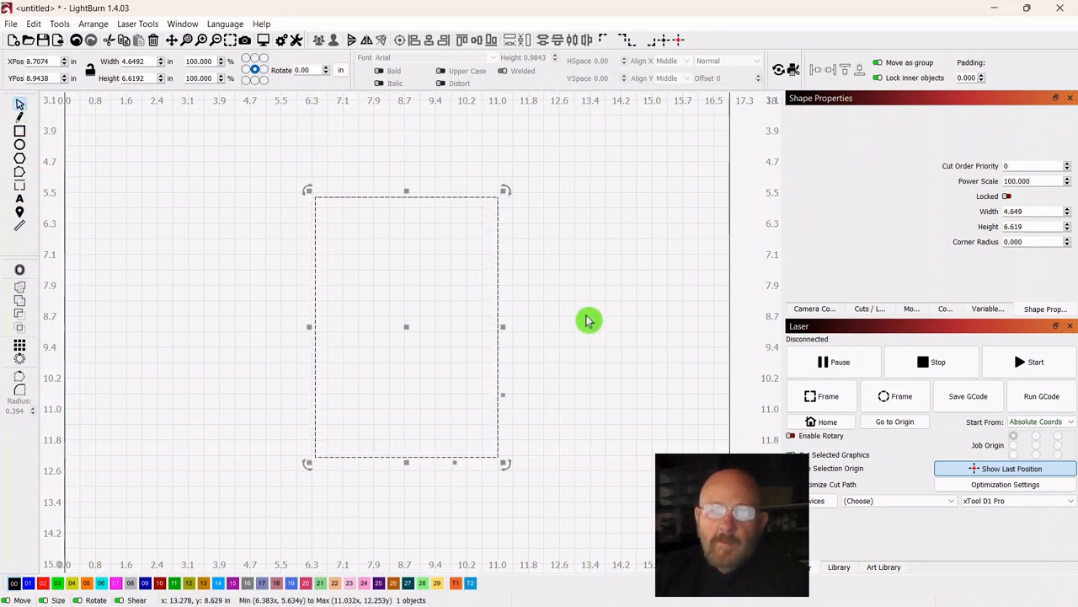
pyautogui.moveTo(590, 320); pyautogui.dragTo(614, 344)
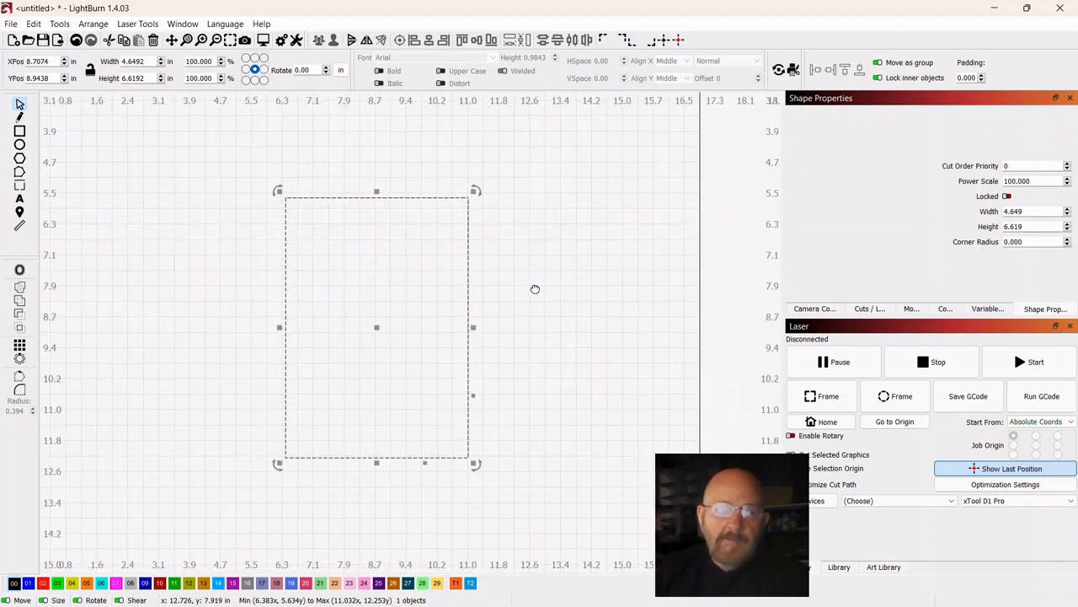
pyautogui.moveTo(330, 109)
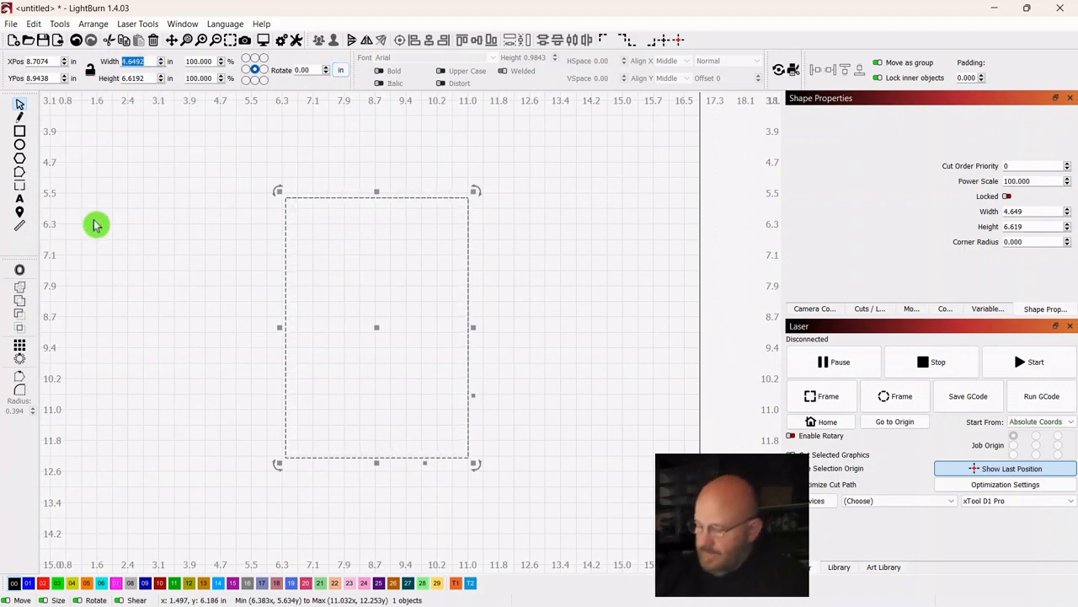
pyautogui.write('4.5000')
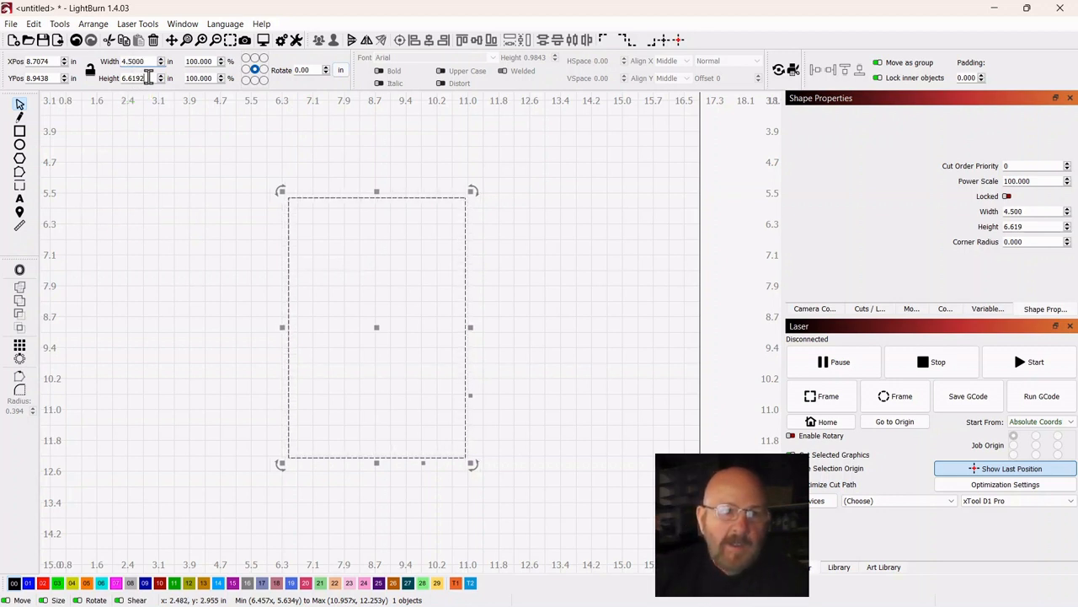
pyautogui.click(135, 77)
pyautogui.write('7.5000')
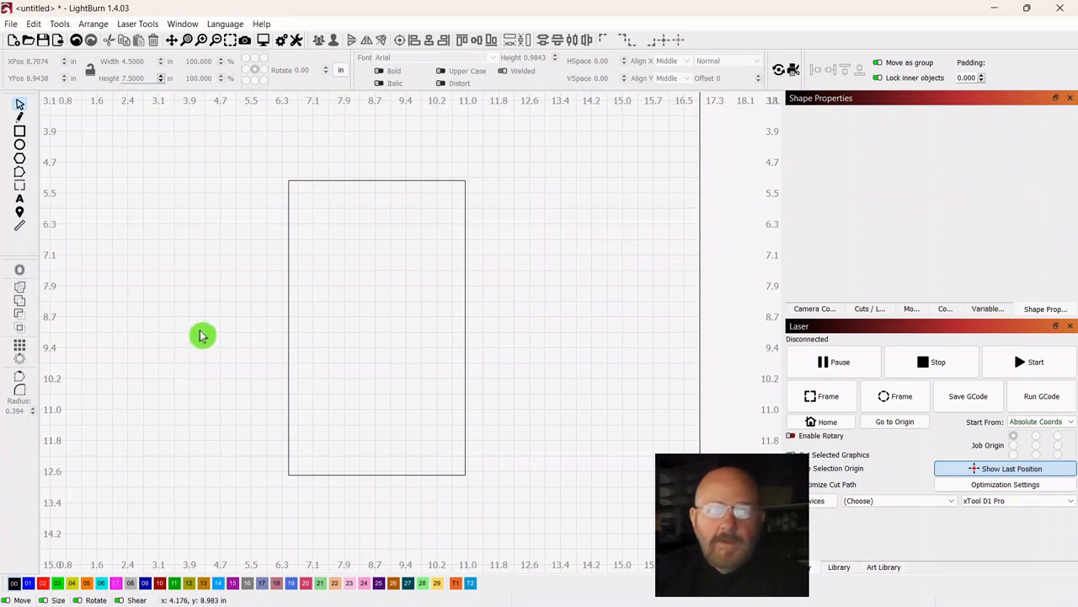
pyautogui.moveTo(195, 320)
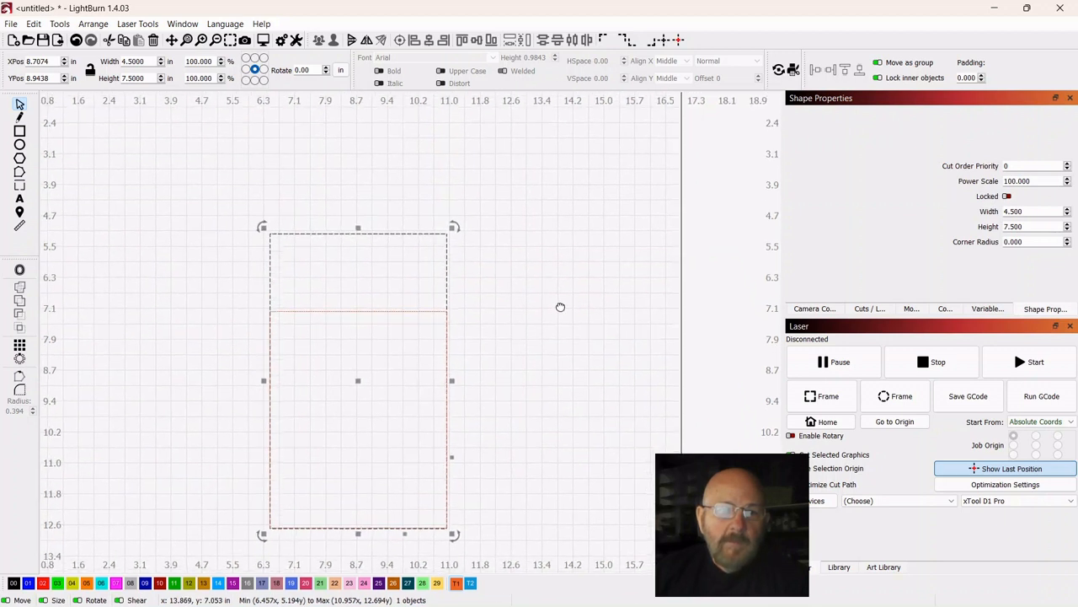
pyautogui.moveTo(554, 312)
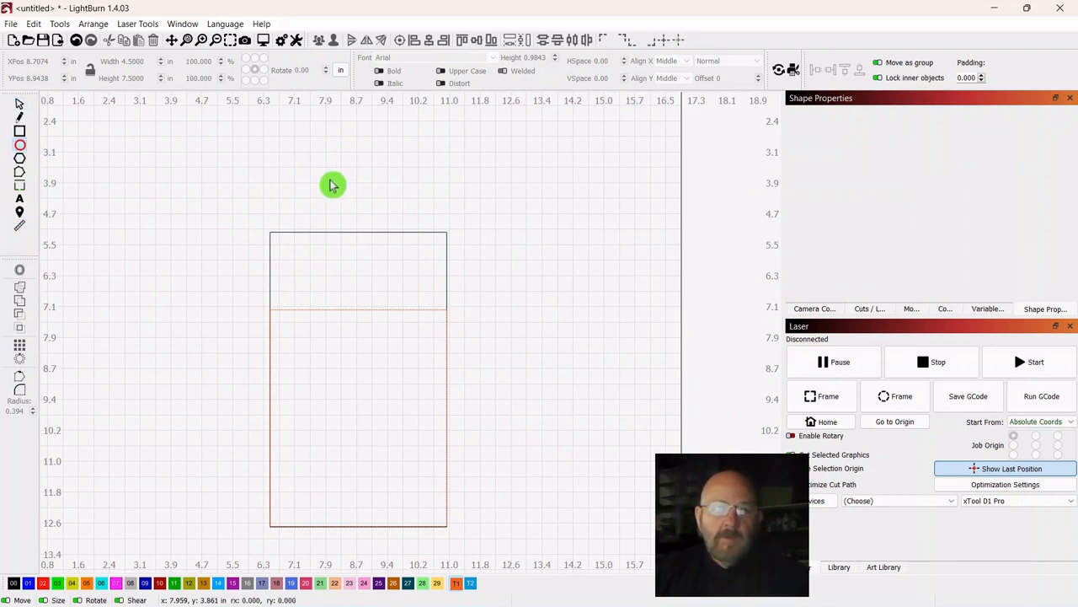
# Draw a small circle and centre it on the board's top edge as the tab
pyautogui.moveTo(333, 185); pyautogui.dragTo(379, 201)
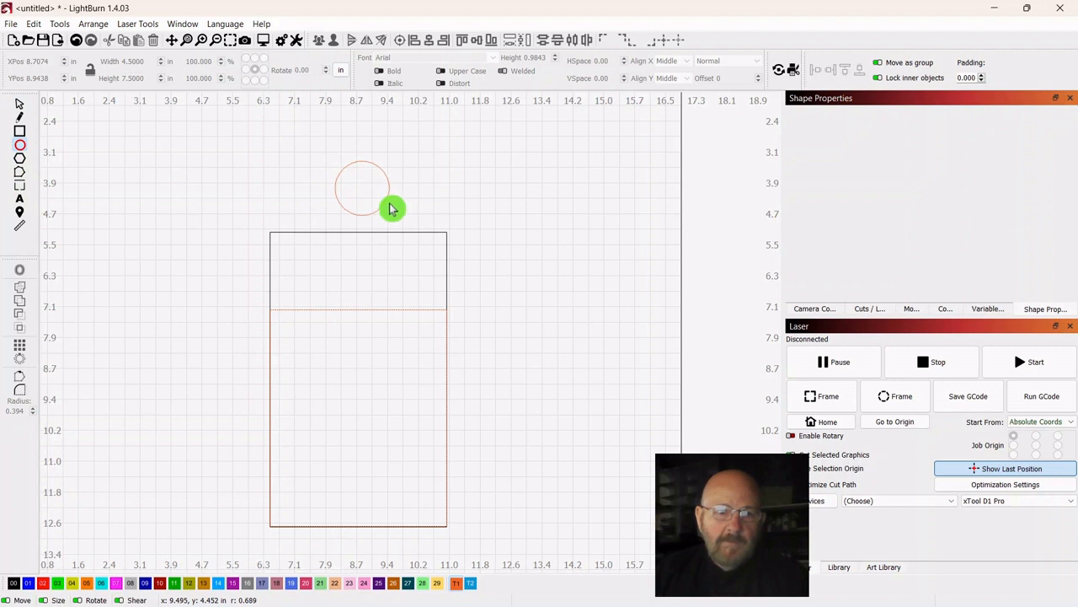
pyautogui.click(390, 209)
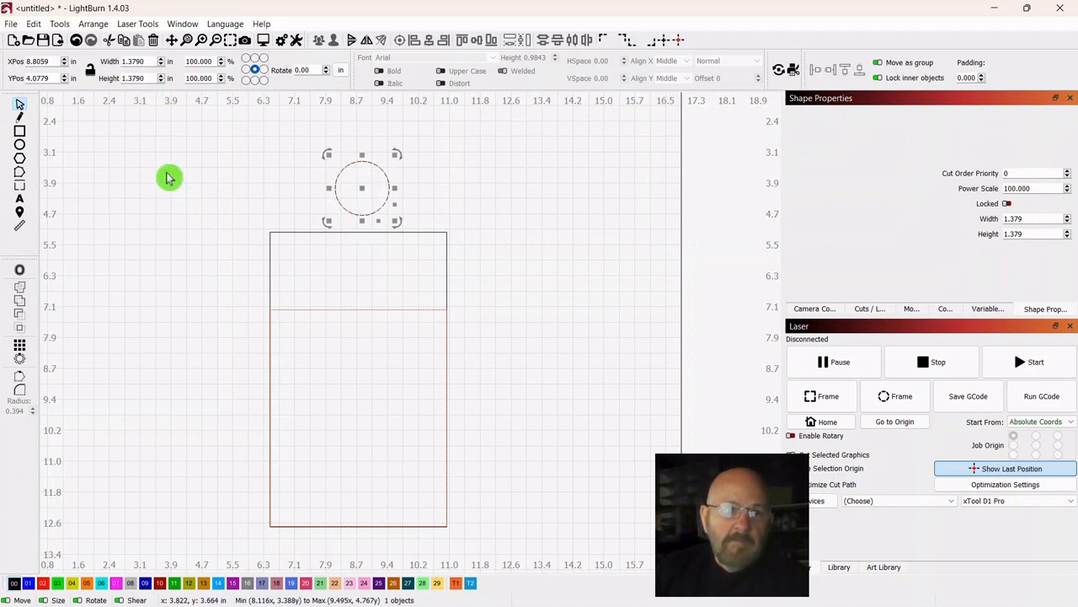
pyautogui.moveTo(367, 199)
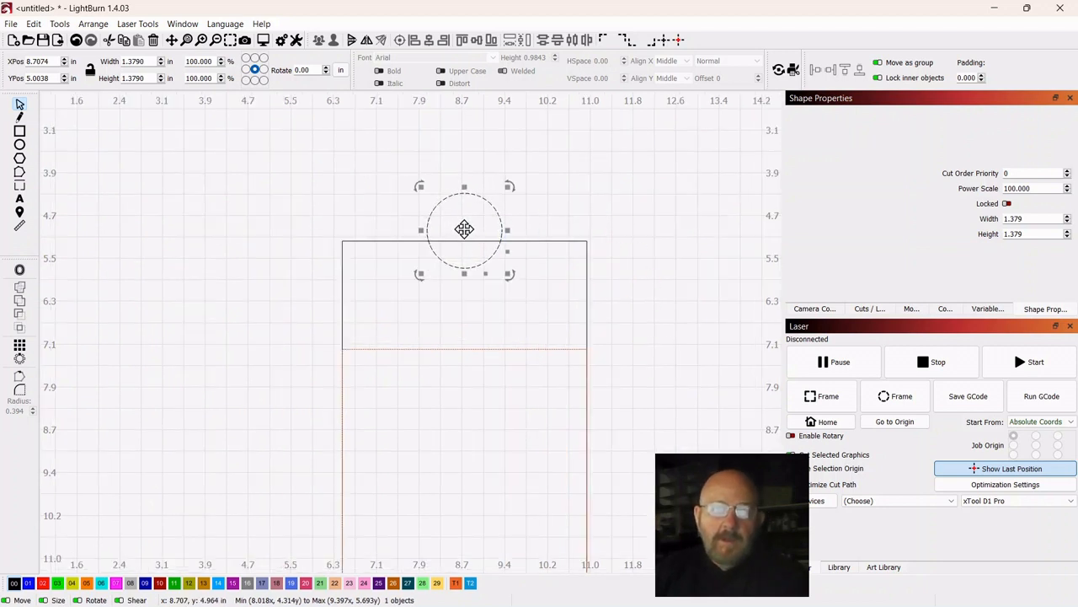
pyautogui.moveTo(465, 229); pyautogui.dragTo(462, 239)
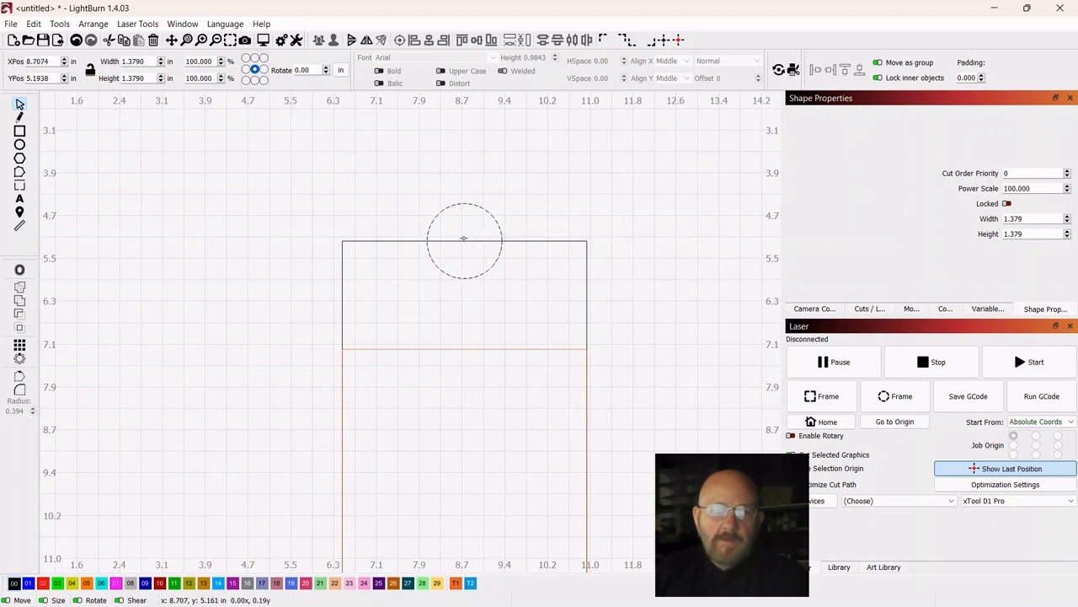
pyautogui.click(463, 237)
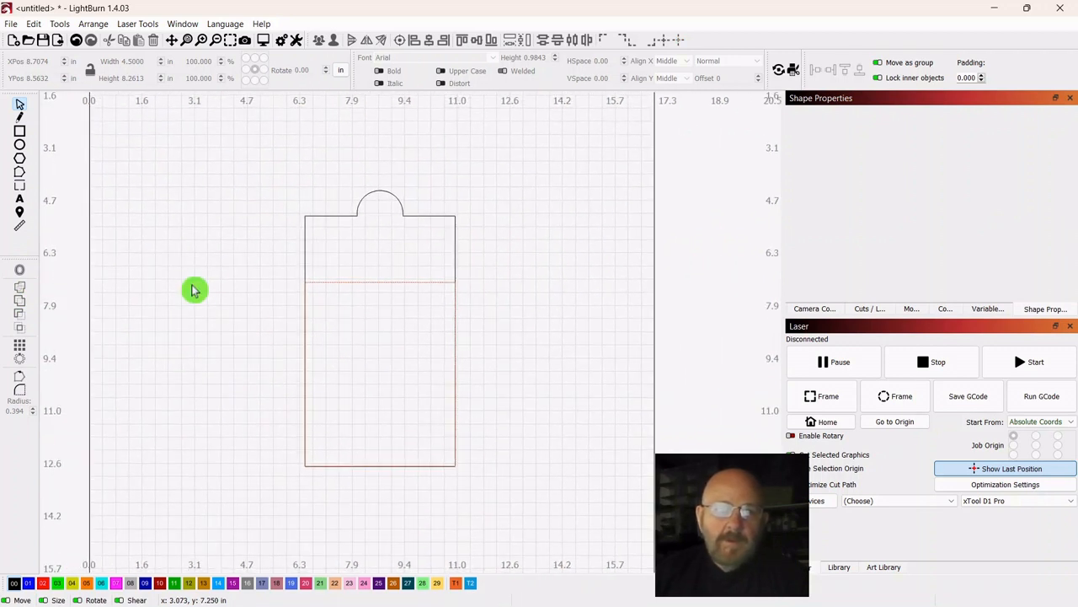
pyautogui.moveTo(87, 175)
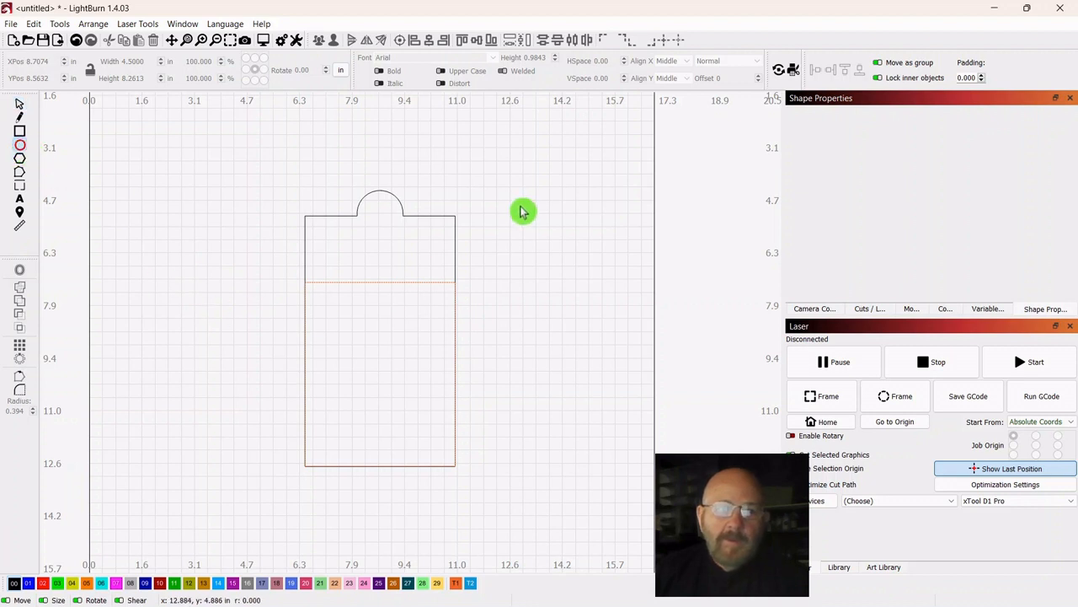
# Draw a larger circle beside the board and move it onto the top-right corner
pyautogui.moveTo(523, 210); pyautogui.dragTo(552, 246)
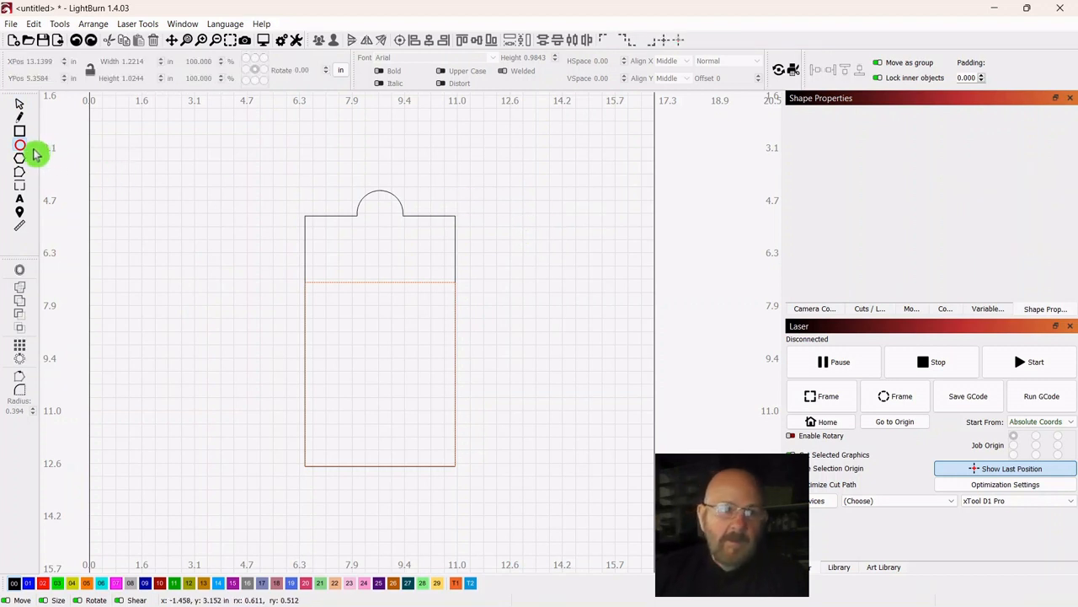
pyautogui.moveTo(499, 180)
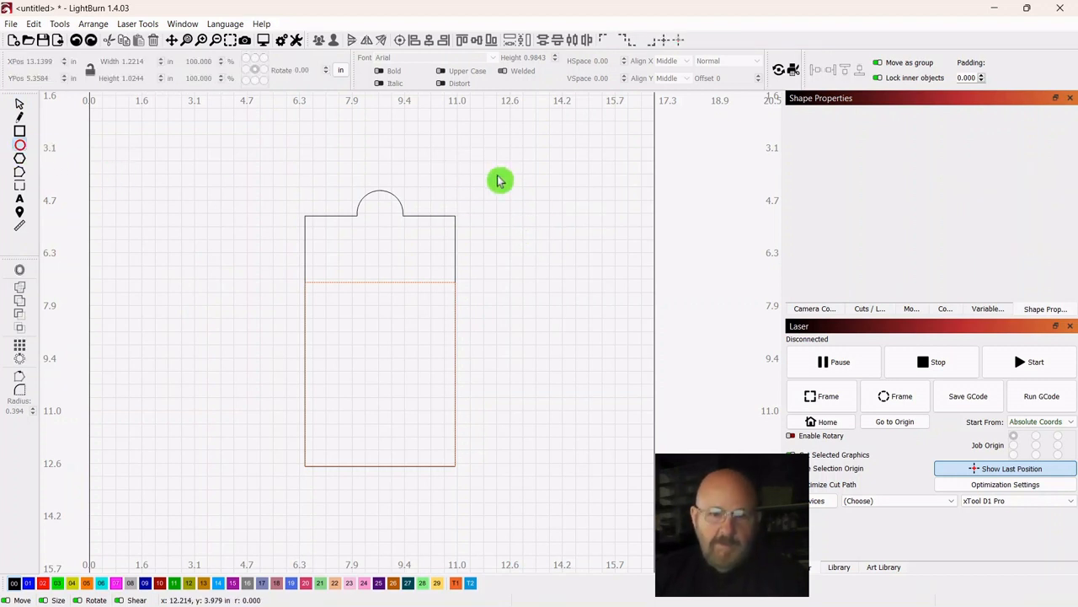
pyautogui.moveTo(501, 180); pyautogui.dragTo(563, 242)
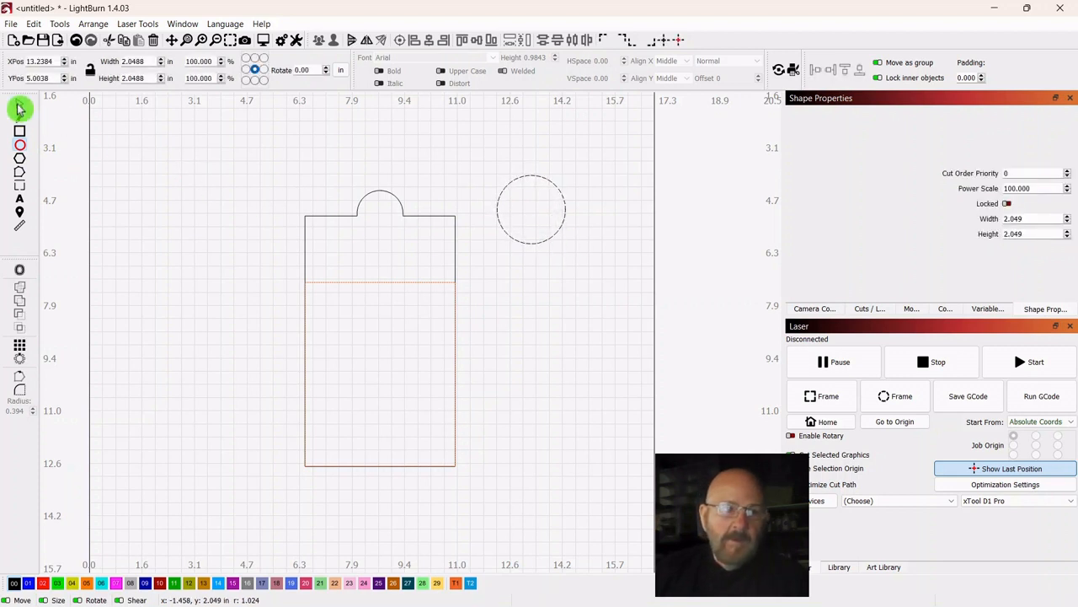
pyautogui.click(531, 211)
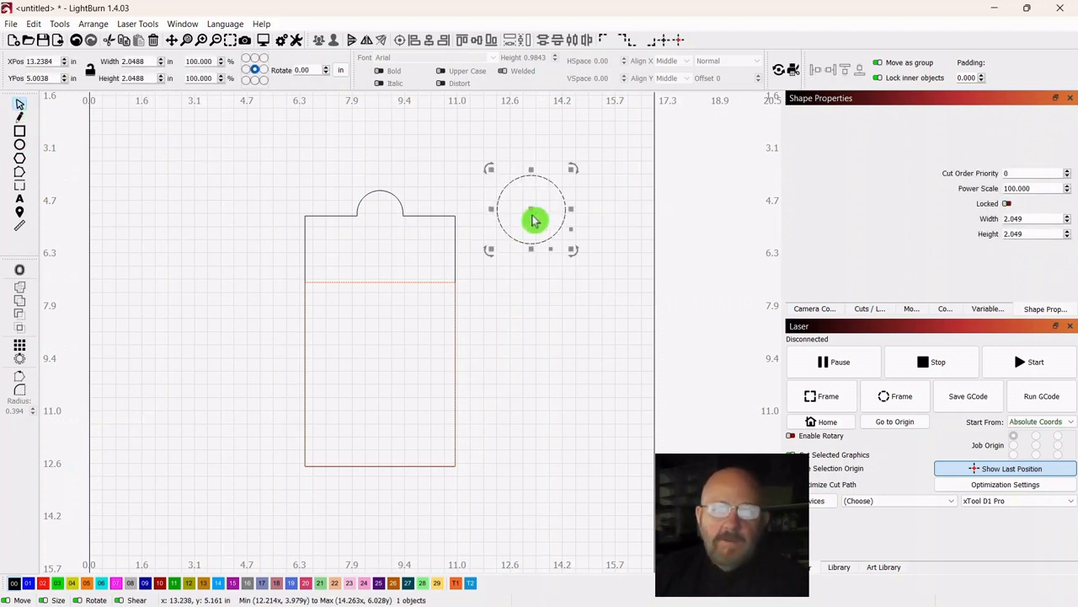
pyautogui.moveTo(531, 211); pyautogui.dragTo(441, 240)
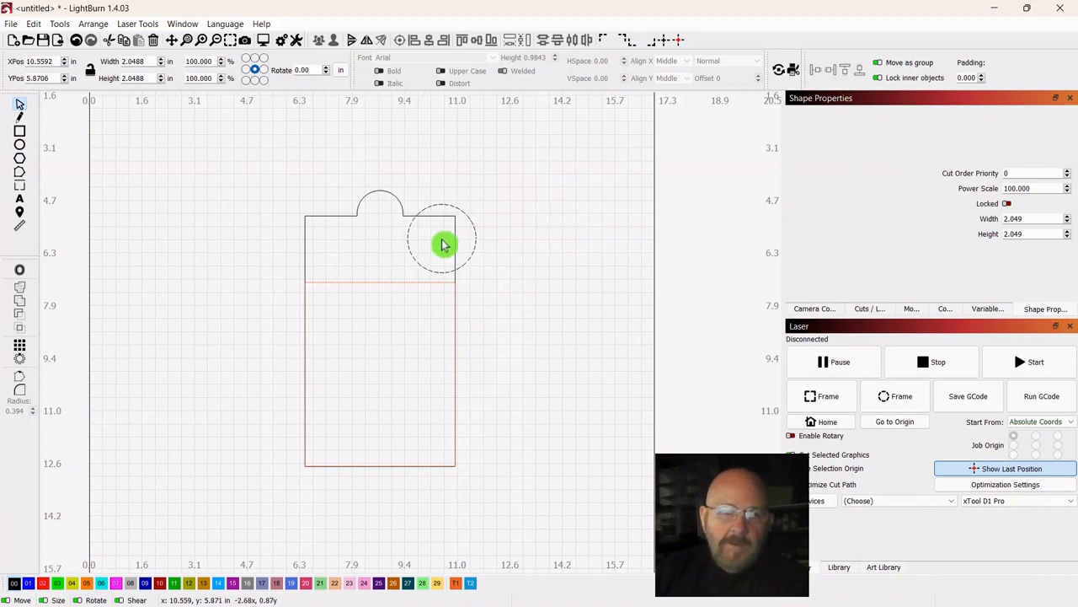
# Nudge the large circle left so it overlaps the corner properly
pyautogui.click(445, 244)
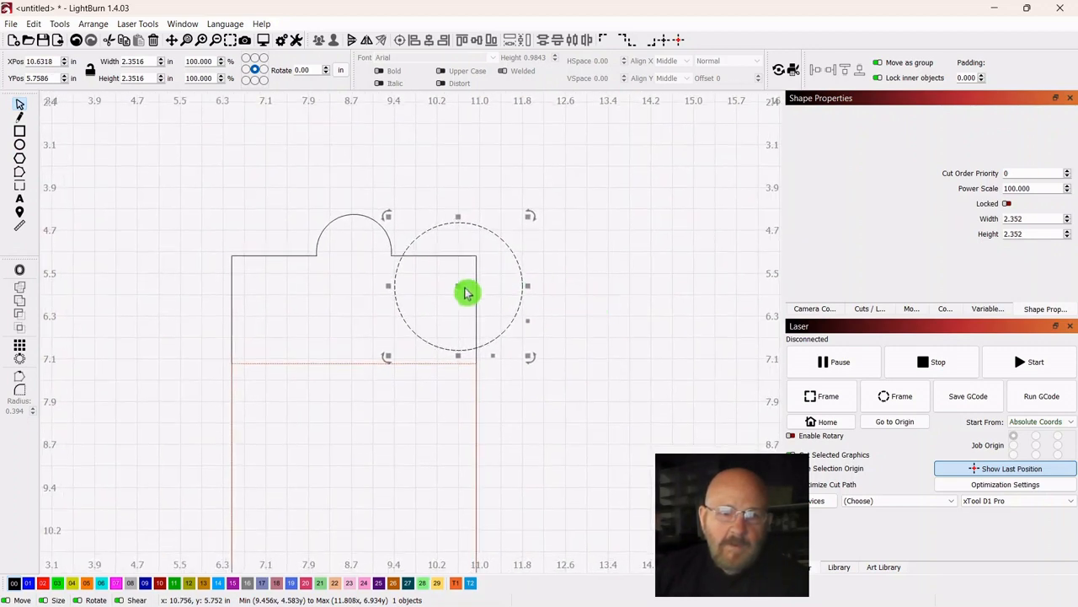
pyautogui.moveTo(469, 293); pyautogui.dragTo(448, 303)
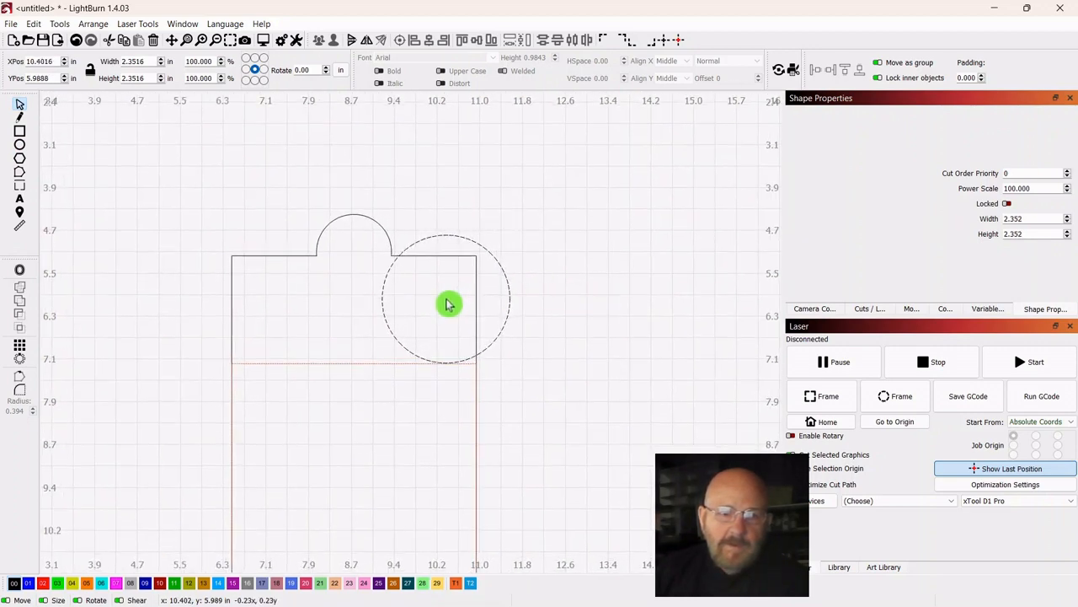
pyautogui.moveTo(448, 303); pyautogui.dragTo(445, 303)
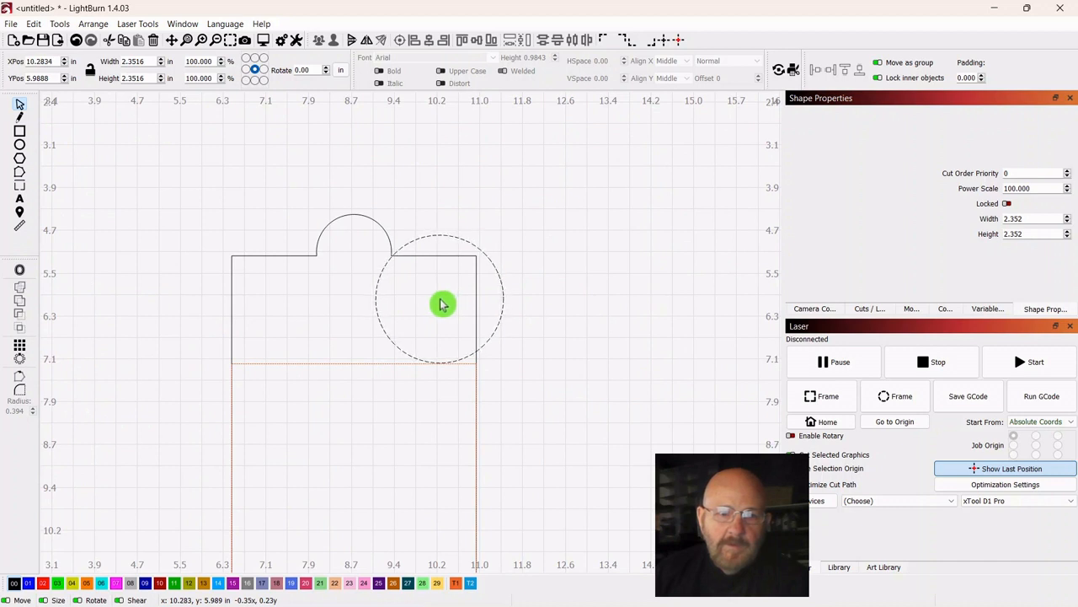
pyautogui.click(441, 300)
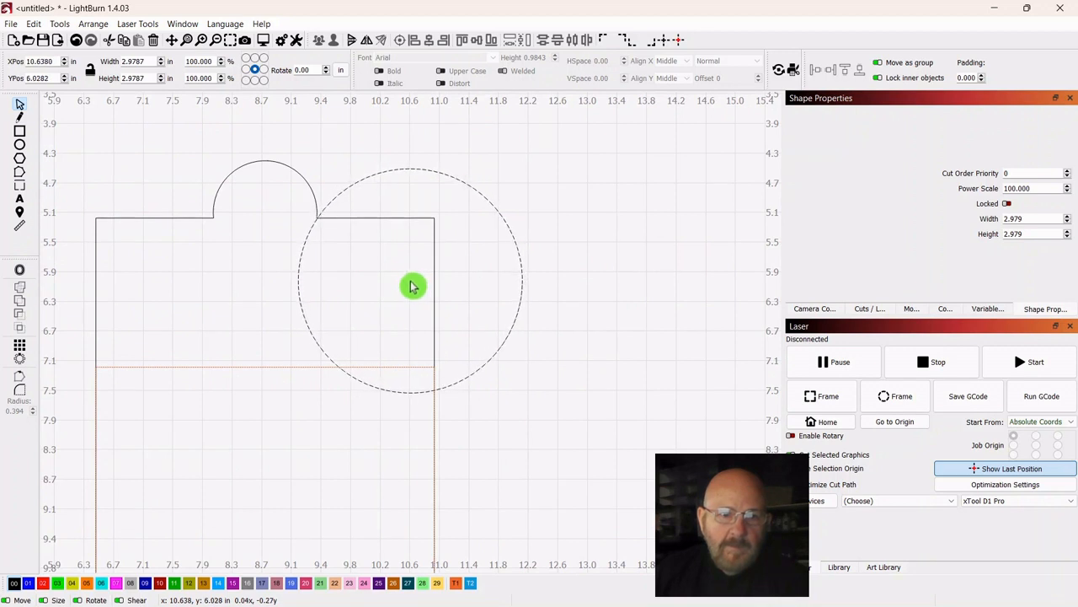
pyautogui.click(413, 286)
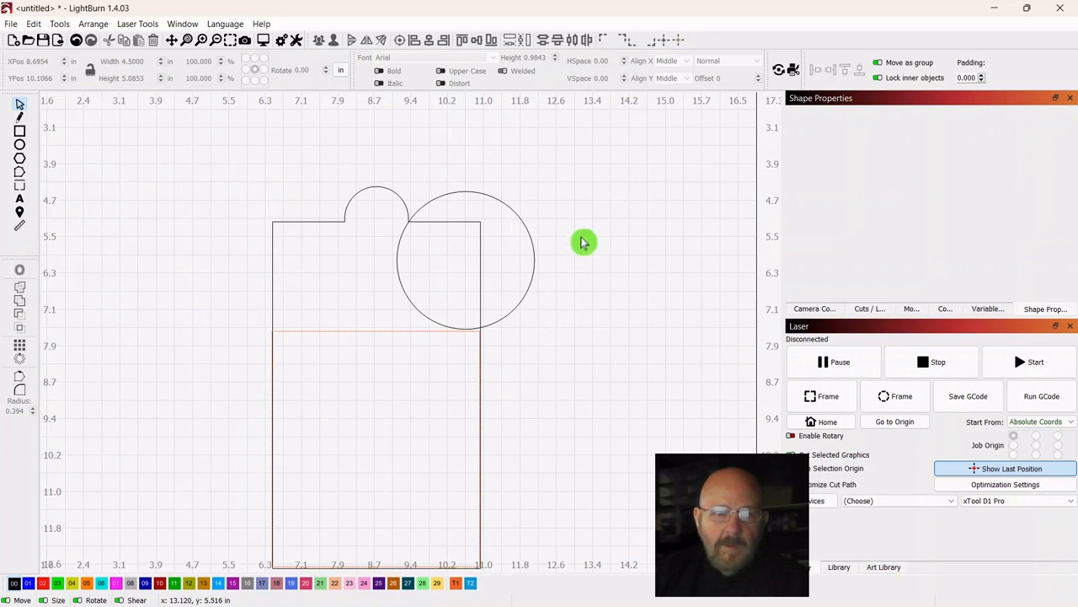
pyautogui.moveTo(522, 196)
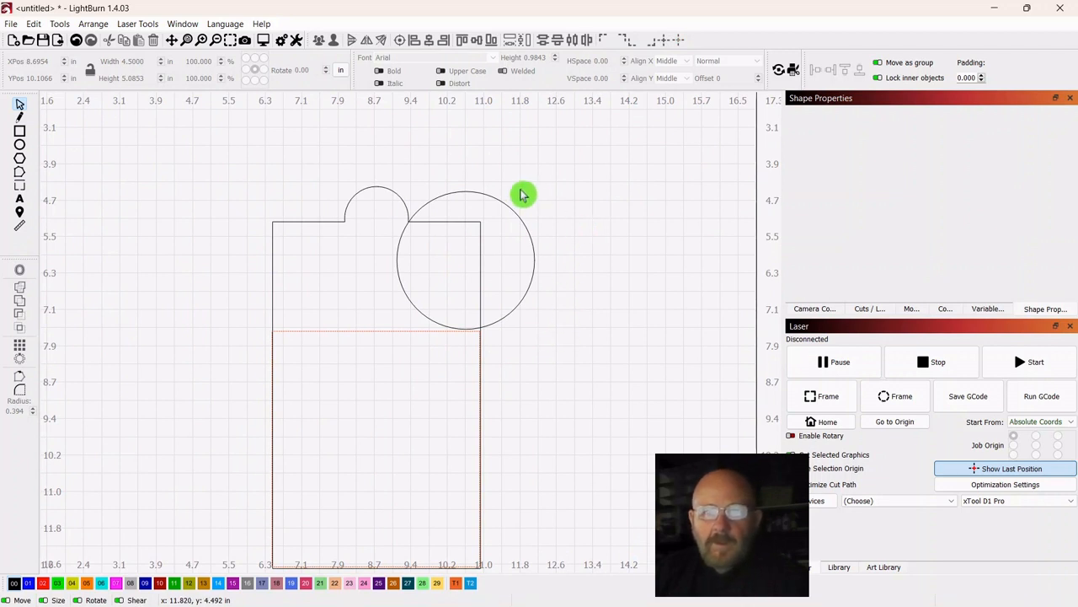
# Duplicate the large circle to the left side, enlarge both and seat them against the small top circle
pyautogui.click(522, 193)
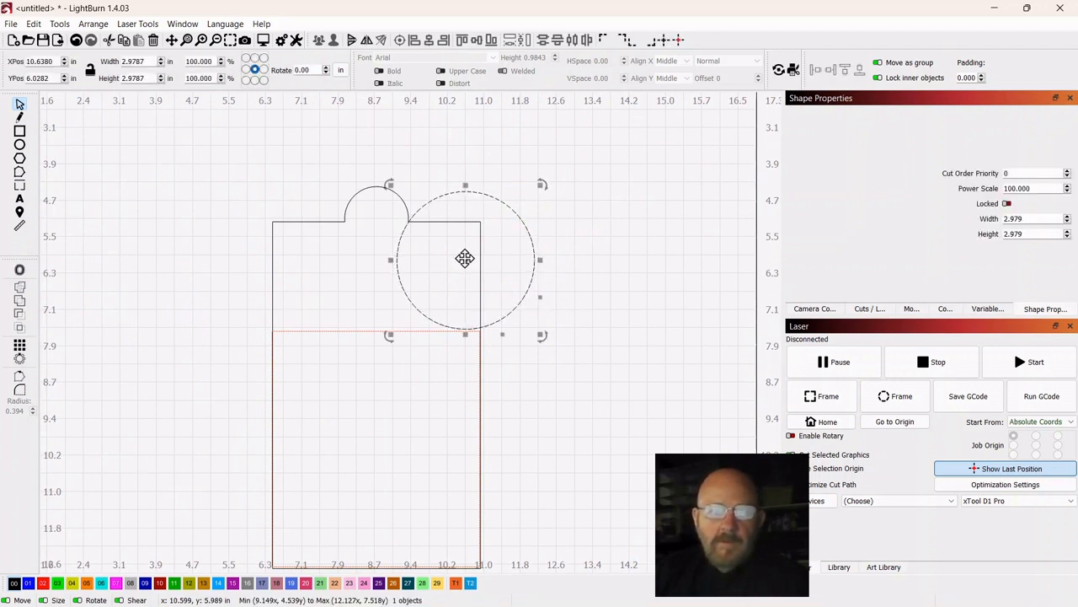
pyautogui.rightClick(465, 260)
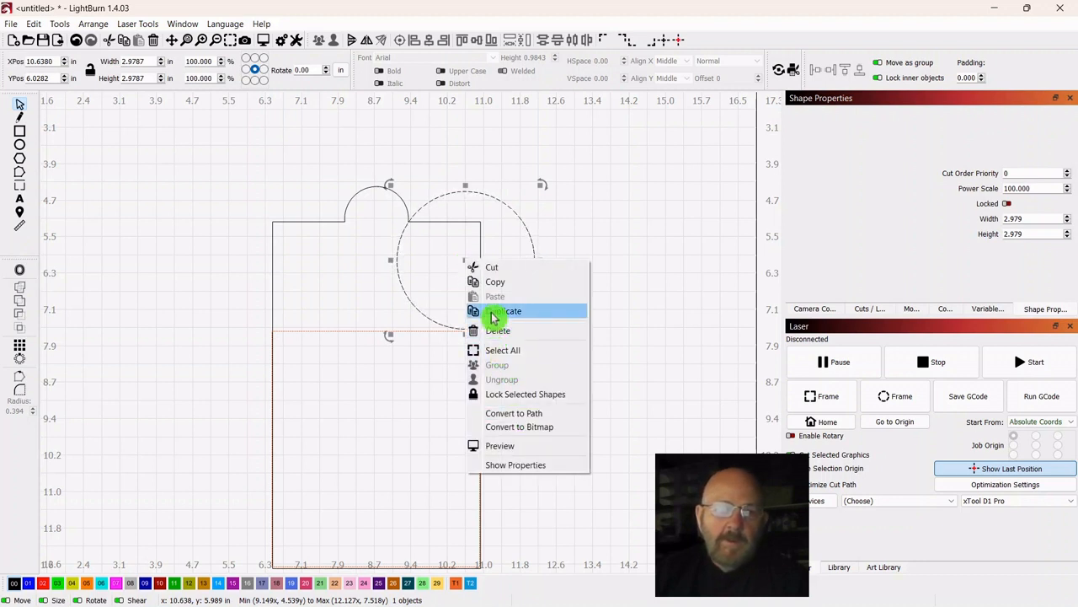
pyautogui.click(506, 310)
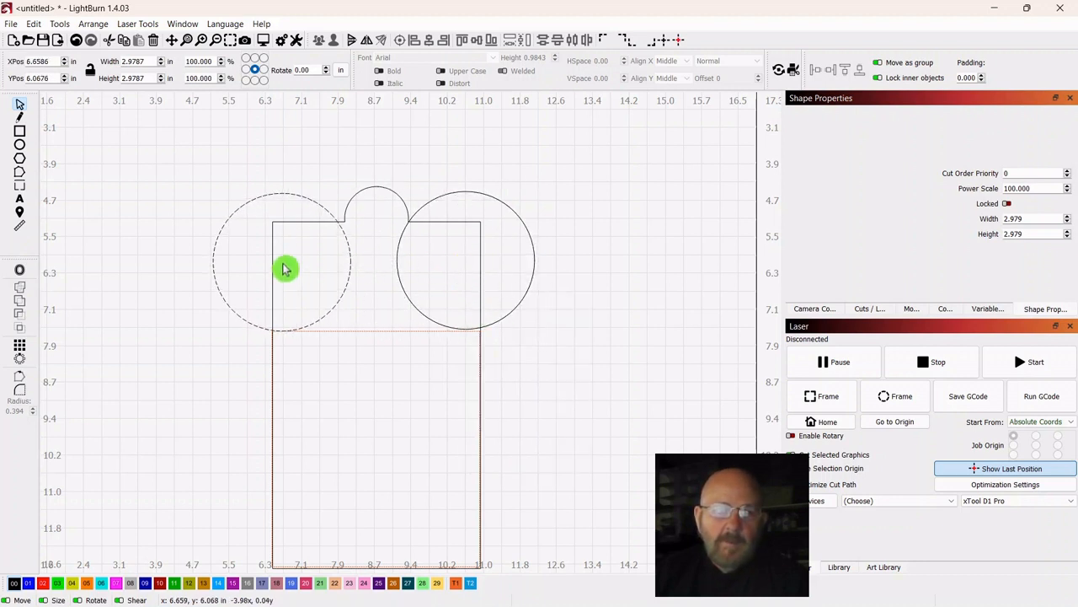
pyautogui.moveTo(286, 267); pyautogui.dragTo(286, 263)
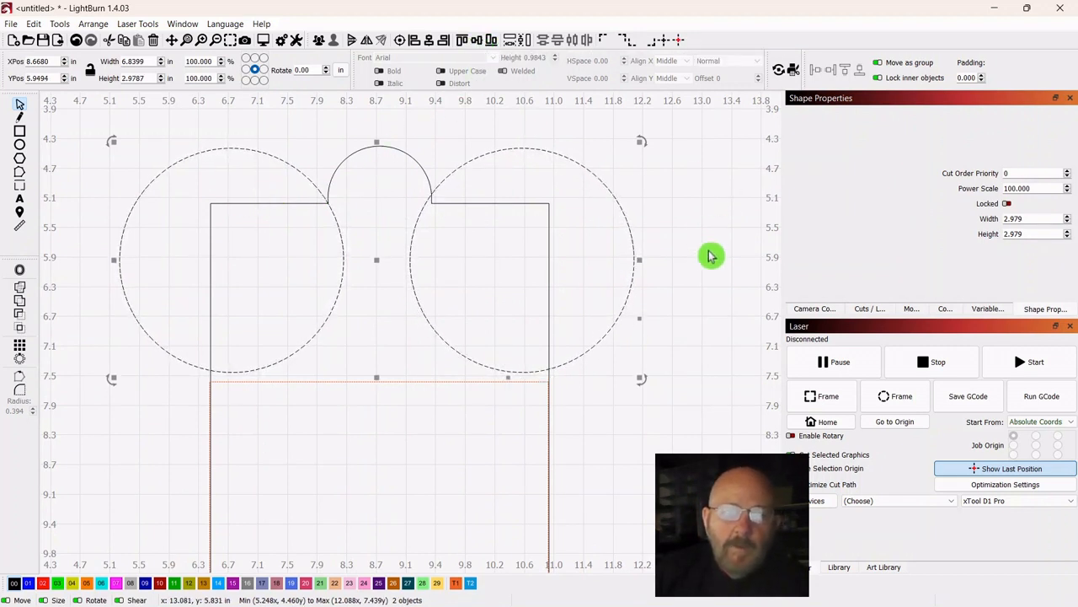
pyautogui.moveTo(677, 377)
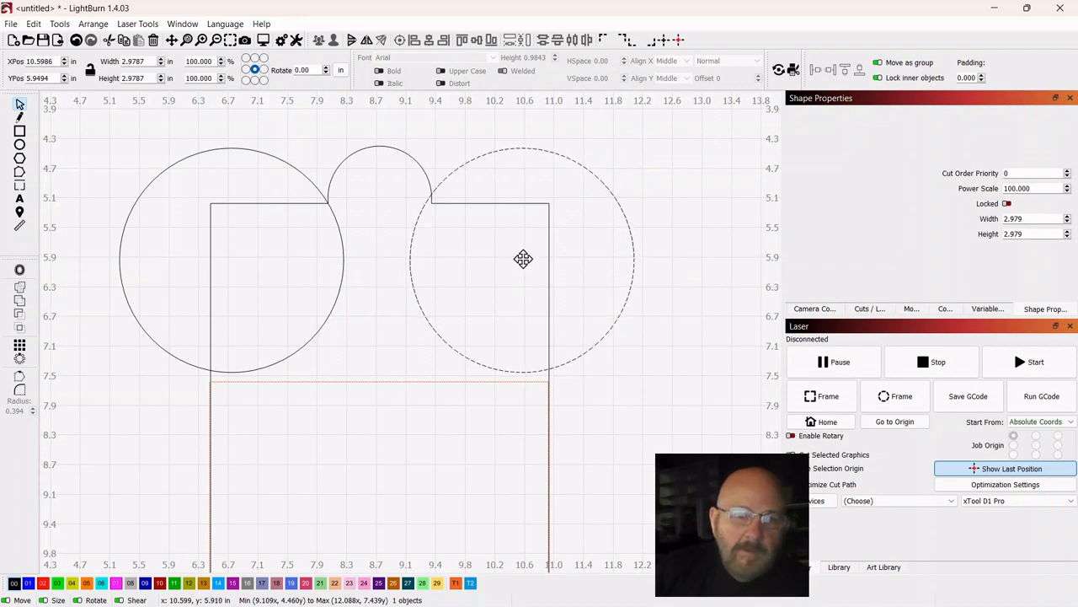
pyautogui.click(586, 349)
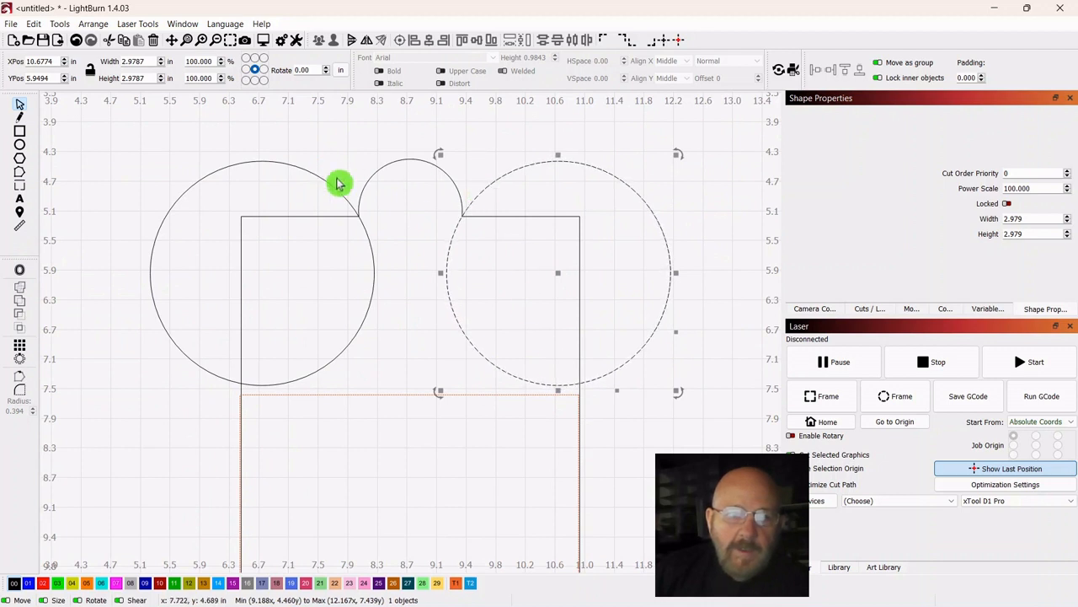
pyautogui.click(607, 149)
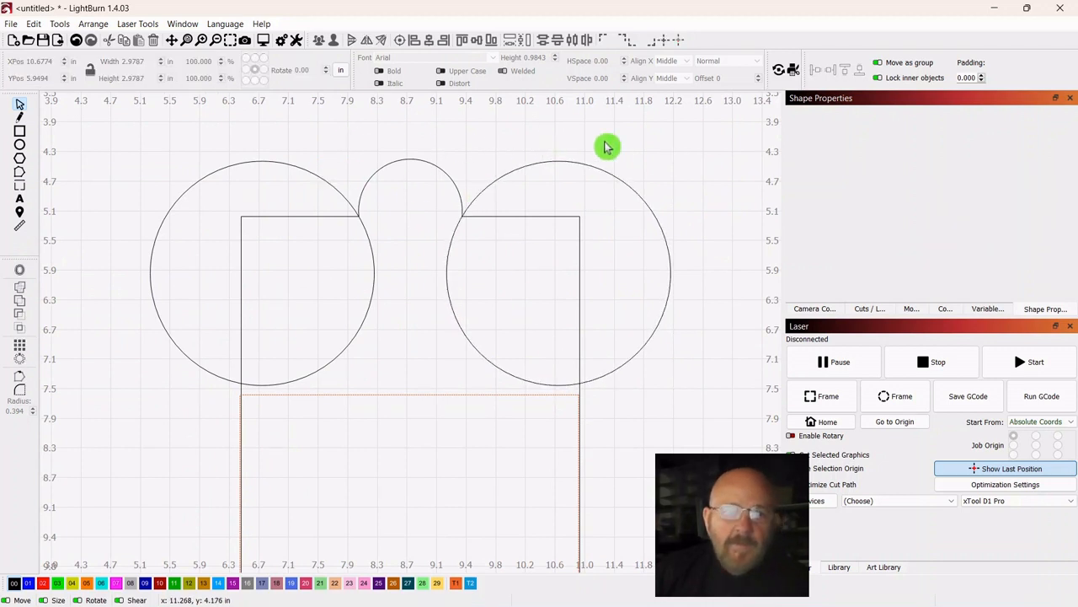
pyautogui.moveTo(610, 150)
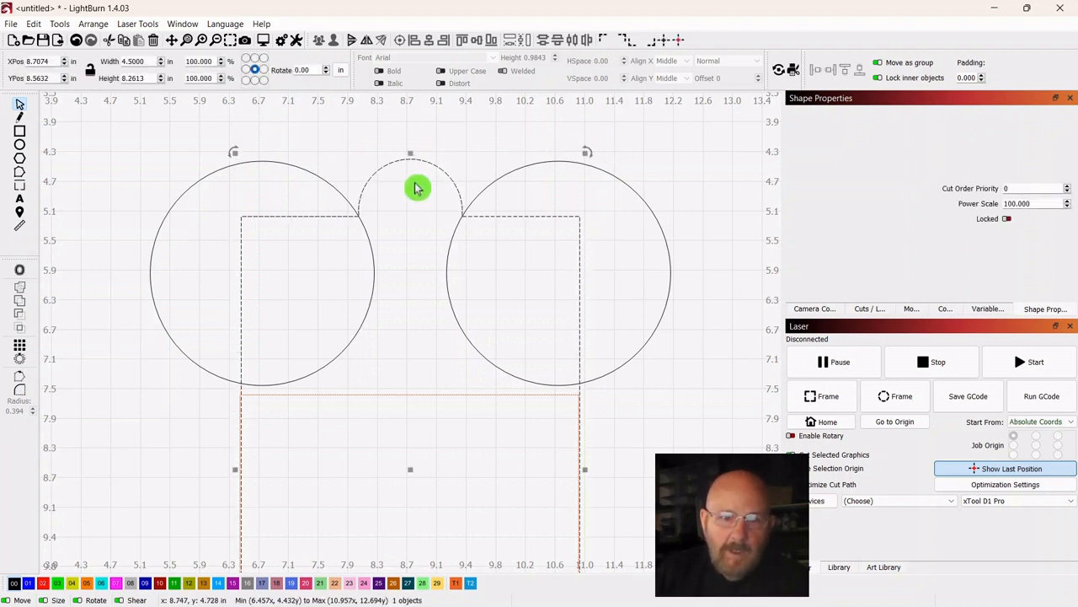
pyautogui.moveTo(660, 175)
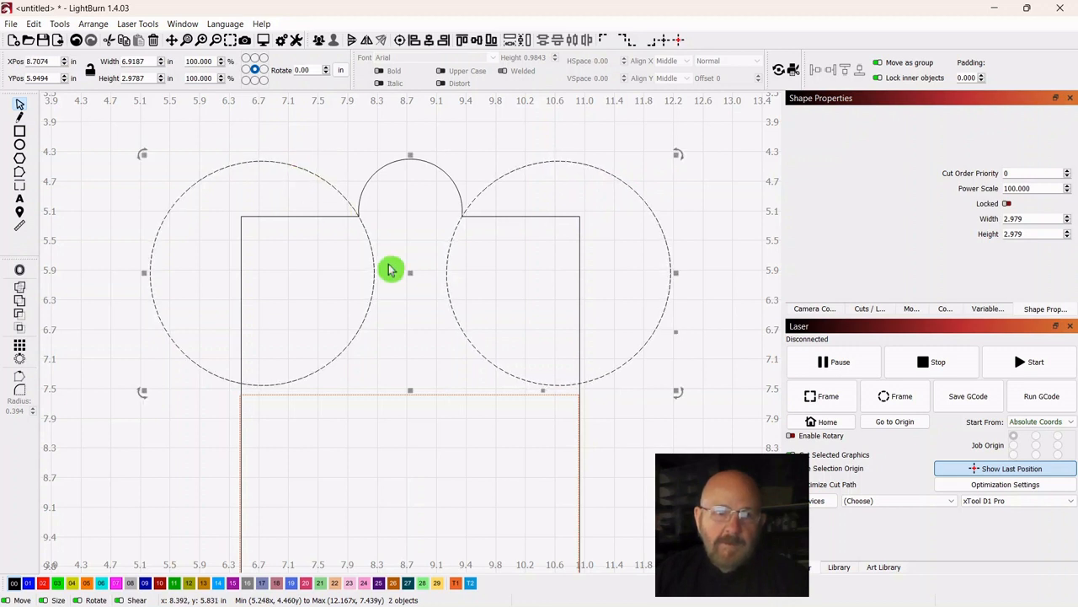
# Group the two side circles and Boolean-subtract them from the board outline
pyautogui.rightClick(391, 270)
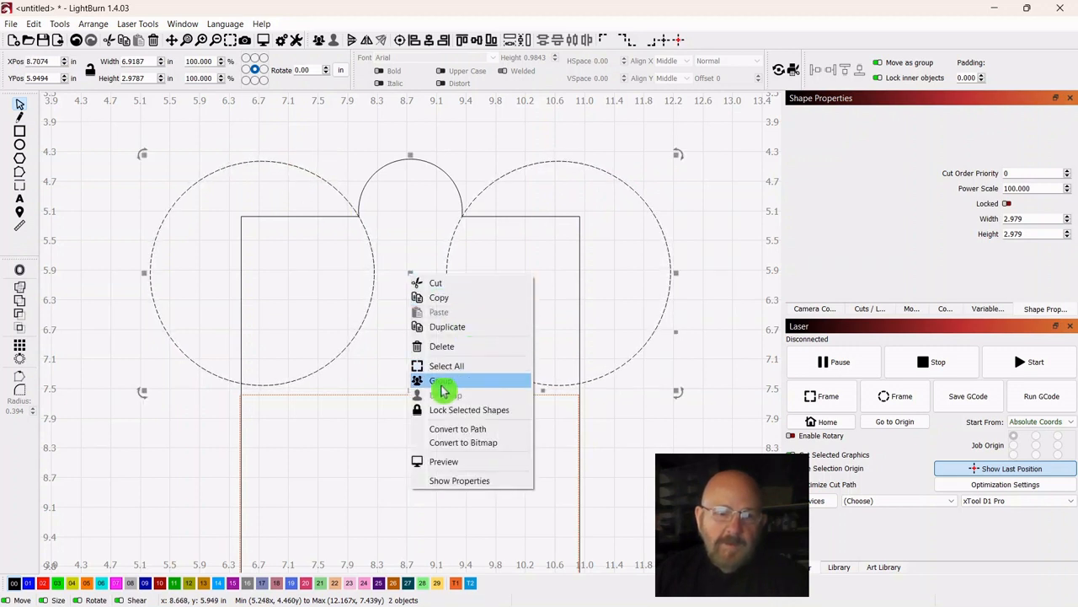
pyautogui.click(445, 381)
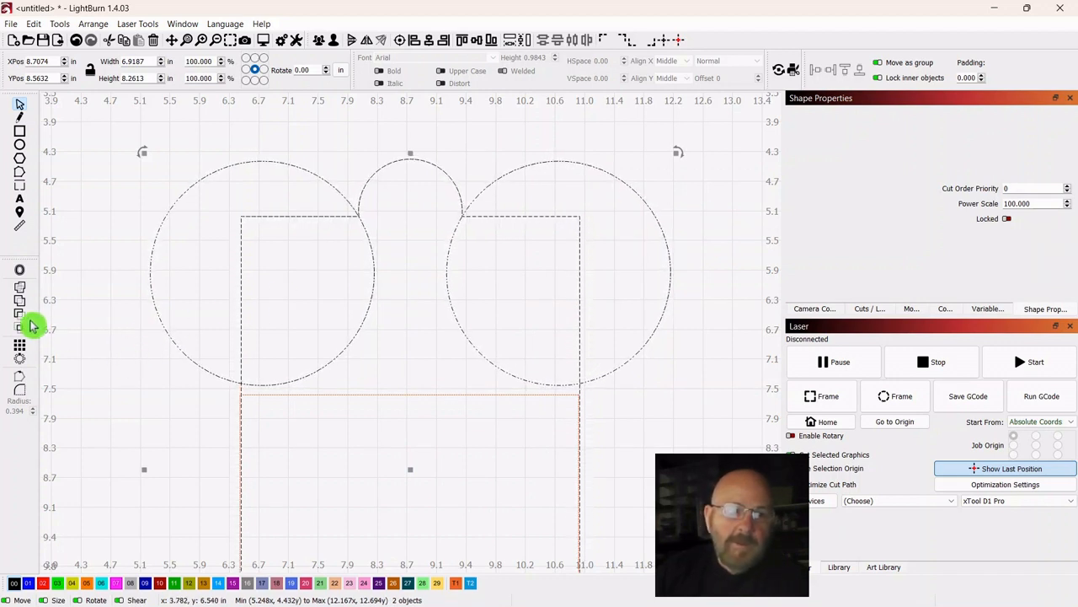
pyautogui.click(20, 318)
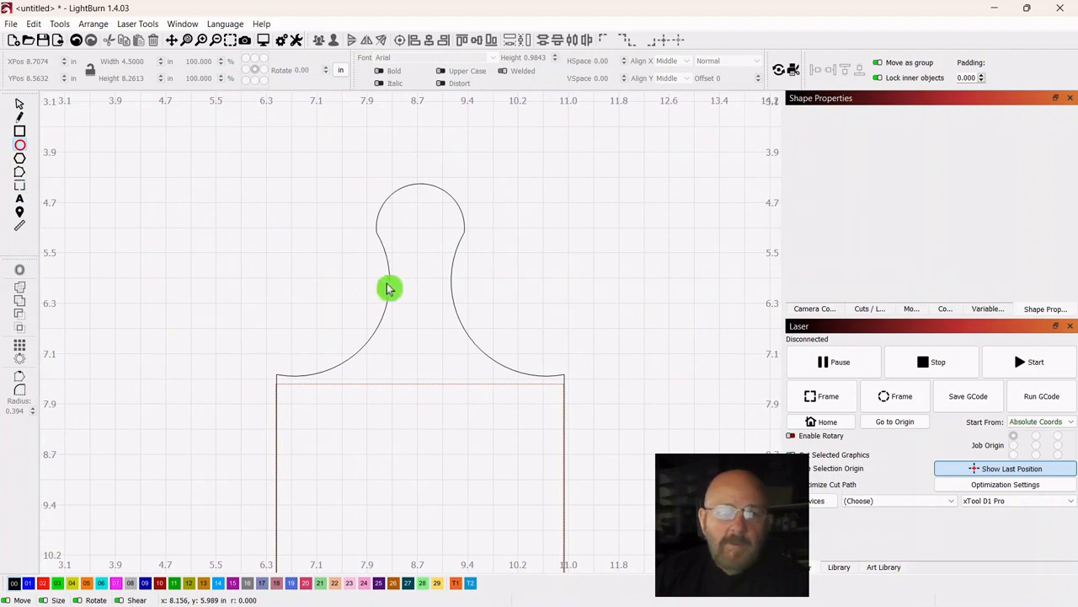
pyautogui.moveTo(569, 274)
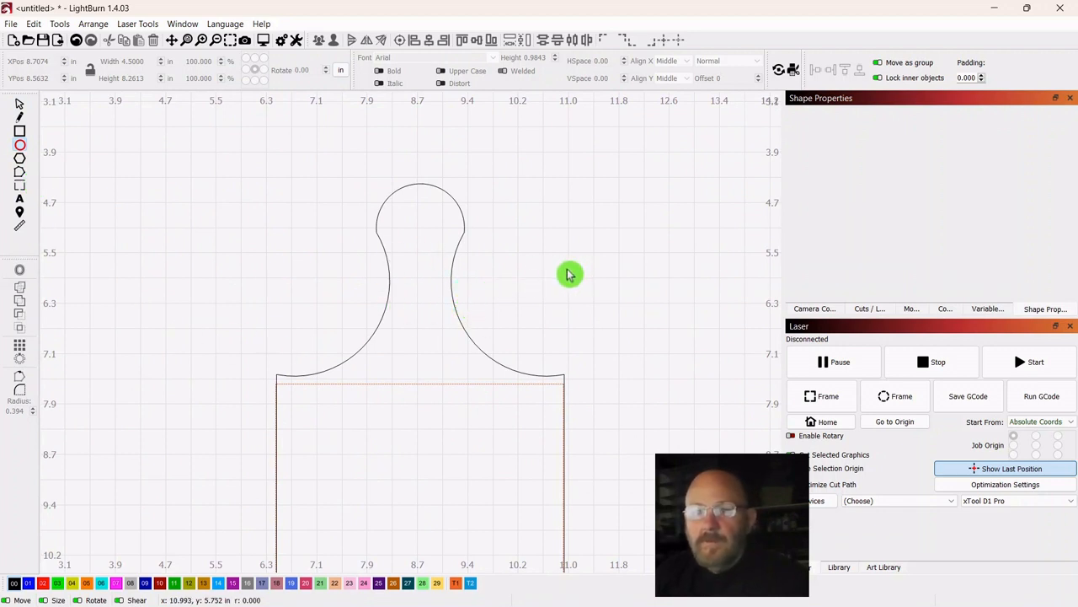
pyautogui.moveTo(533, 241)
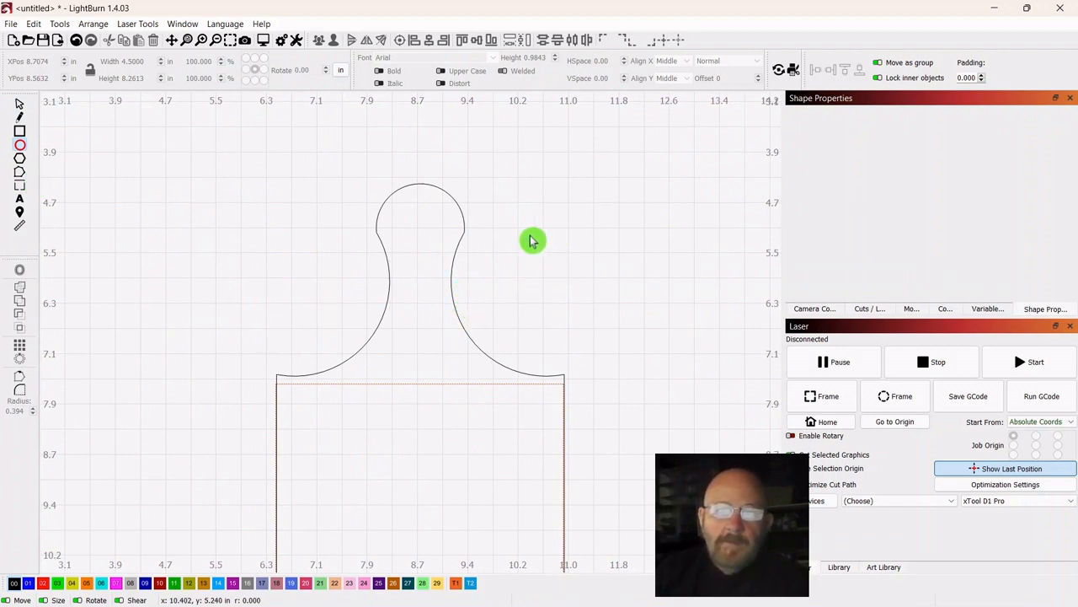
pyautogui.moveTo(421, 219)
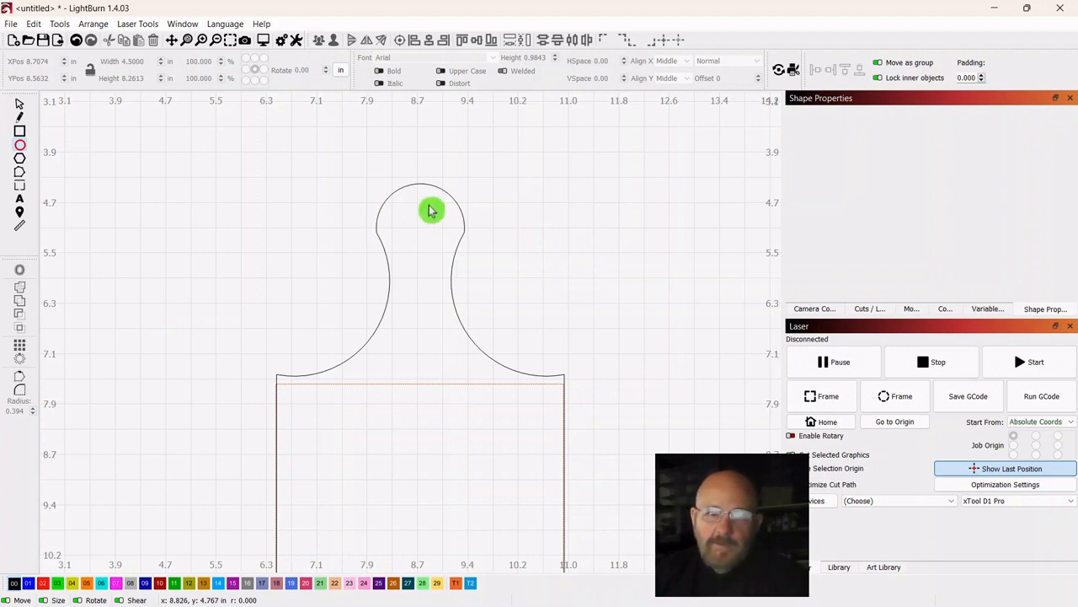
pyautogui.moveTo(461, 237)
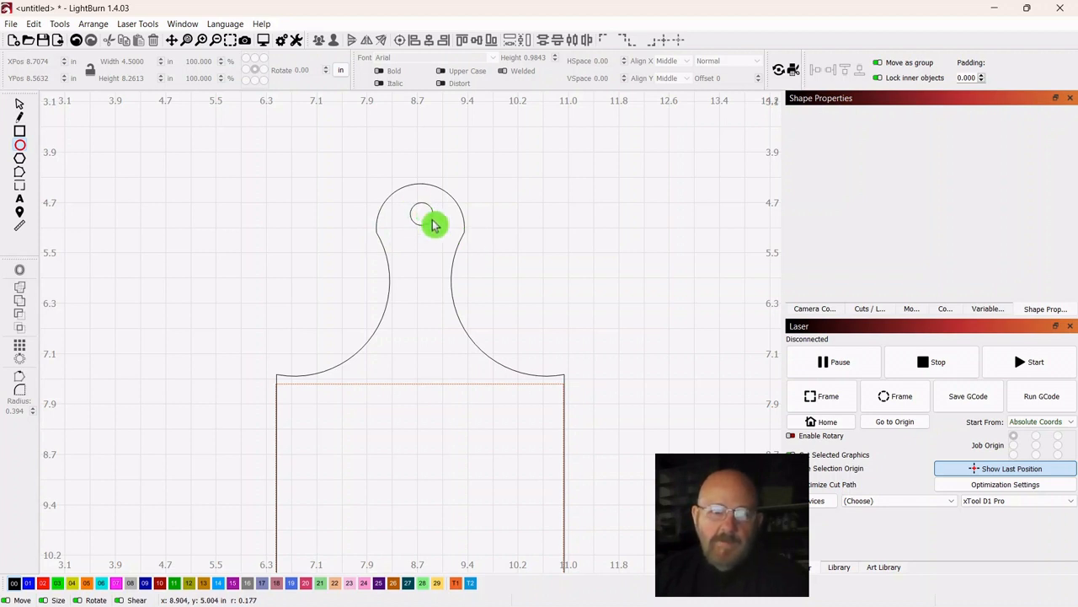
# Place a small hanging-hole circle inside the rounded top of the handle
pyautogui.click(421, 212)
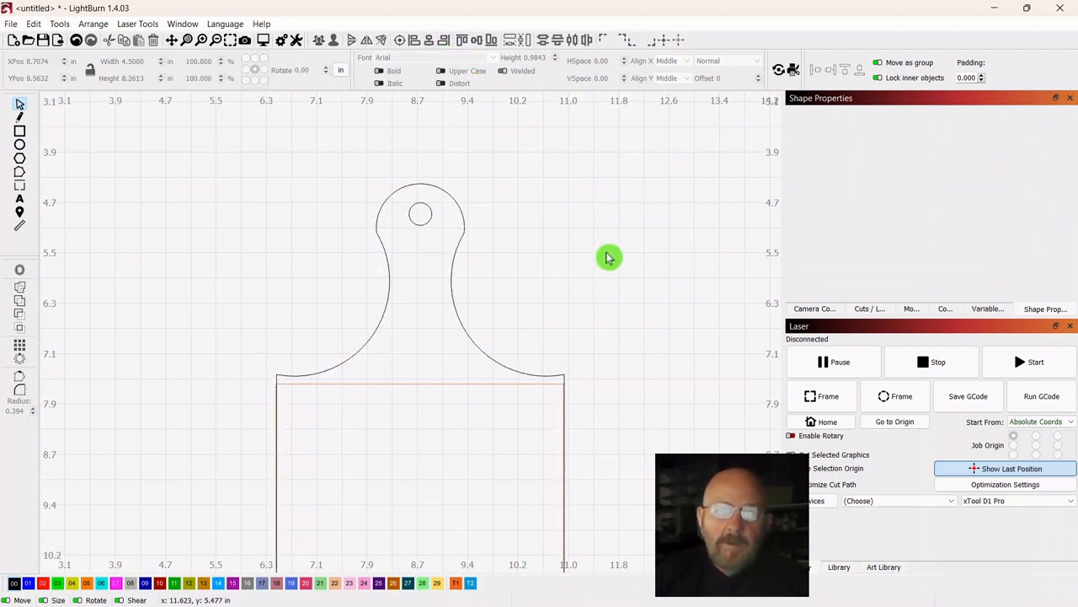
pyautogui.click(434, 246)
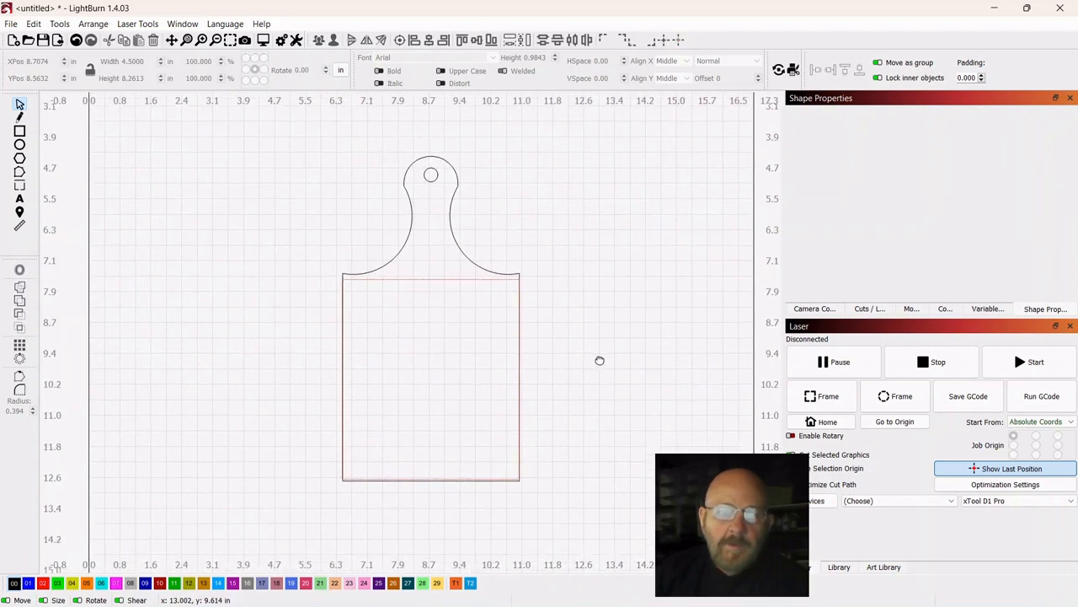
# Zoom in and select the lower 4.5 by 5.09 in rectangle for welding to the handle
pyautogui.scroll(3)
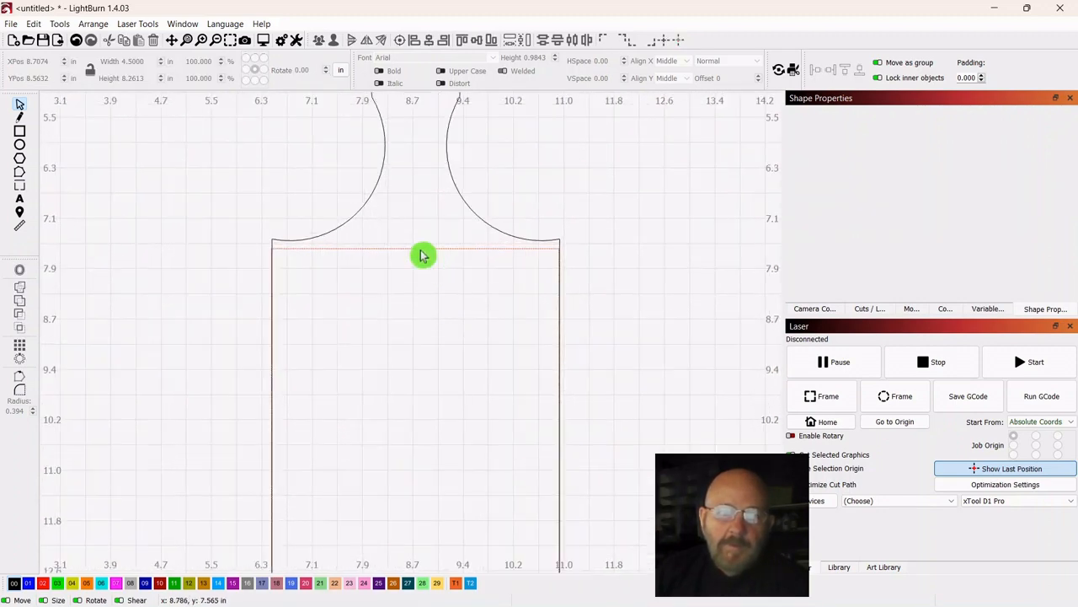
pyautogui.click(424, 257)
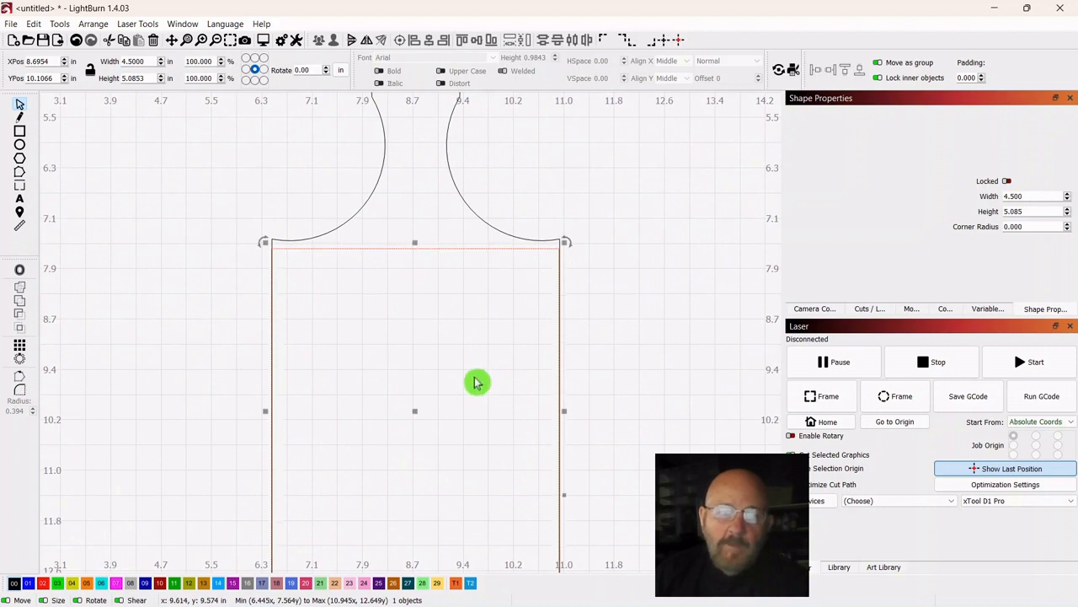
pyautogui.moveTo(413, 411)
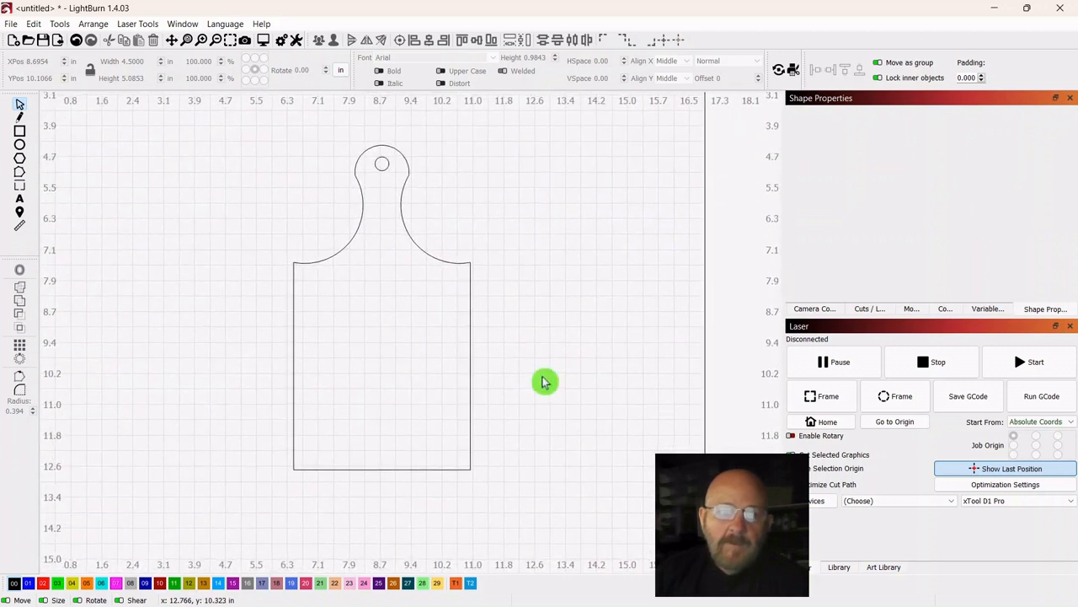
pyautogui.moveTo(565, 364)
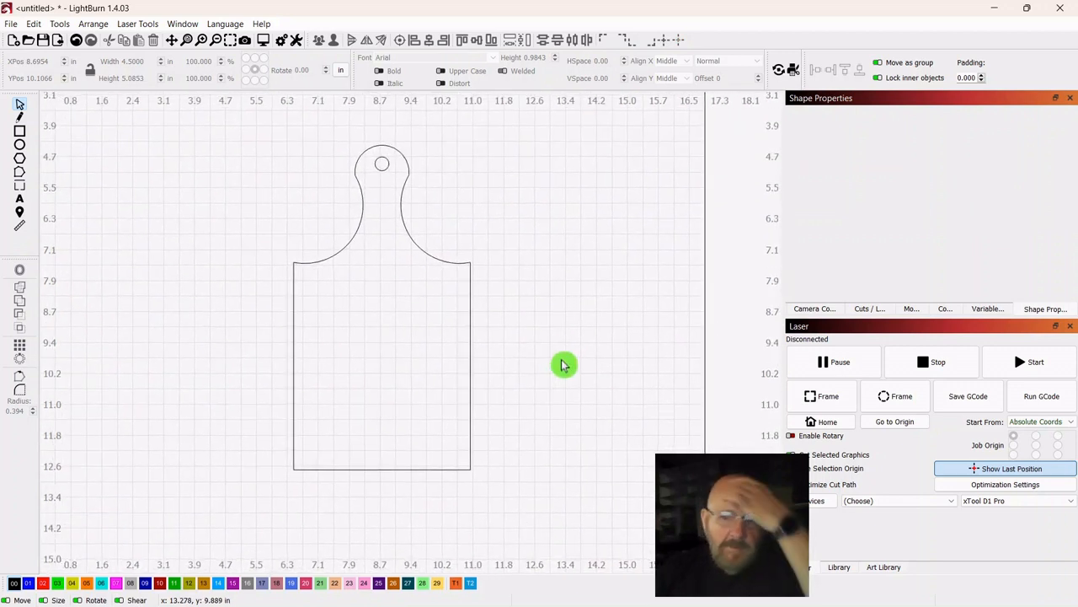
pyautogui.moveTo(155, 245)
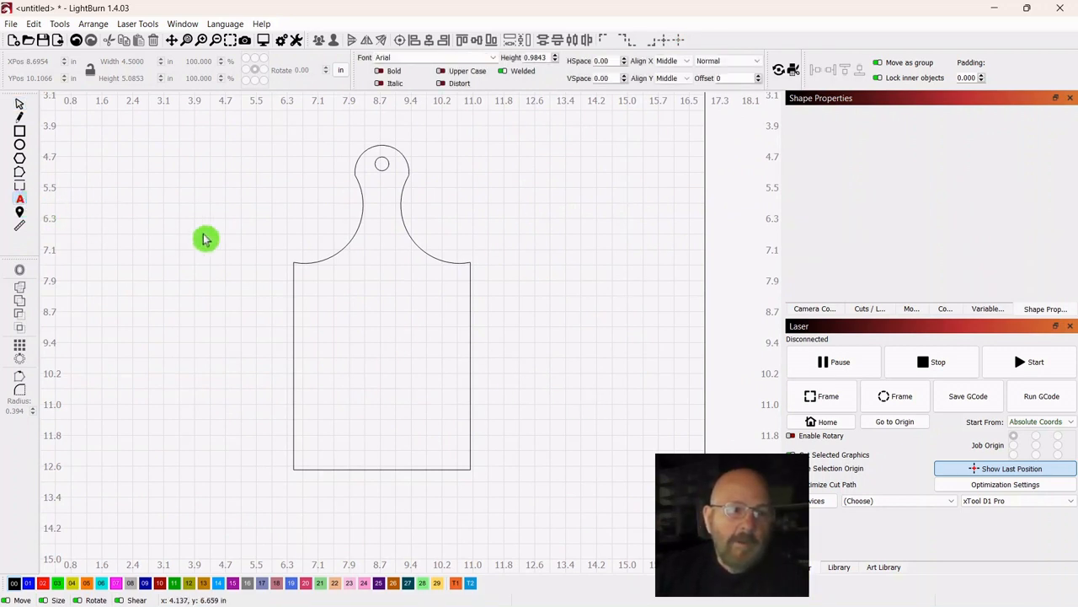
pyautogui.moveTo(27, 202)
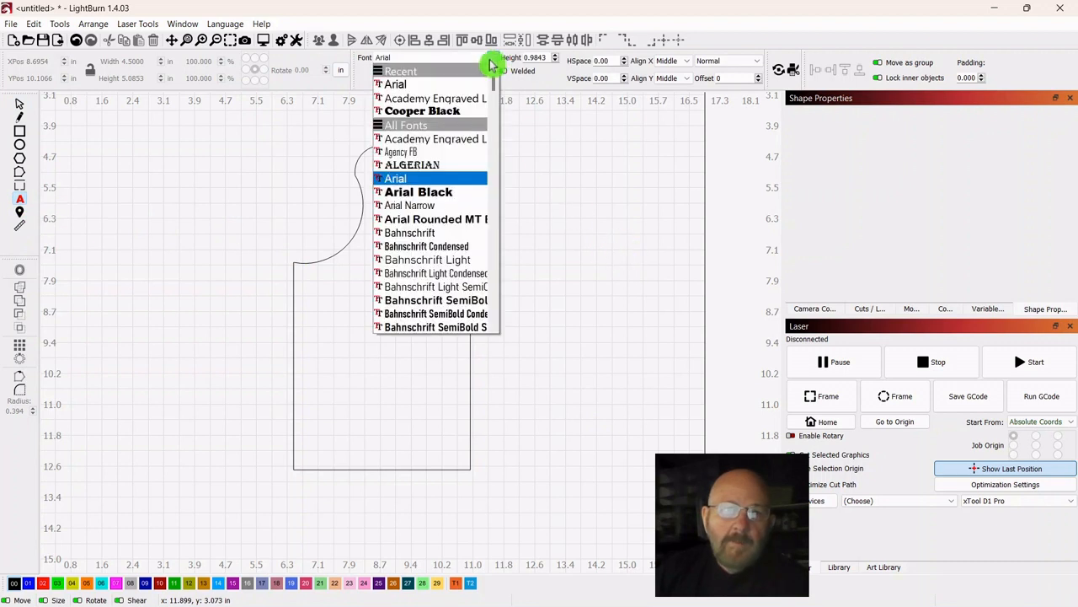
# Type GRANDMA'S in the Academy Engraved LET font across the upper board
pyautogui.click(435, 138)
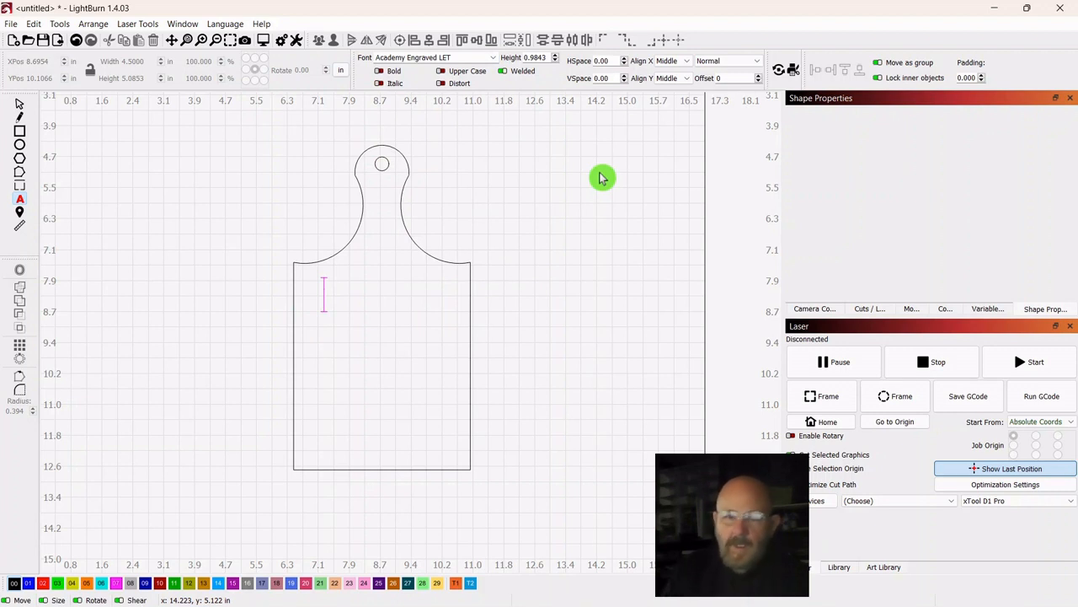
pyautogui.write('GRANDMA')
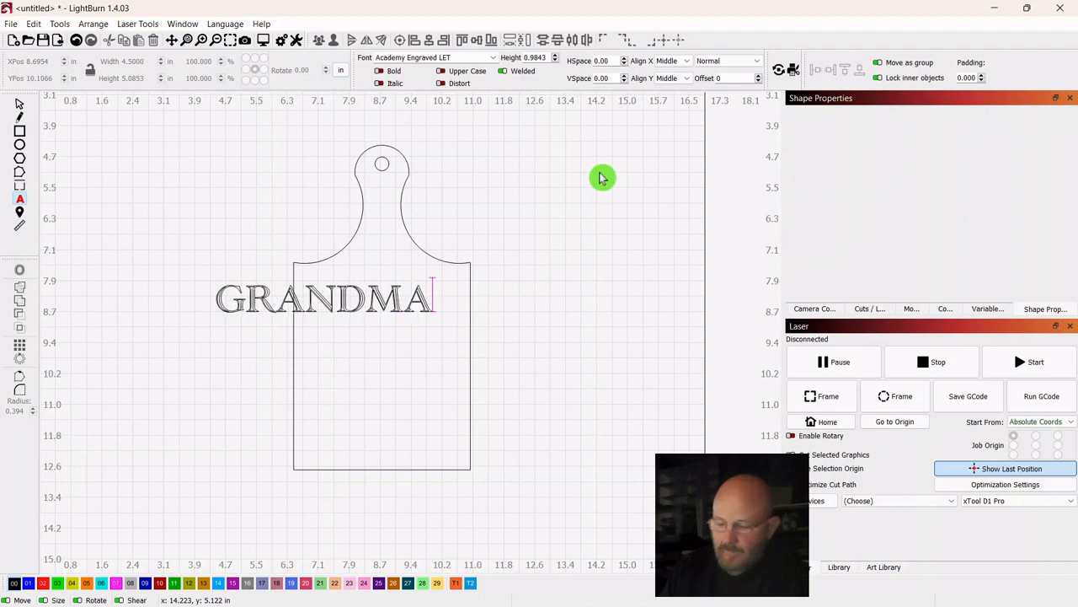
pyautogui.write("'S")
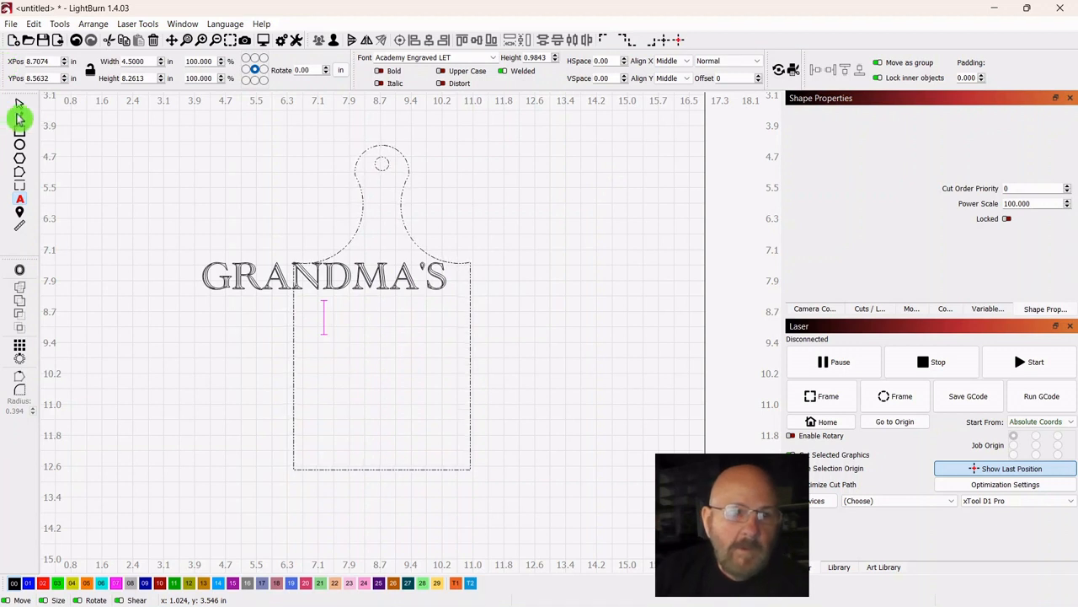
# Shrink the GRANDMA'S heading to fit within the board width
pyautogui.click(323, 277)
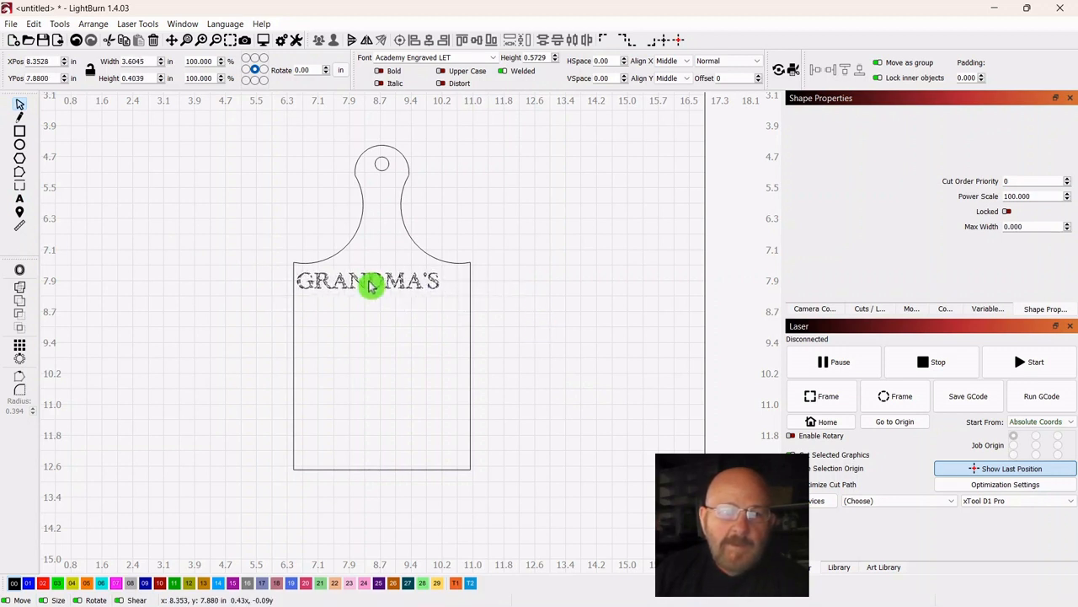
pyautogui.moveTo(367, 283); pyautogui.dragTo(379, 283)
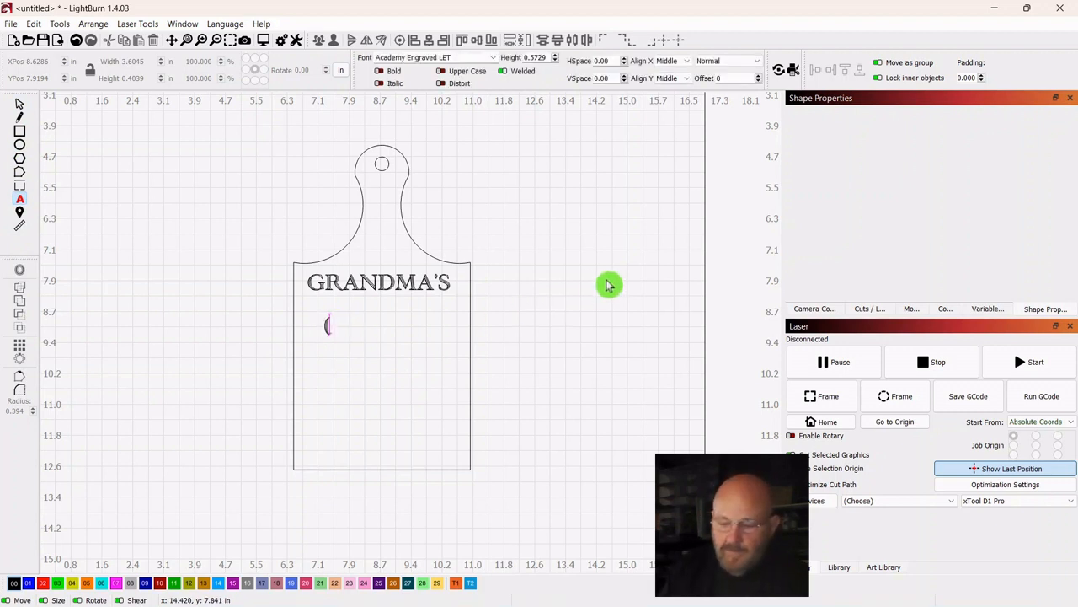
# Type (SPECIAL RECIPE), scale it down and place it just under the heading
pyautogui.write('SPECIAL REC')
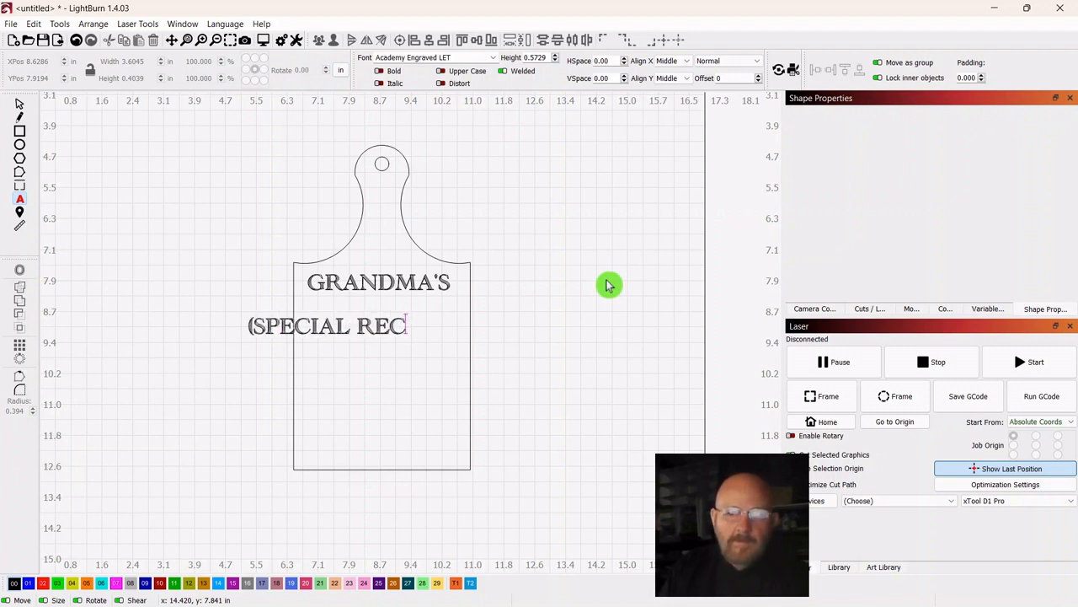
pyautogui.write('IPE)')
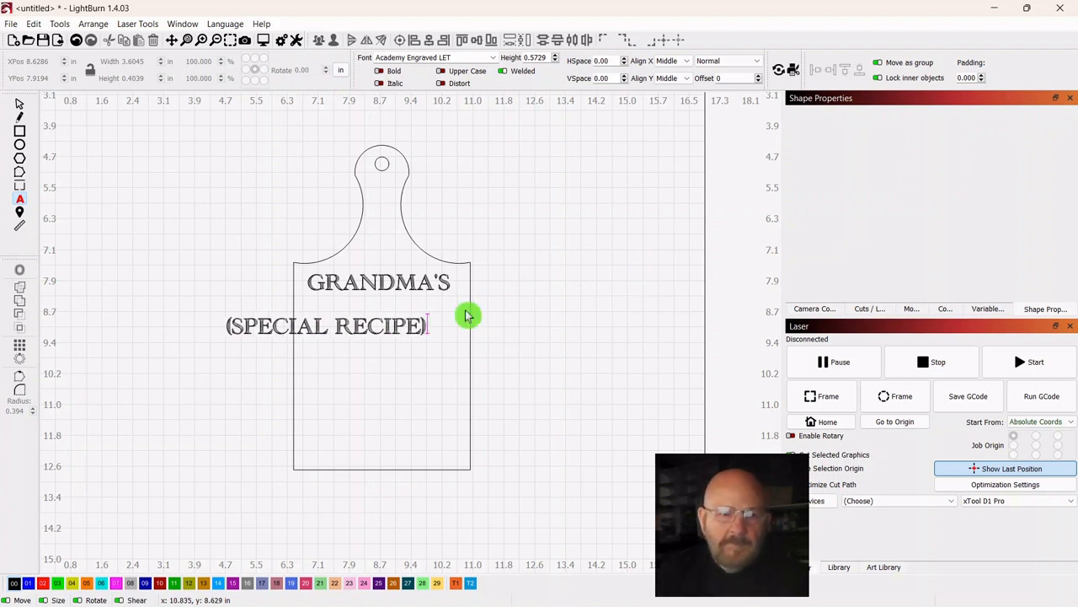
pyautogui.click(327, 327)
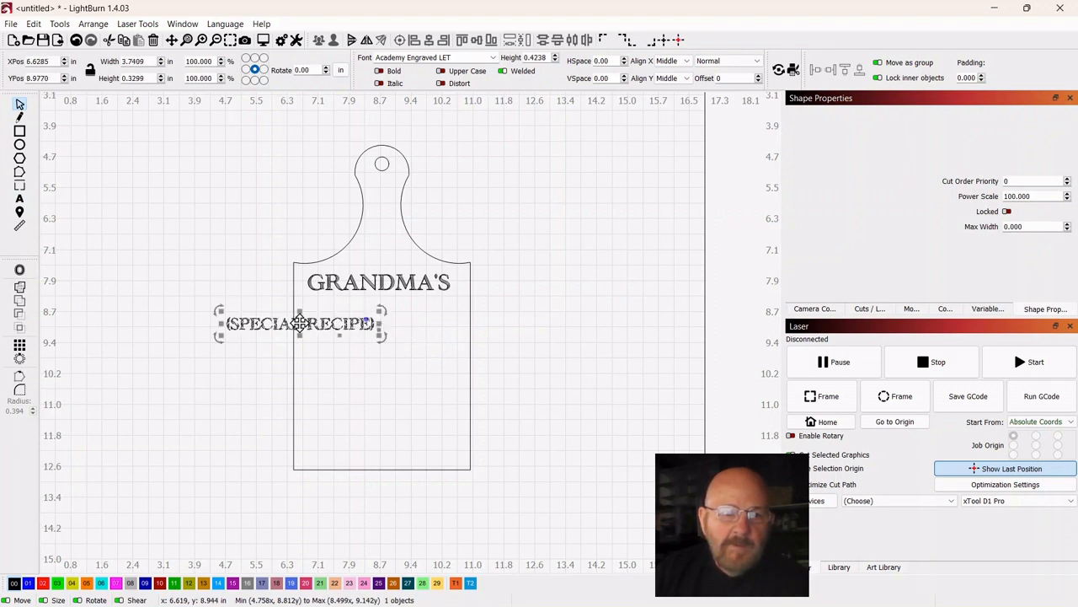
pyautogui.moveTo(300, 323); pyautogui.dragTo(380, 306)
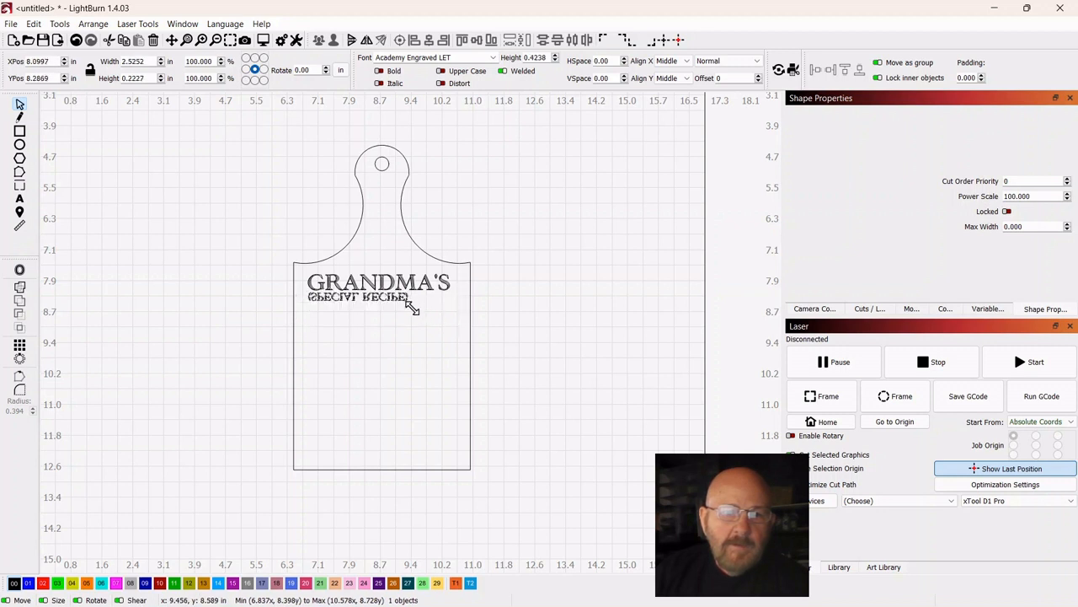
pyautogui.click(357, 297)
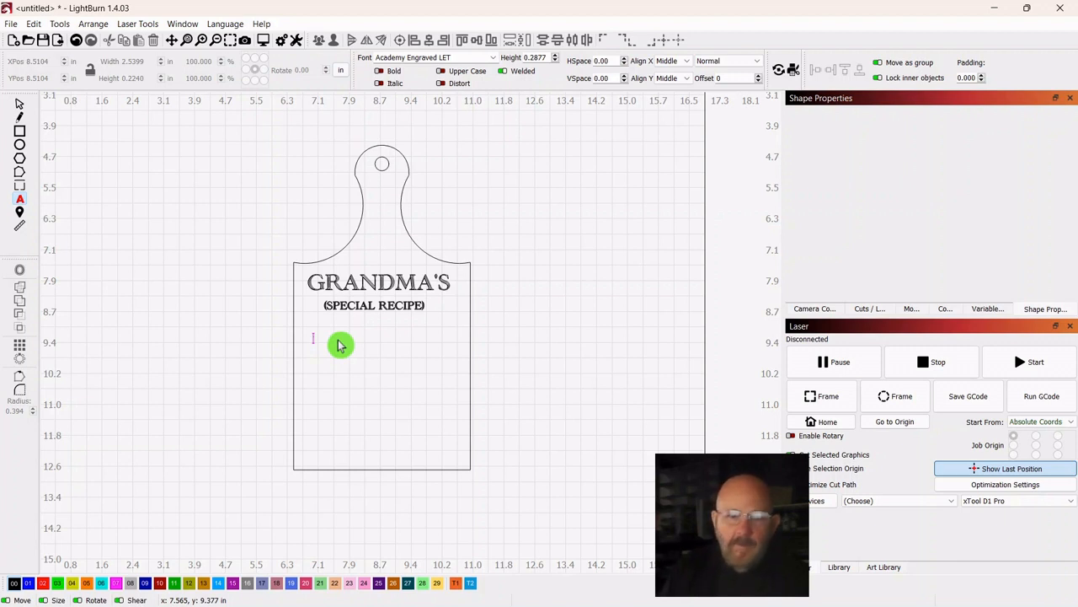
# Type the five recipe lines CUP OF LOVE, BUSHEL OF HUGS, BUCKET OF KISSES, CAN OF SMILES, LADEL OF PATIENCE
pyautogui.write('CUP OF')
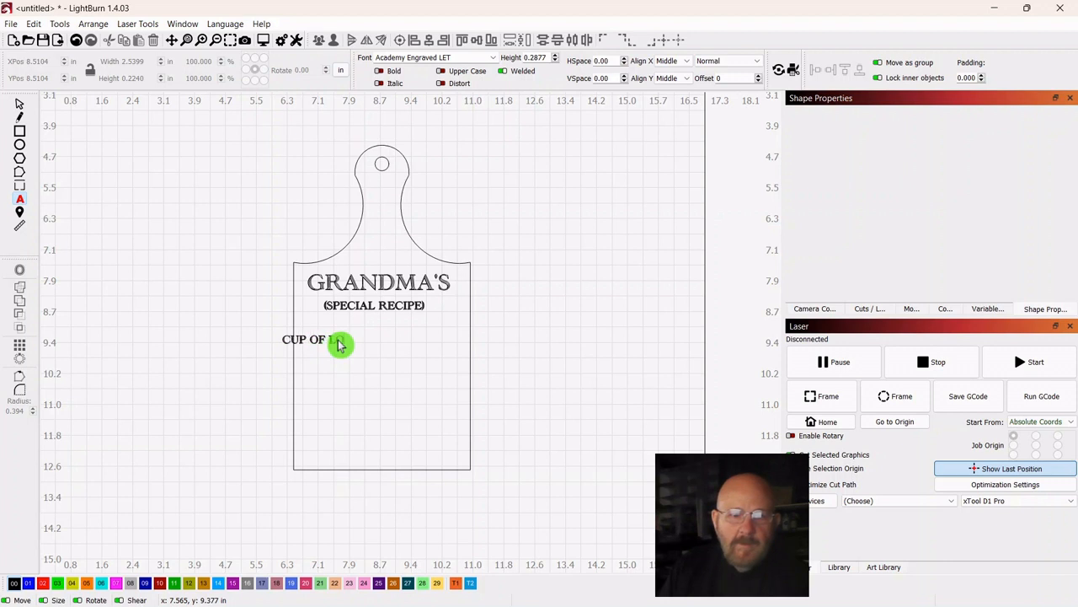
pyautogui.write('LOVE')
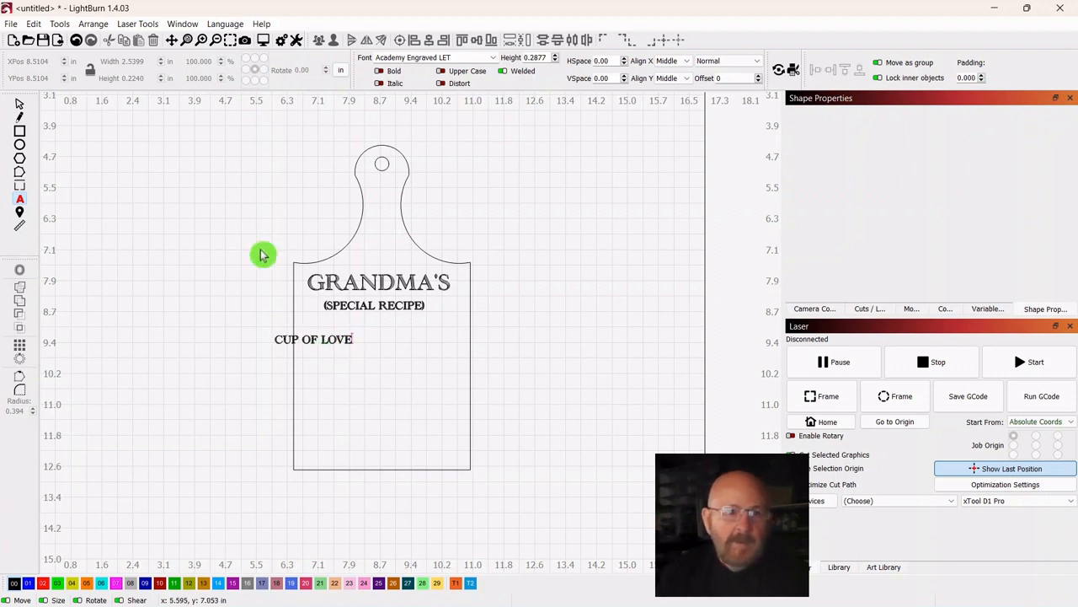
pyautogui.moveTo(377, 357)
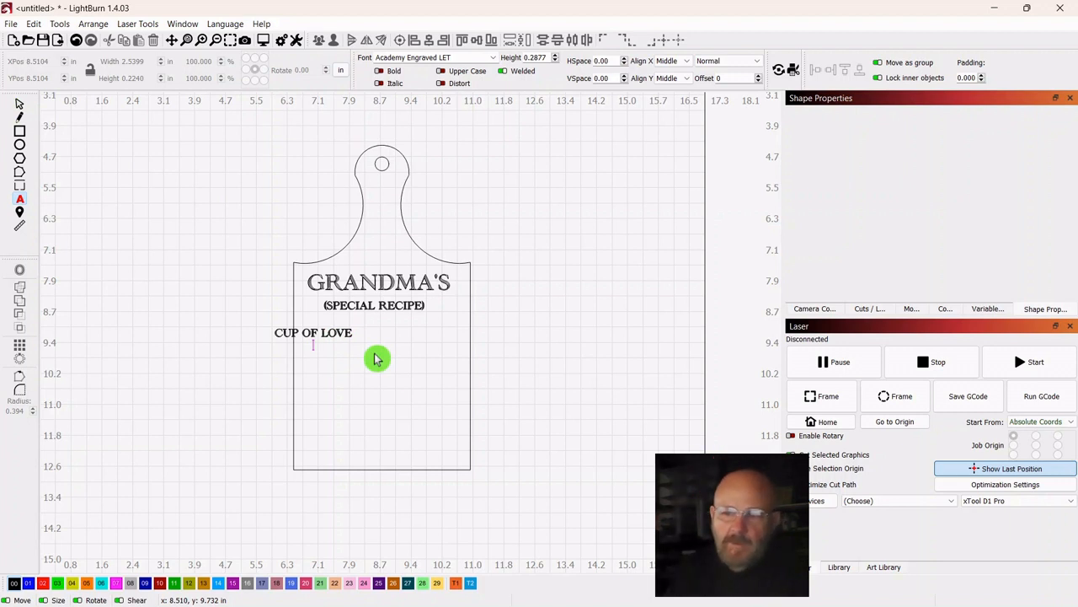
pyautogui.write('B')
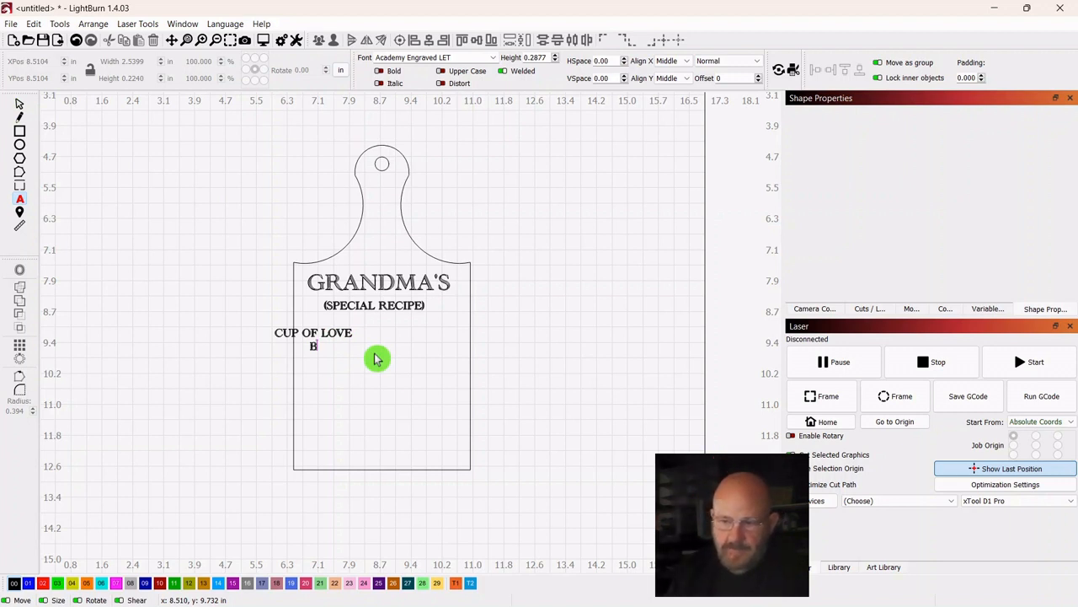
pyautogui.write('USHEL OF')
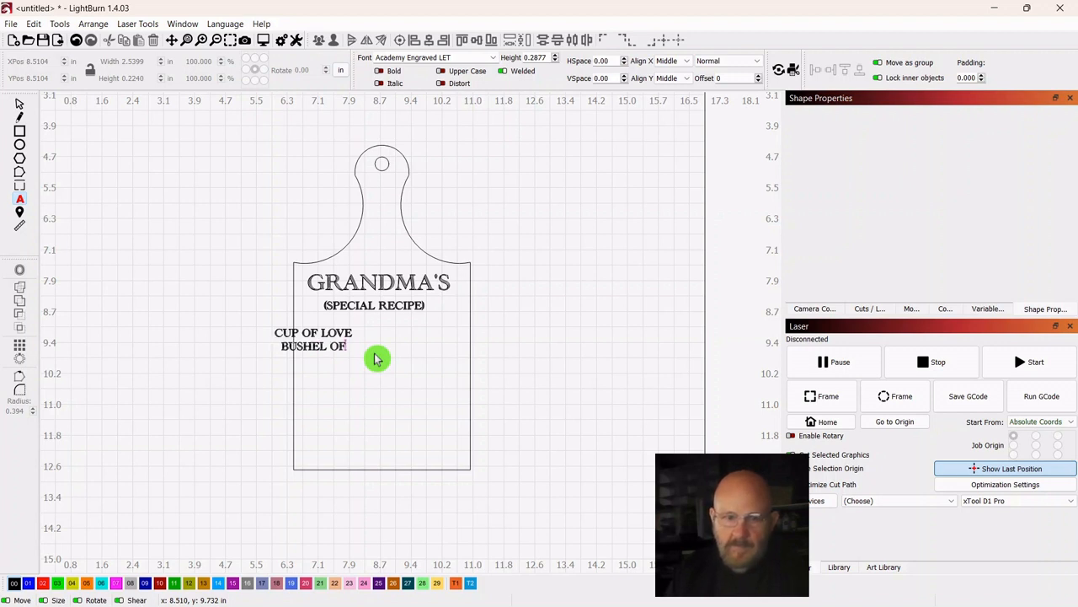
pyautogui.write('HUGS')
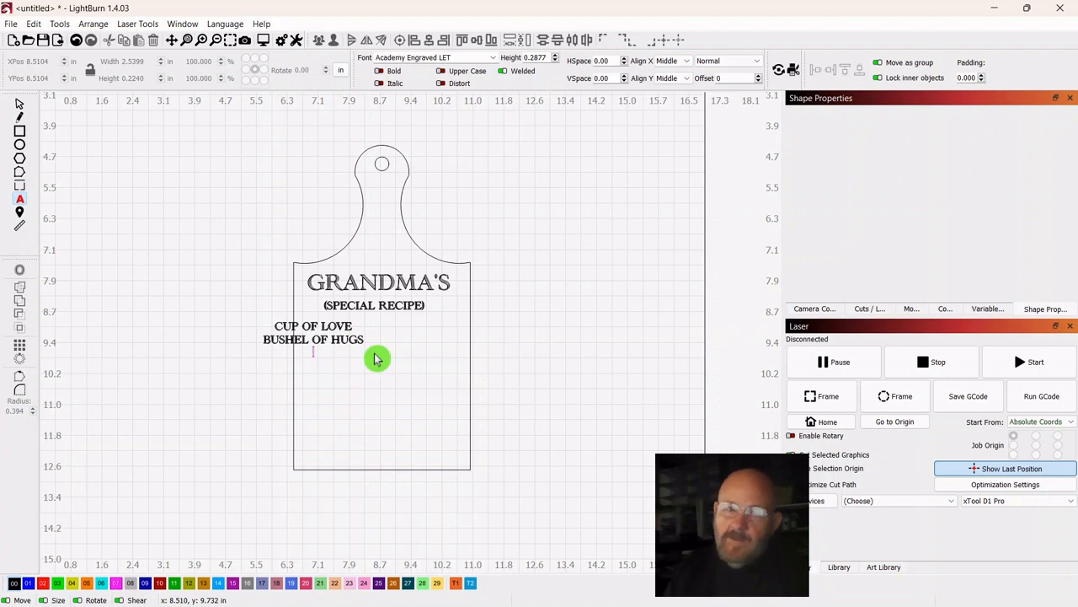
pyautogui.write('BUCKET OF K')
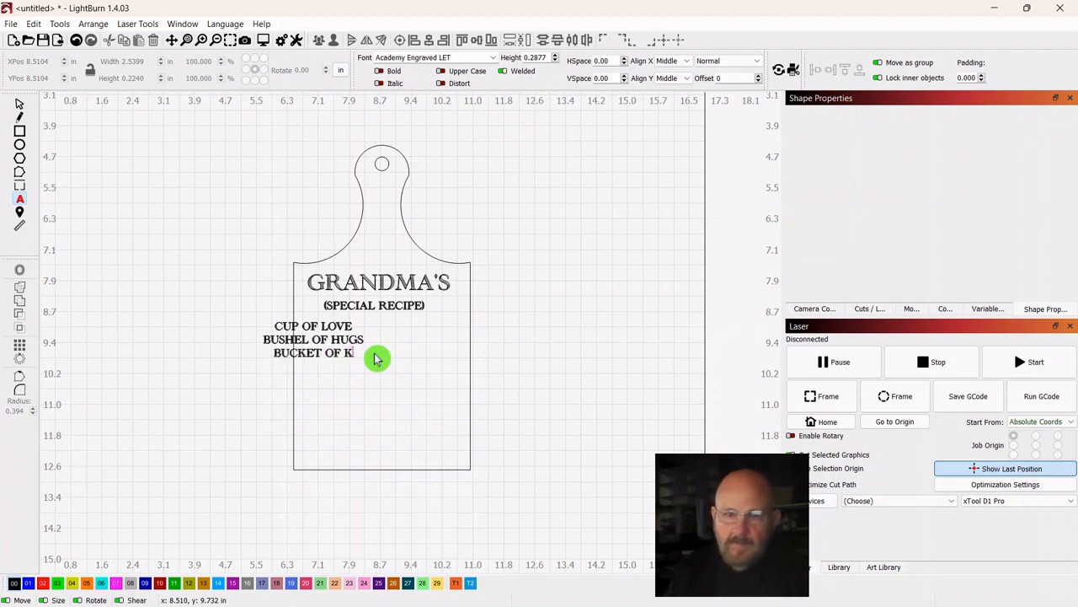
pyautogui.write('ISSES')
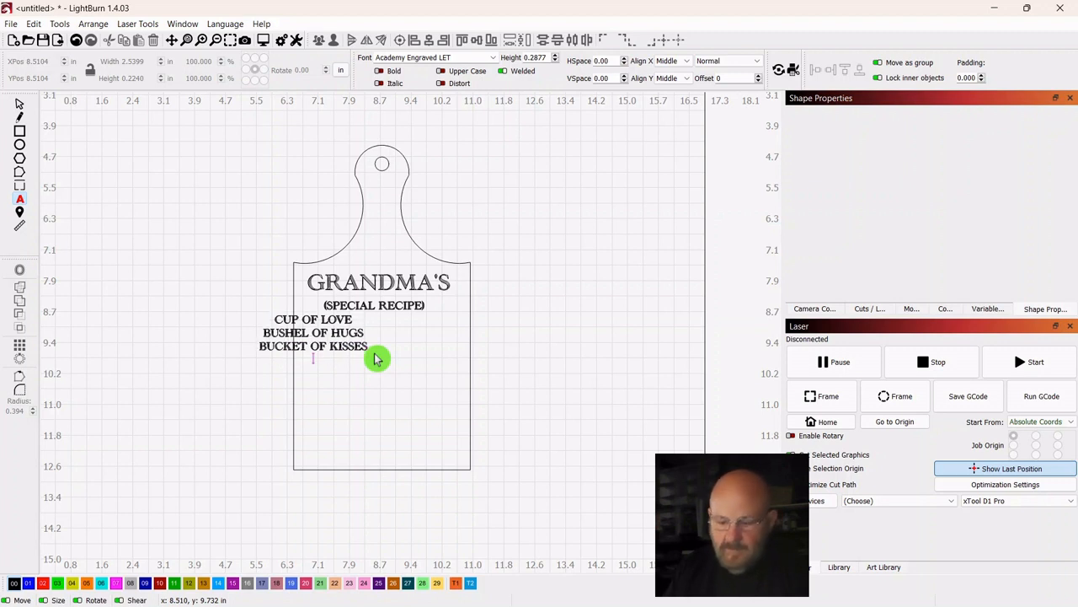
pyautogui.write('CAN')
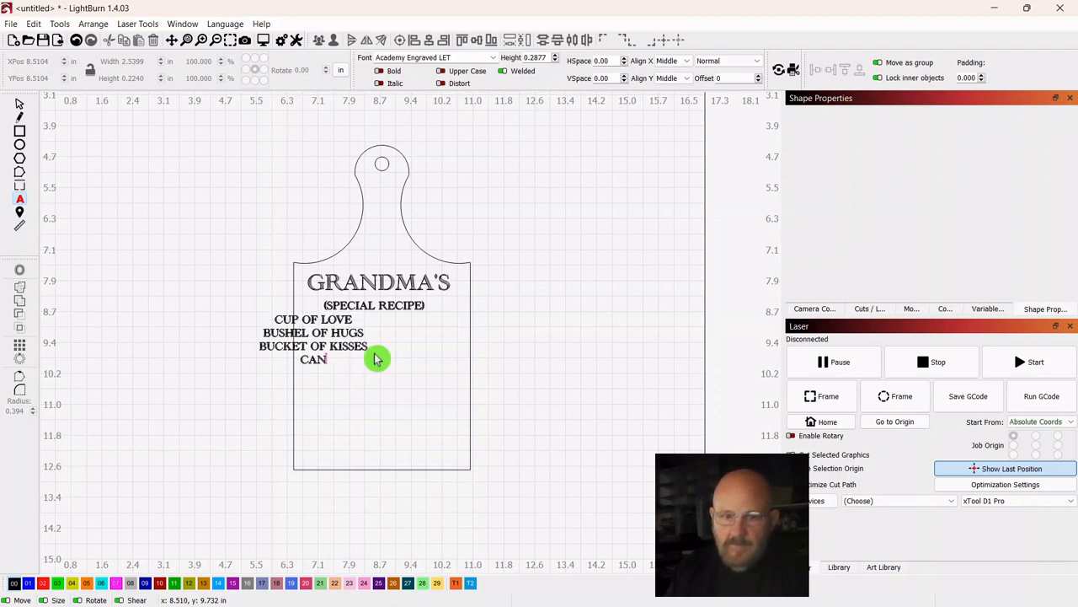
pyautogui.write('OF SMILES')
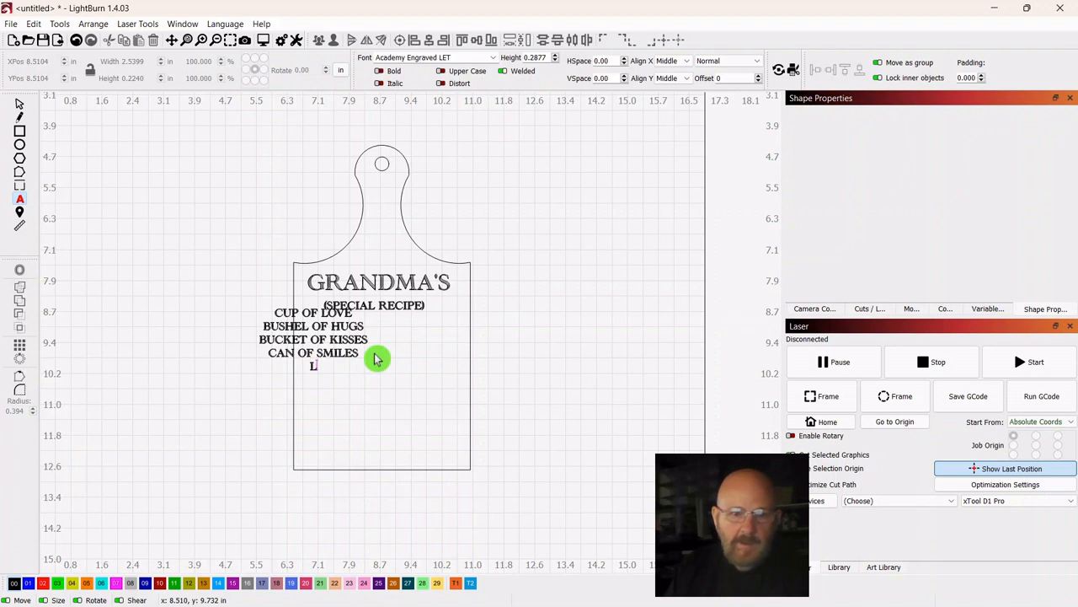
pyautogui.write('ADEL OF P')
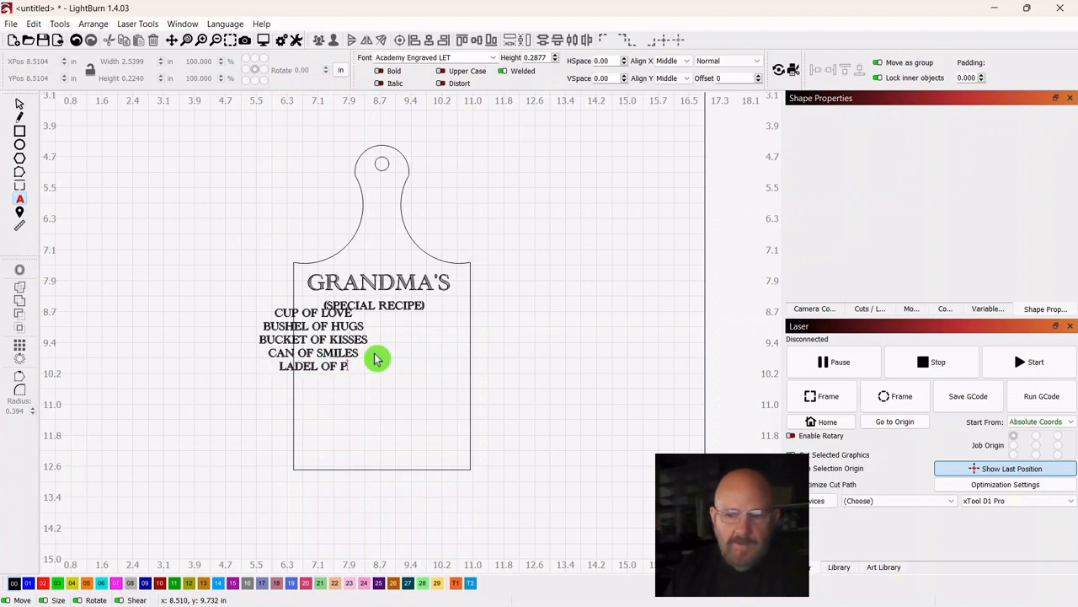
pyautogui.write('ATIENCE')
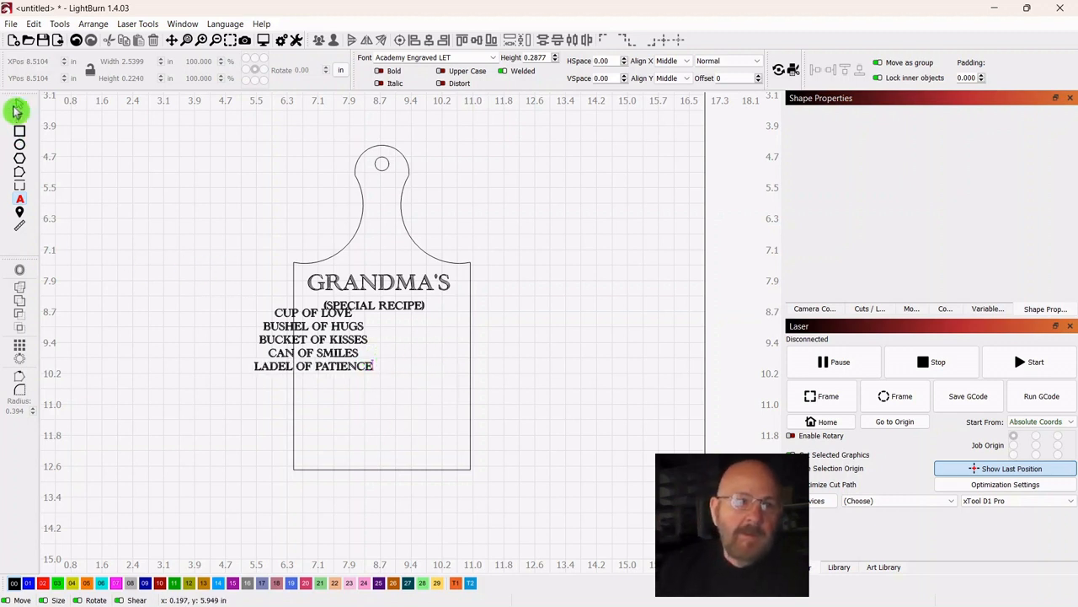
# Enlarge the five recipe lines with the corner handle so the block fills the board beneath the subtitle
pyautogui.click(313, 339)
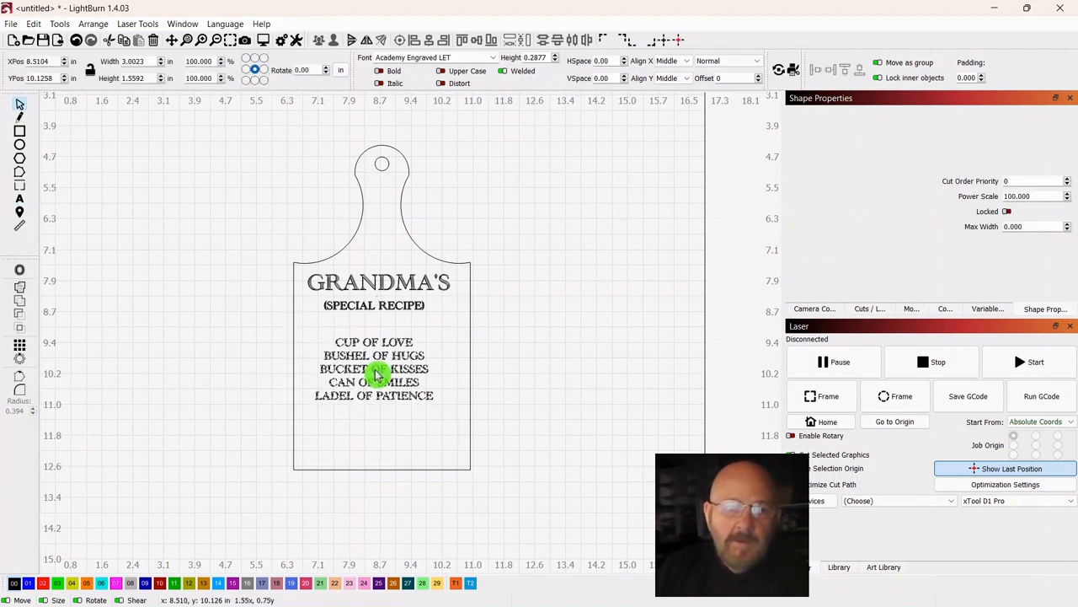
pyautogui.click(374, 374)
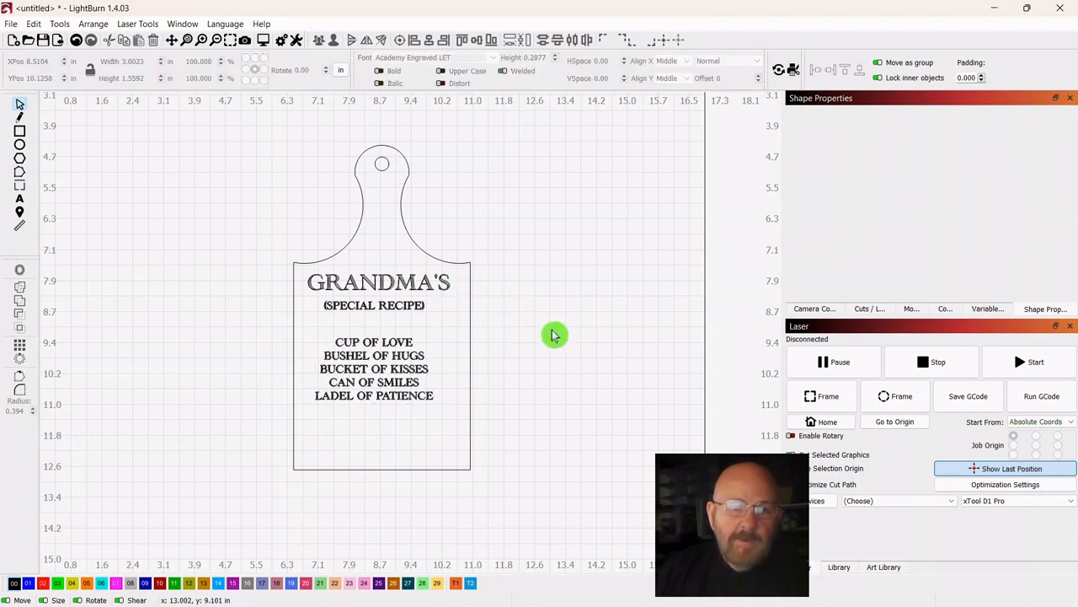
pyautogui.moveTo(377, 340)
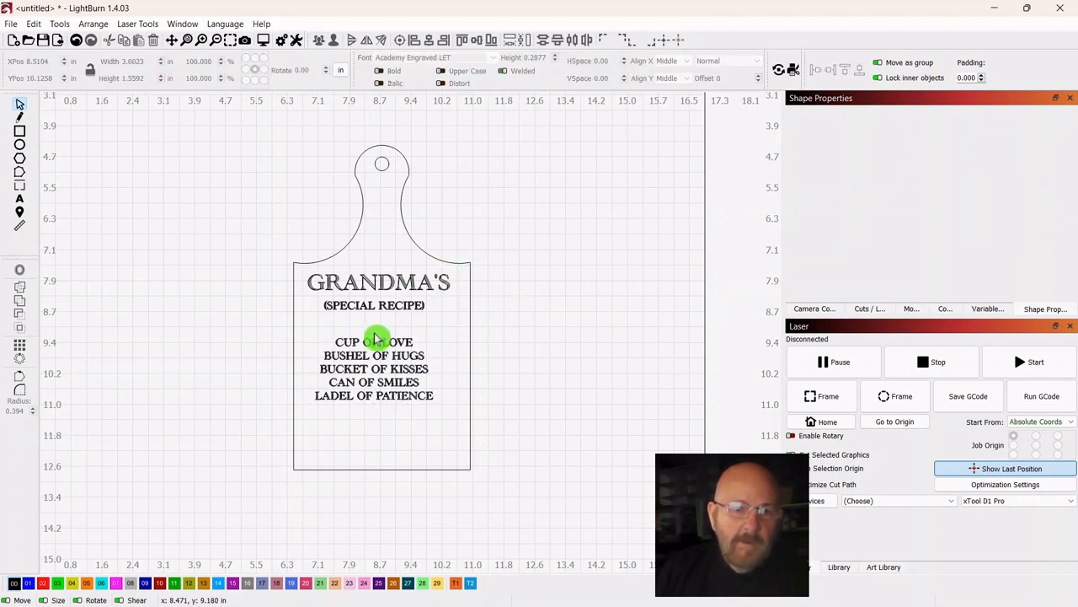
pyautogui.click(377, 340)
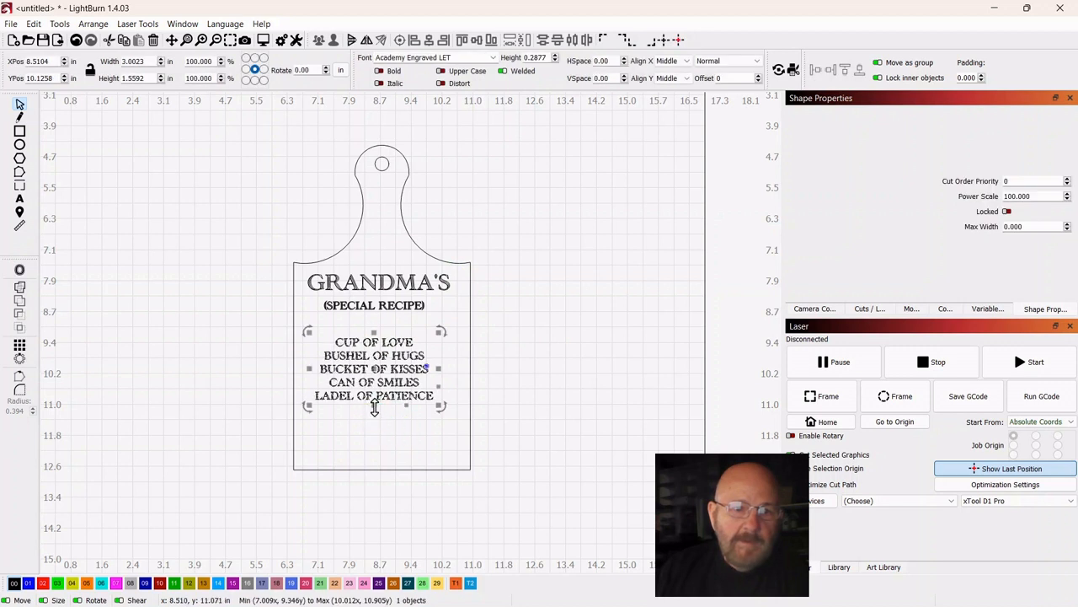
pyautogui.moveTo(374, 409); pyautogui.dragTo(403, 433)
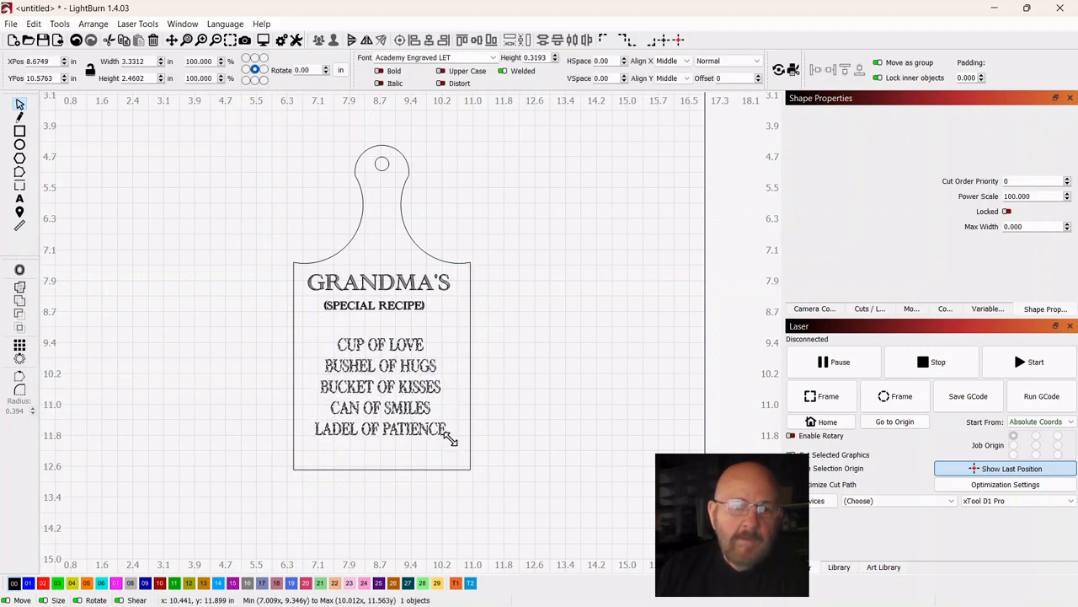
pyautogui.click(384, 387)
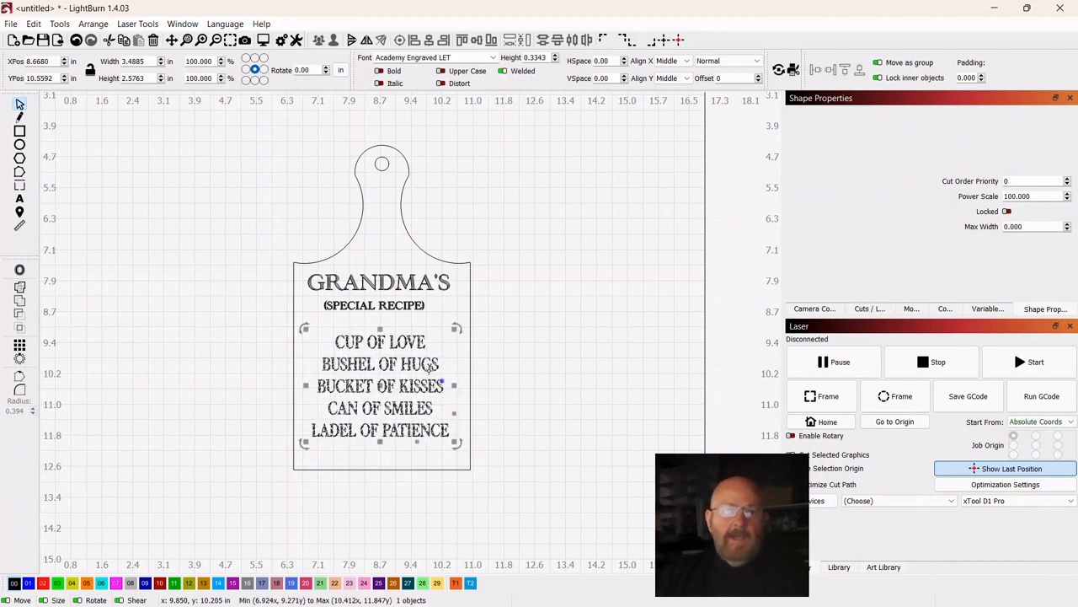
pyautogui.moveTo(614, 322)
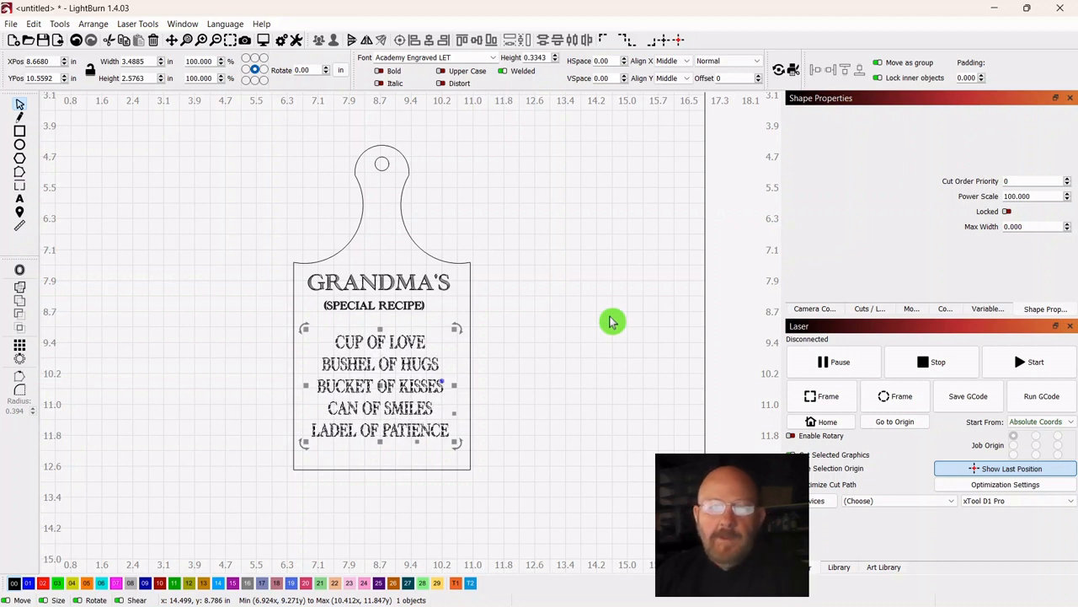
pyautogui.moveTo(424, 227)
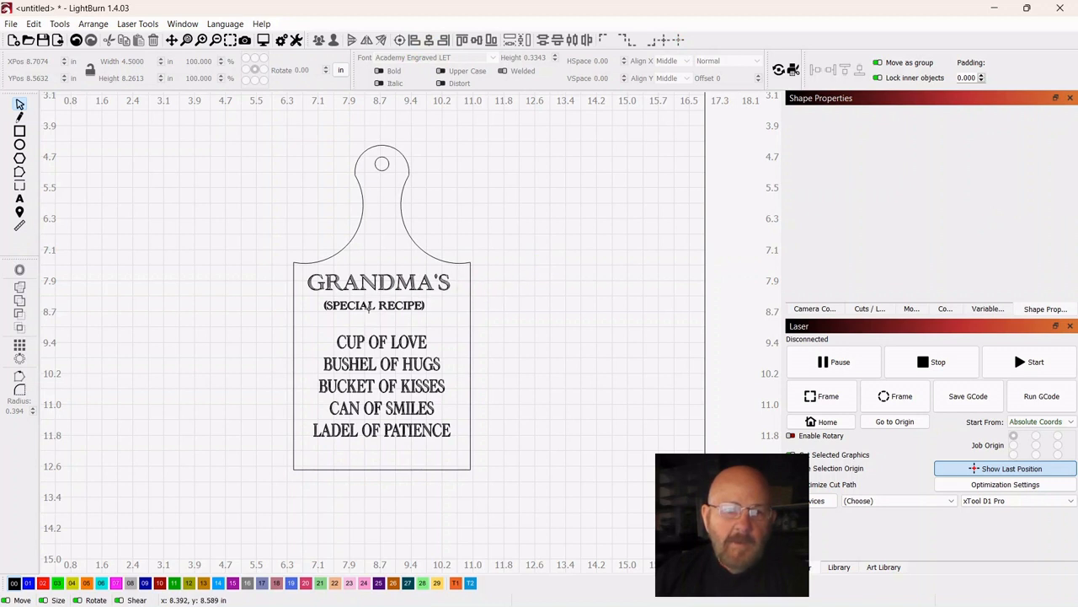
pyautogui.click(374, 305)
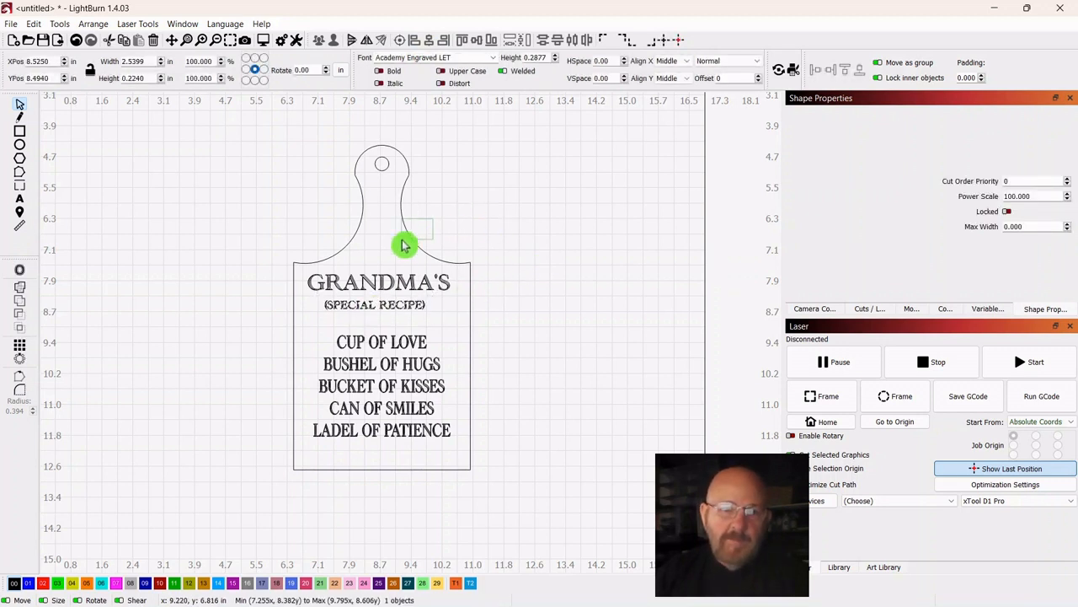
pyautogui.click(430, 40)
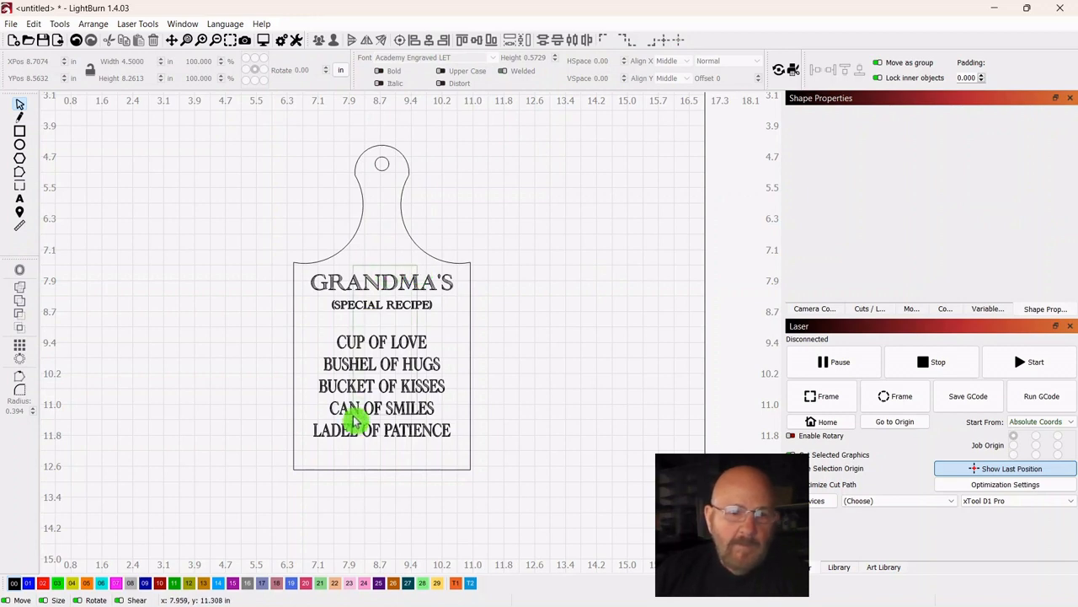
# Move all the board's text to the green score layer, then scale the board and text up together
pyautogui.click(354, 418)
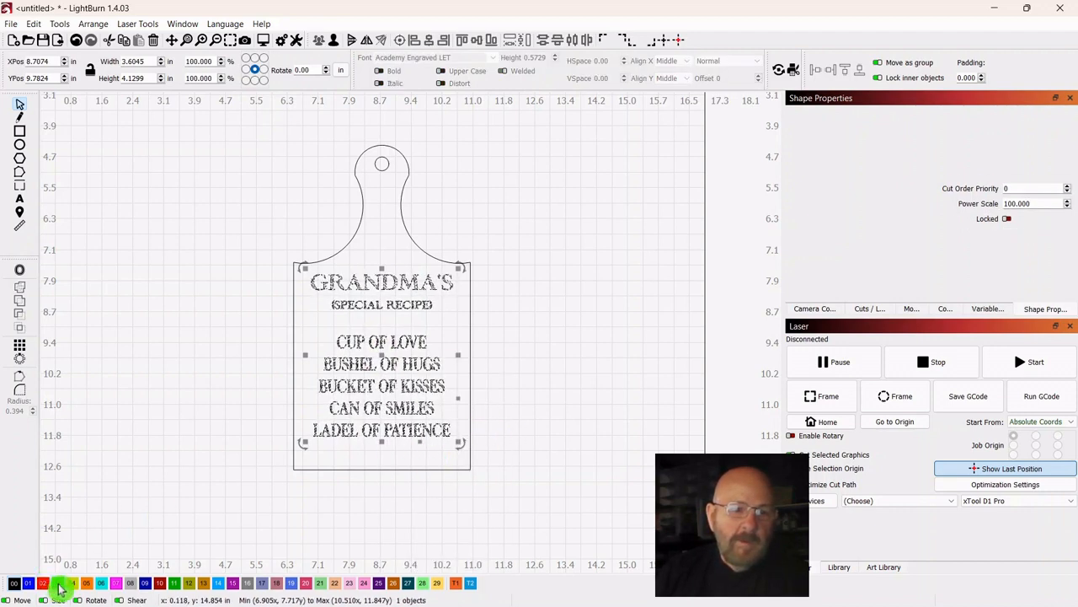
pyautogui.click(42, 583)
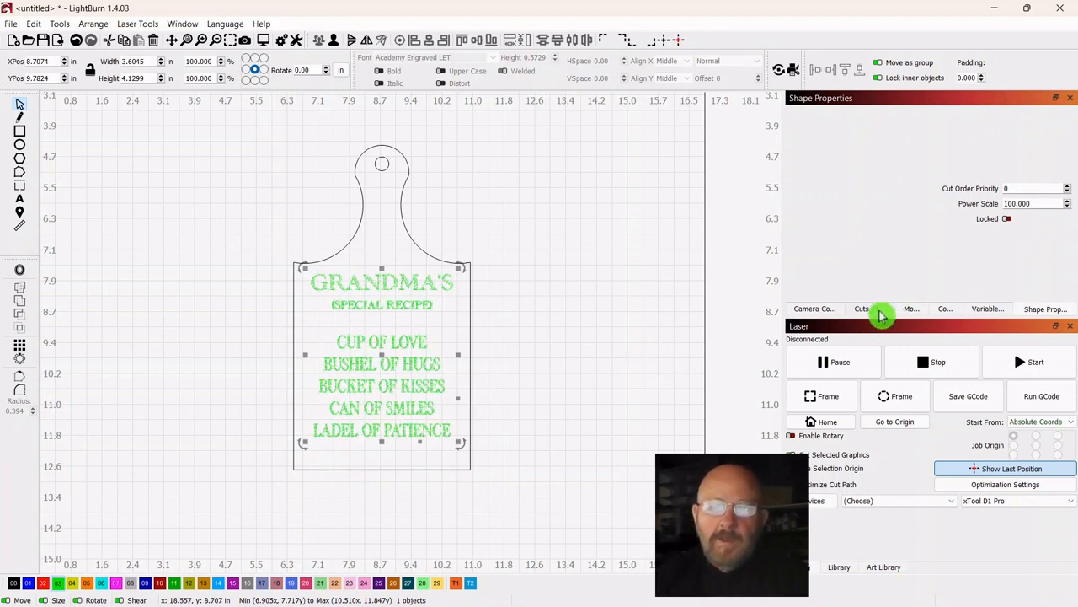
pyautogui.click(869, 308)
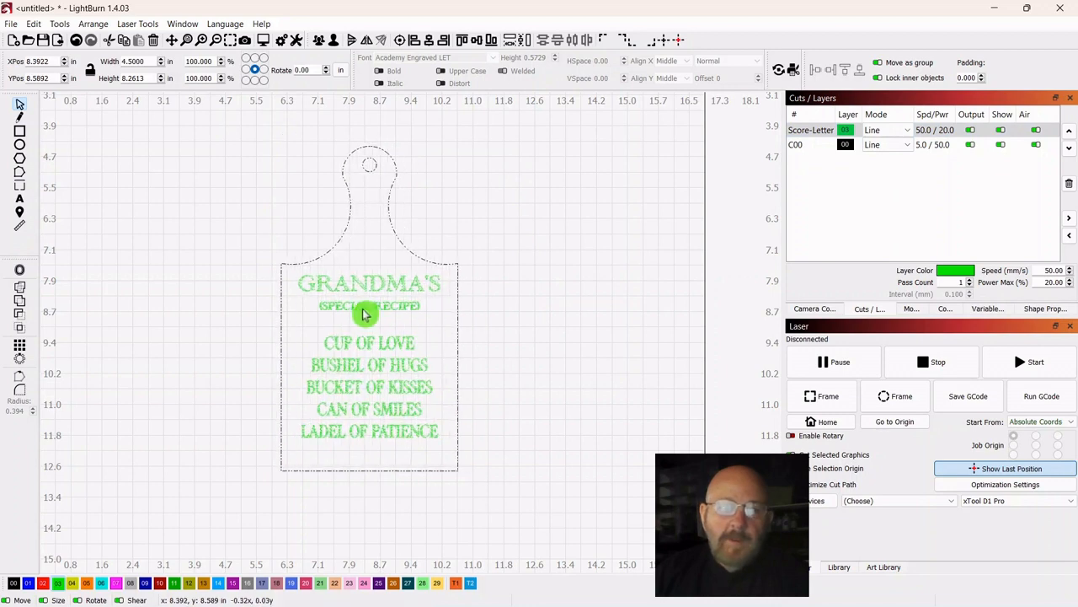
pyautogui.moveTo(367, 315); pyautogui.dragTo(234, 341)
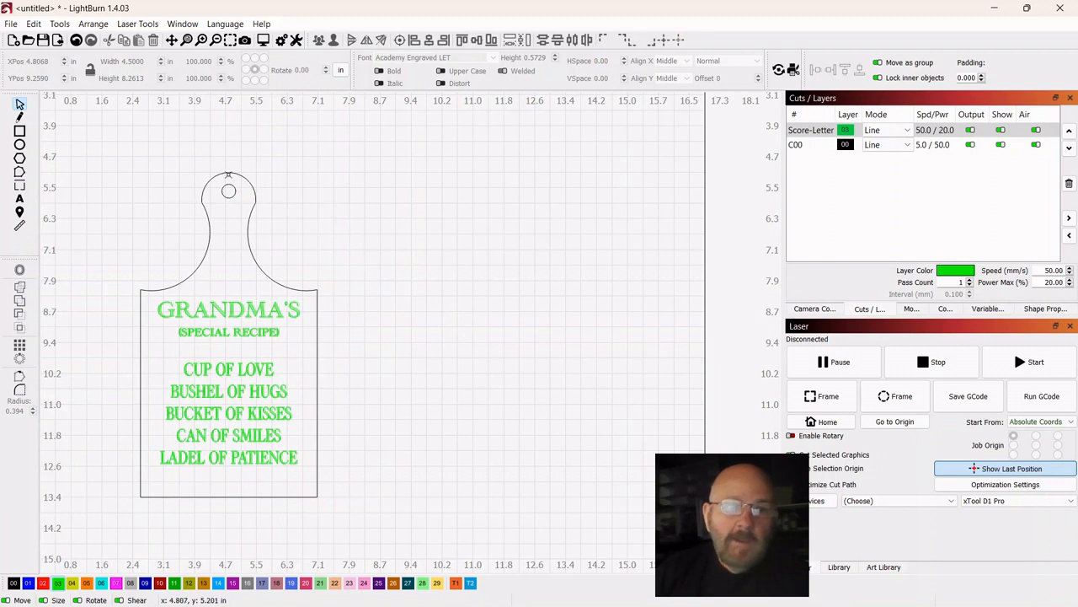
pyautogui.moveTo(379, 273)
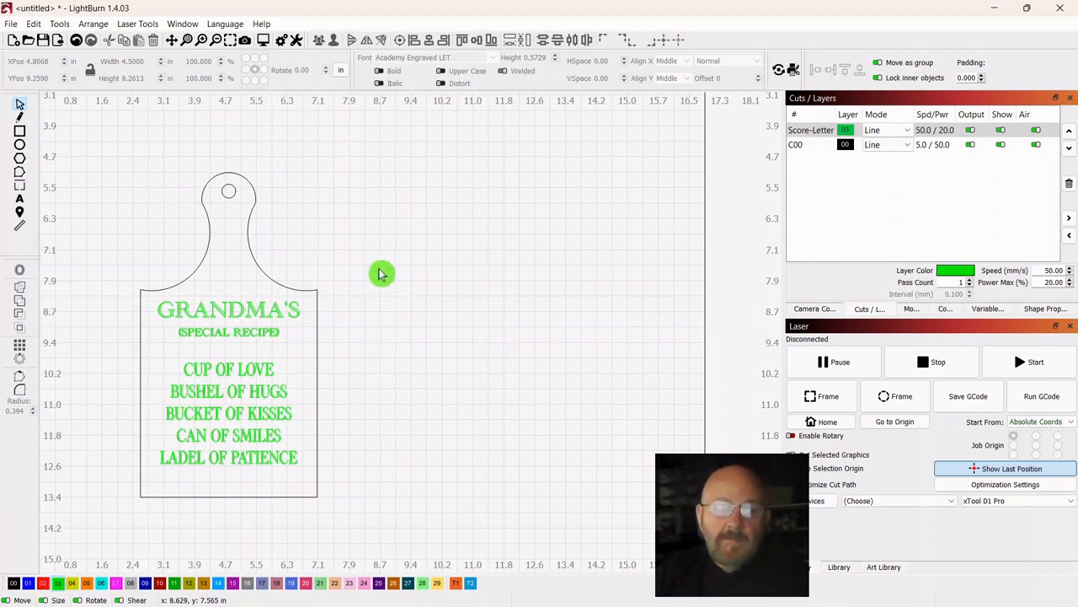
pyautogui.moveTo(391, 271)
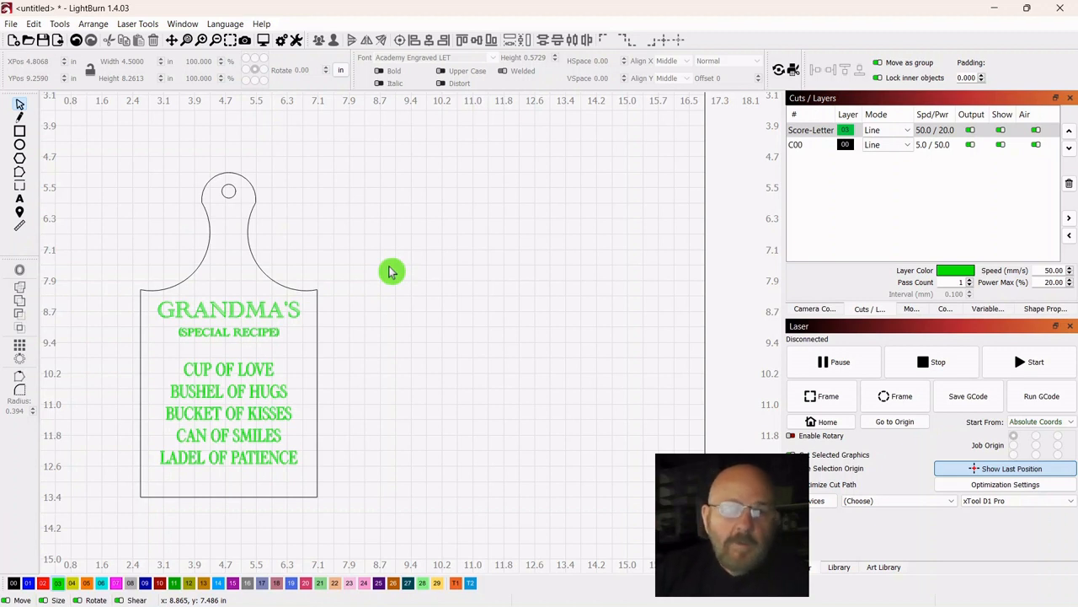
pyautogui.moveTo(155, 209)
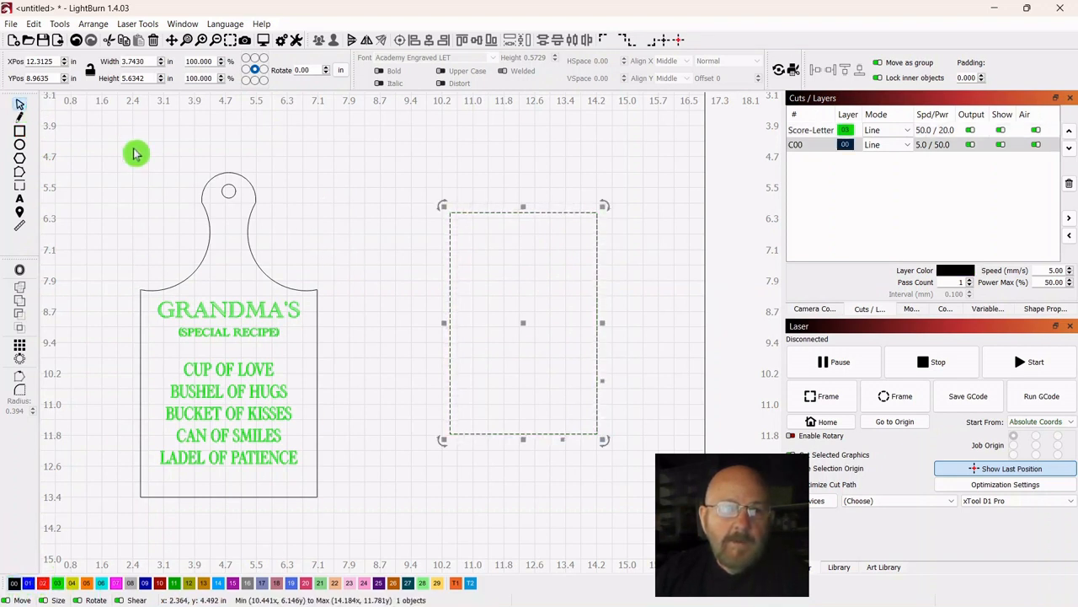
pyautogui.moveTo(266, 138)
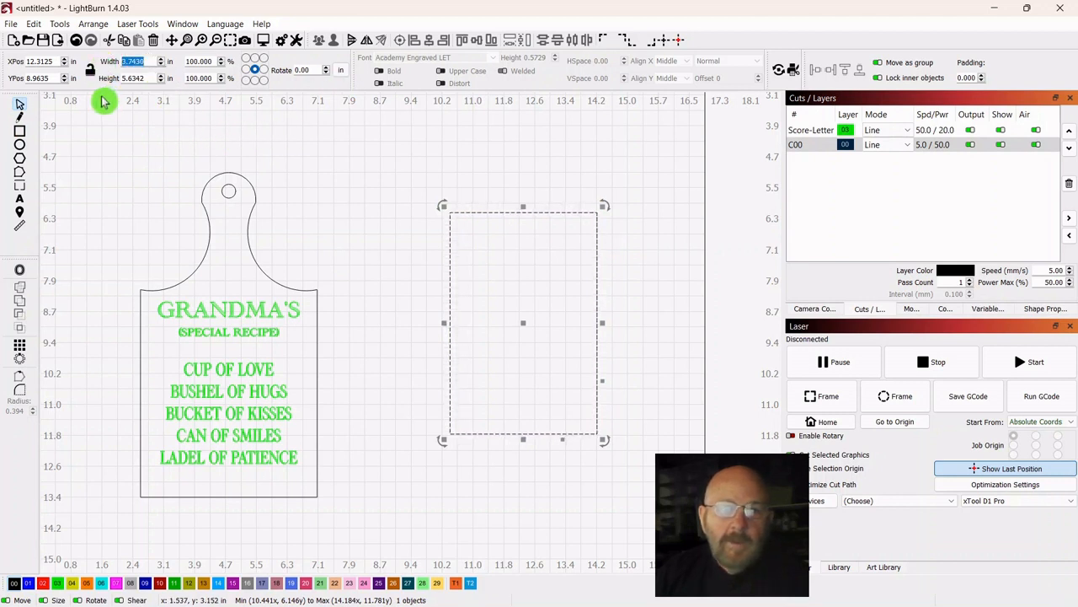
# Size the new rectangle beside the board to 3 by 4 inches
pyautogui.write('3')
pyautogui.click(140, 77)
pyautogui.write('4.0000')
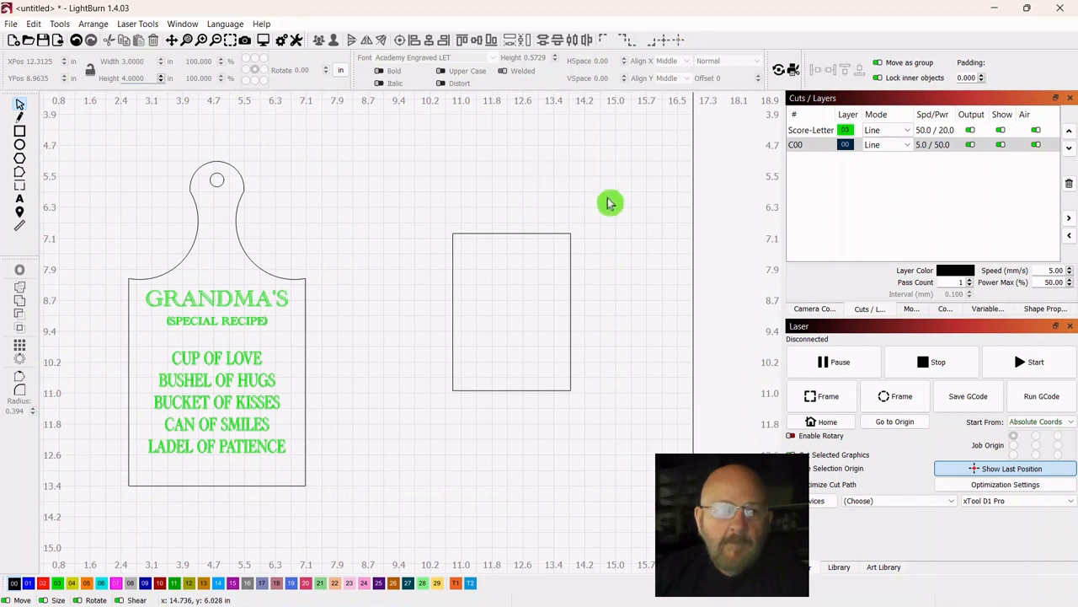
pyautogui.click(513, 312)
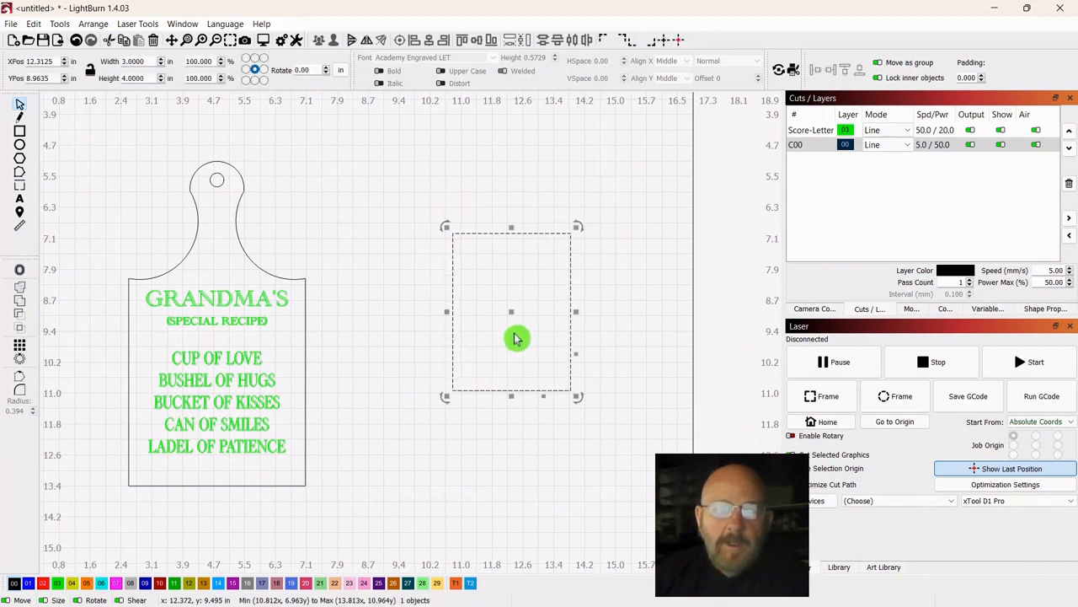
pyautogui.rightClick(512, 337)
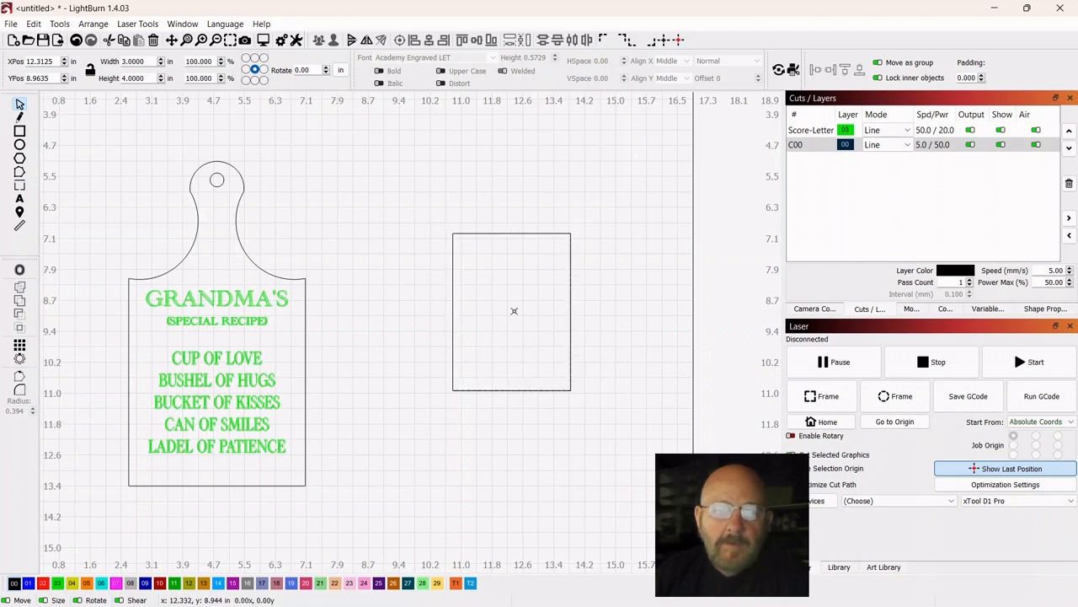
# Rotate a copy of the rectangle about 45 degrees into a diamond overlapping the original's top-left corner
pyautogui.moveTo(514, 310); pyautogui.dragTo(658, 317)
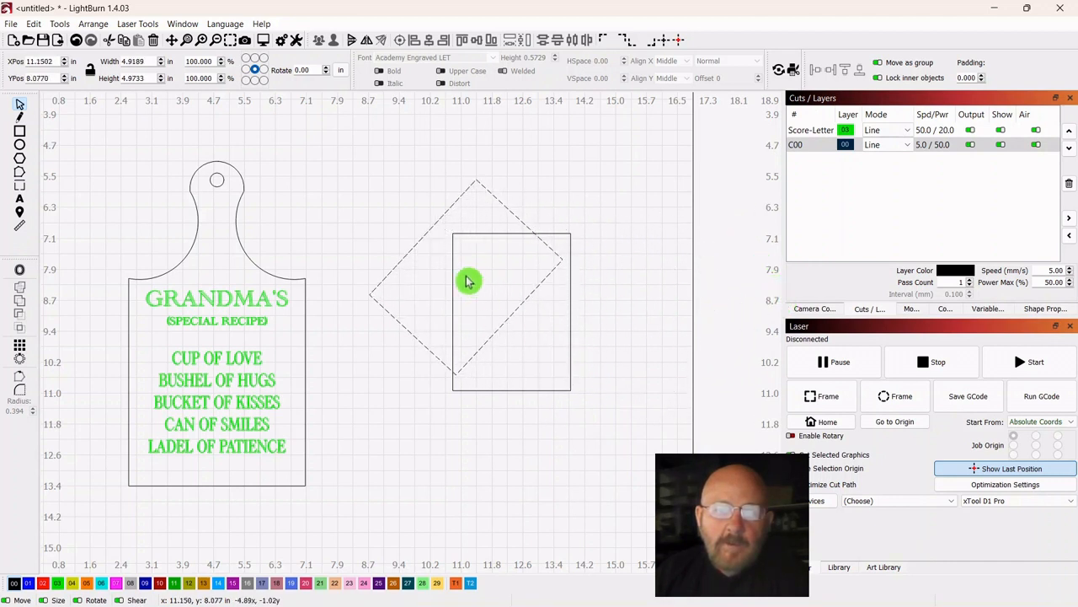
pyautogui.moveTo(470, 281); pyautogui.dragTo(452, 246)
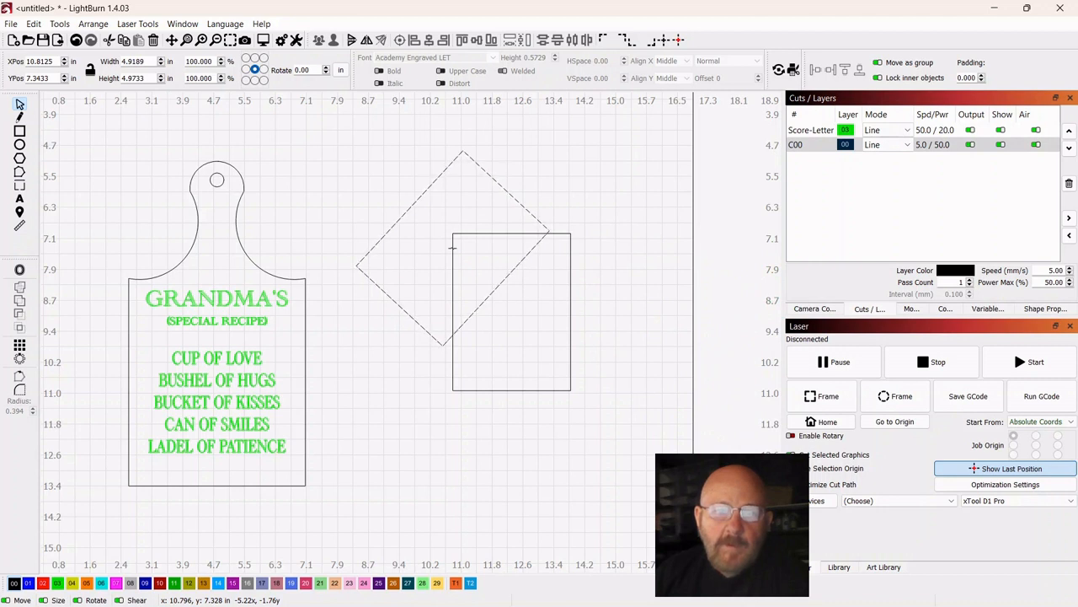
pyautogui.click(448, 314)
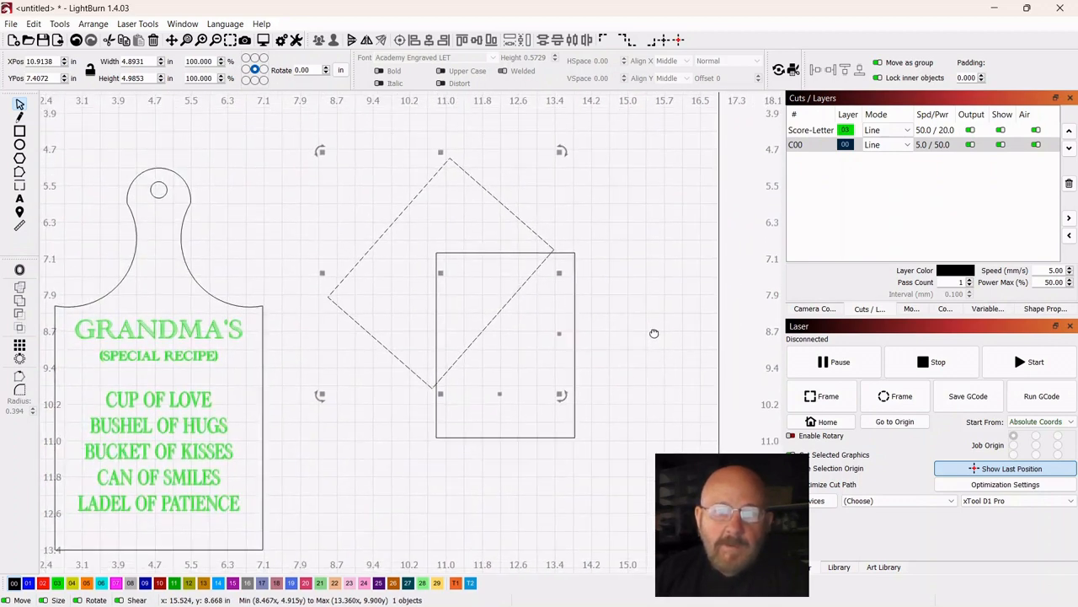
pyautogui.click(664, 344)
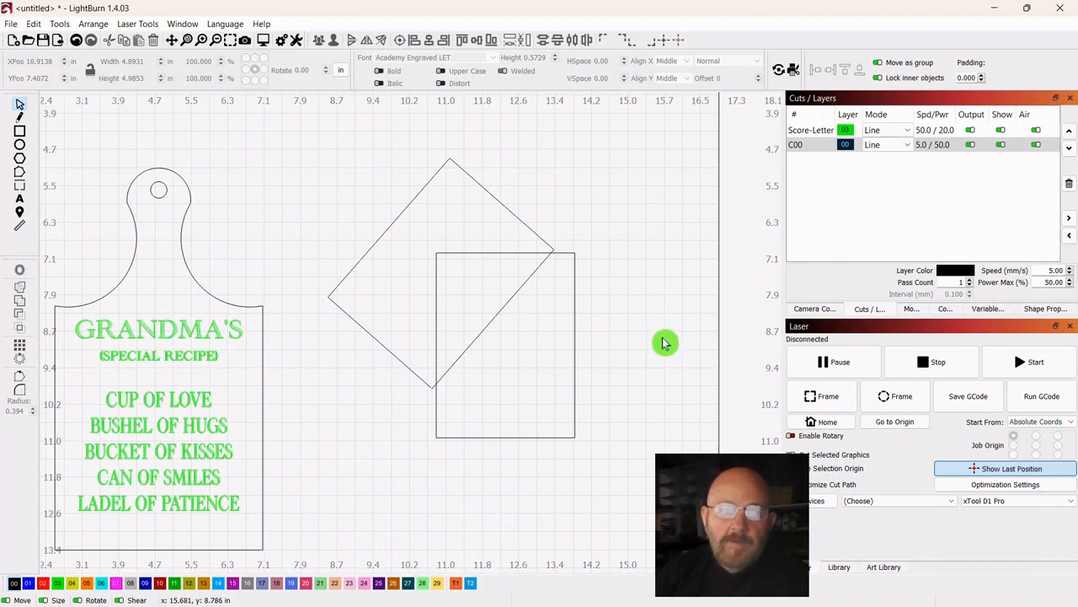
pyautogui.moveTo(621, 331)
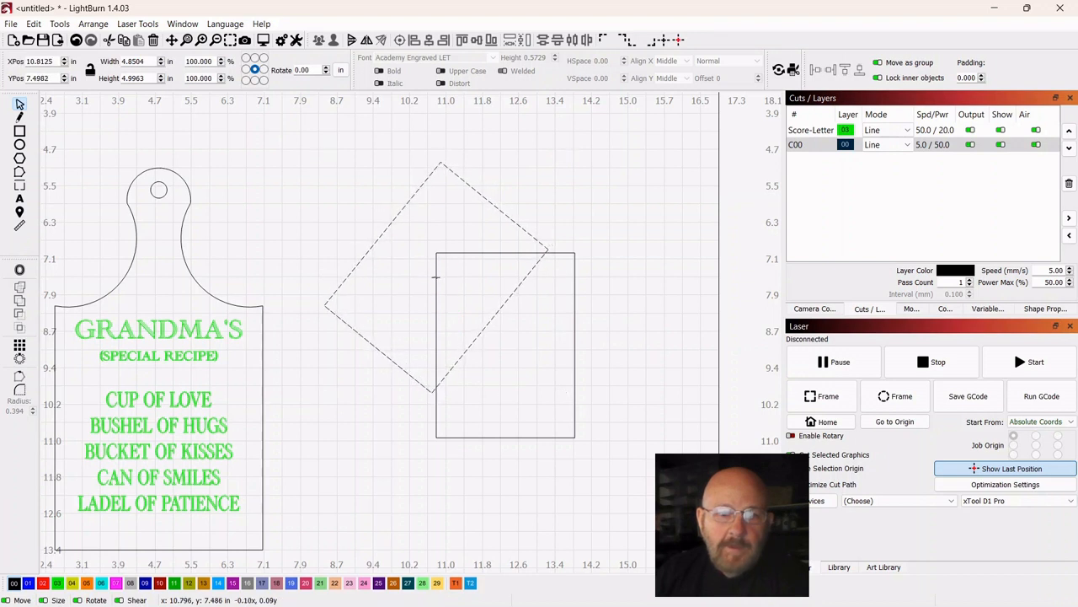
pyautogui.click(622, 335)
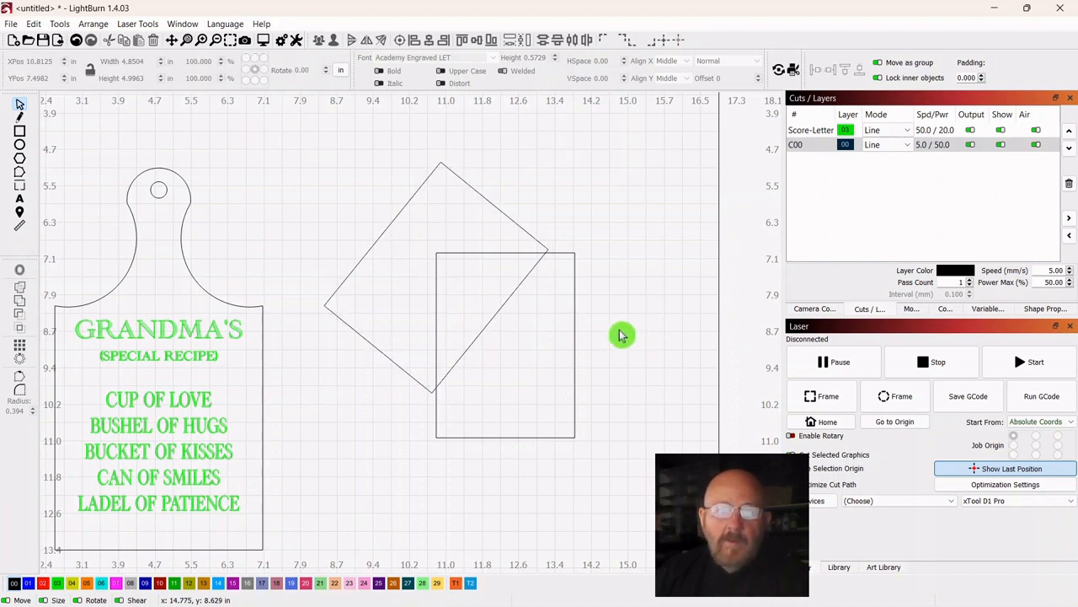
# Boolean-subtract the diamond from the rectangle, leaving a stand piece with a diagonal upper-left edge
pyautogui.click(505, 345)
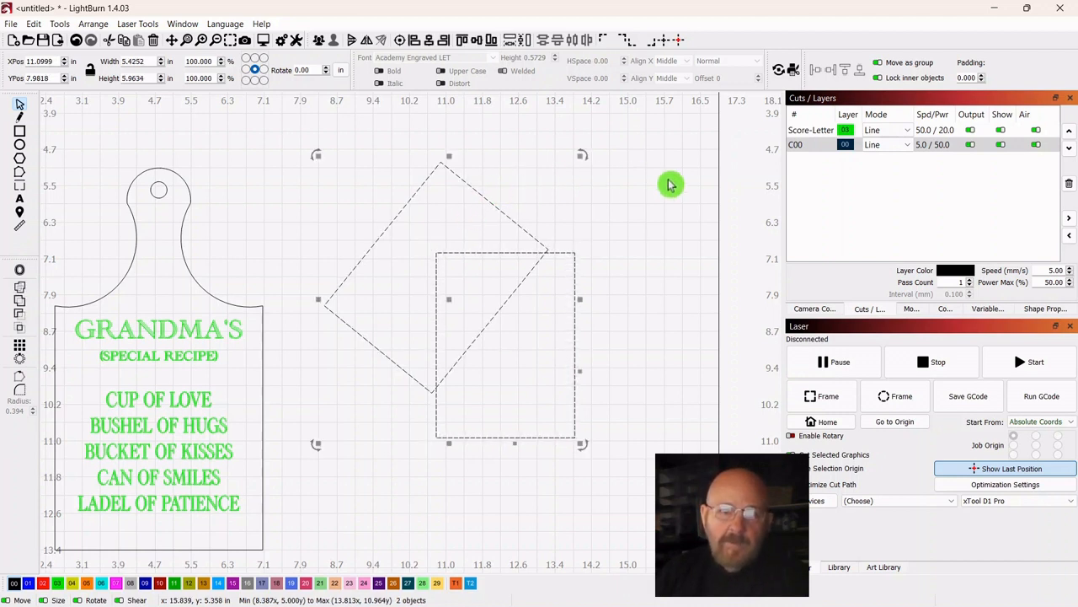
pyautogui.moveTo(30, 320)
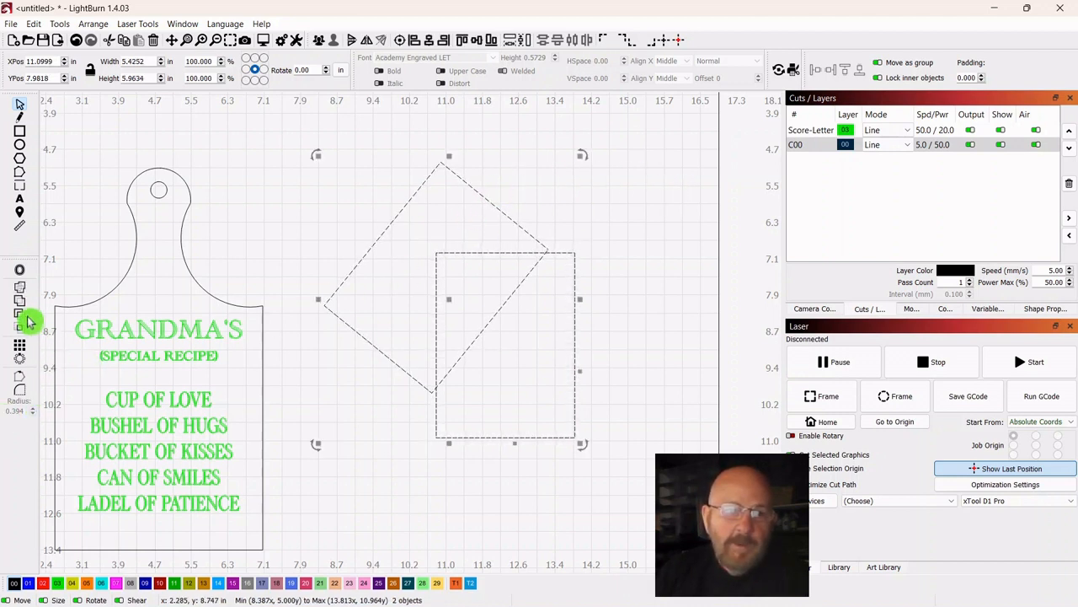
pyautogui.click(19, 317)
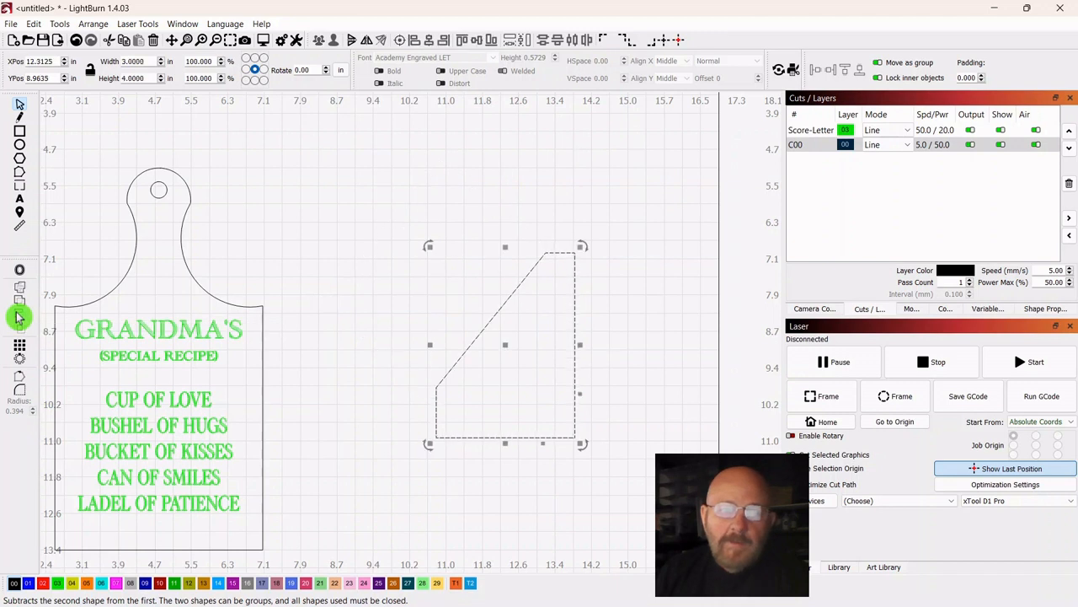
pyautogui.click(674, 293)
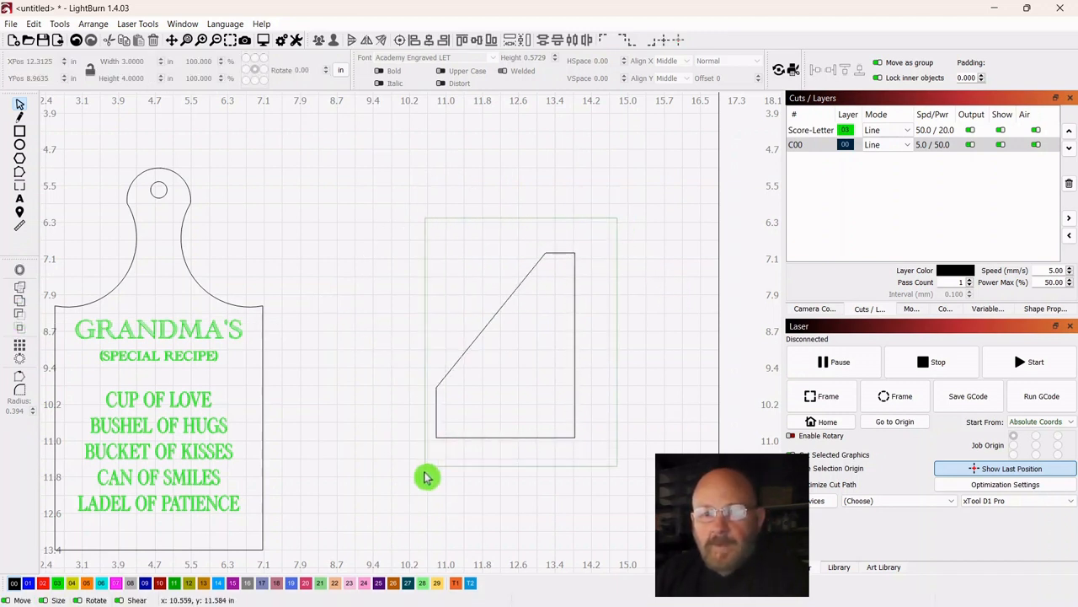
# Convert the stand piece to a path and bend its diagonal edge into a smooth concave curve
pyautogui.click(506, 345)
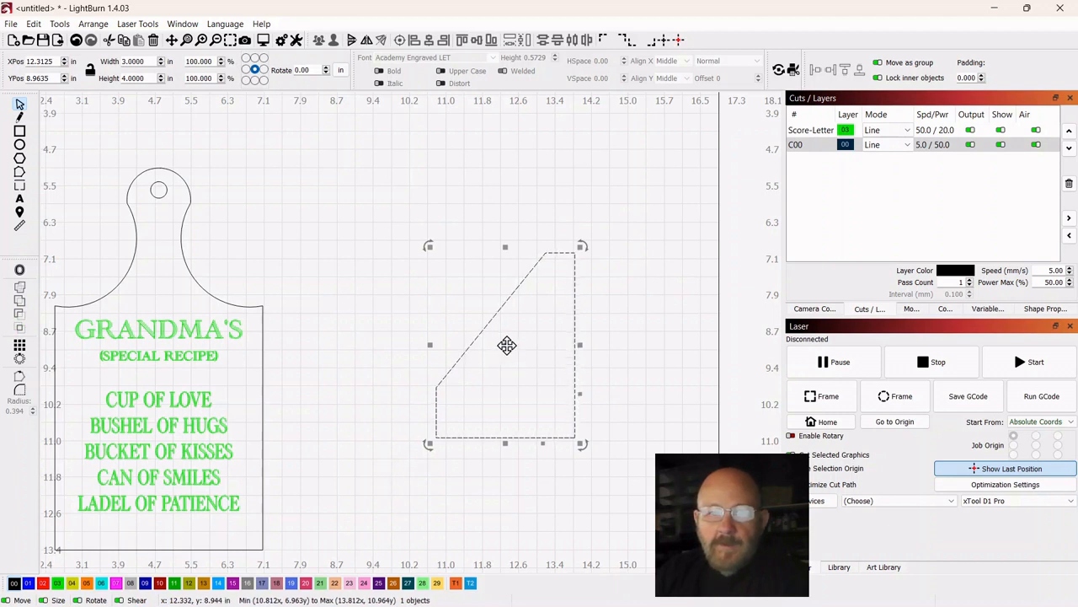
pyautogui.rightClick(505, 345)
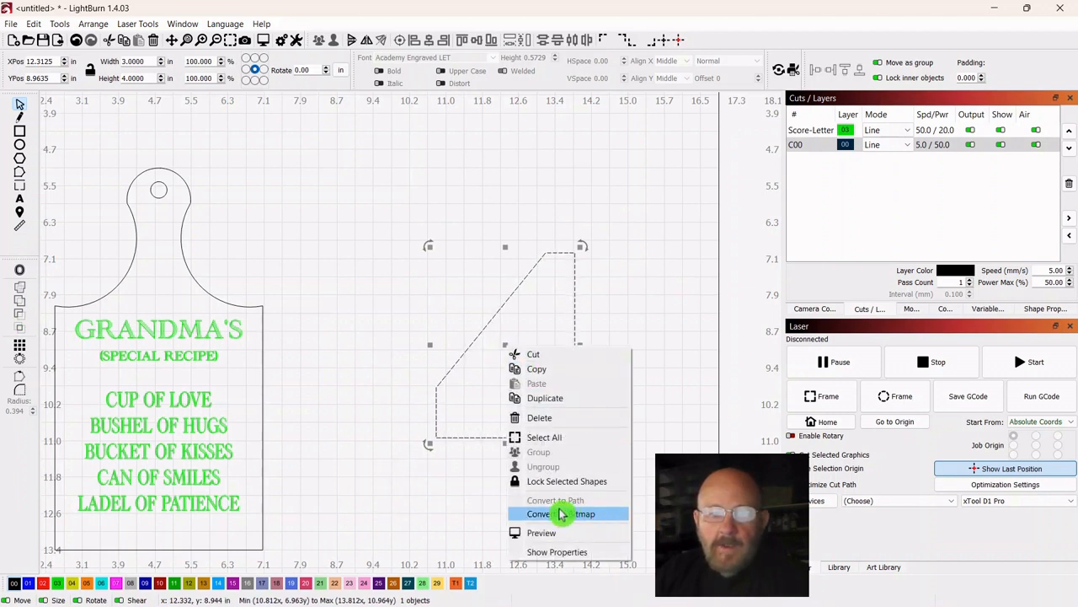
pyautogui.moveTo(556, 498)
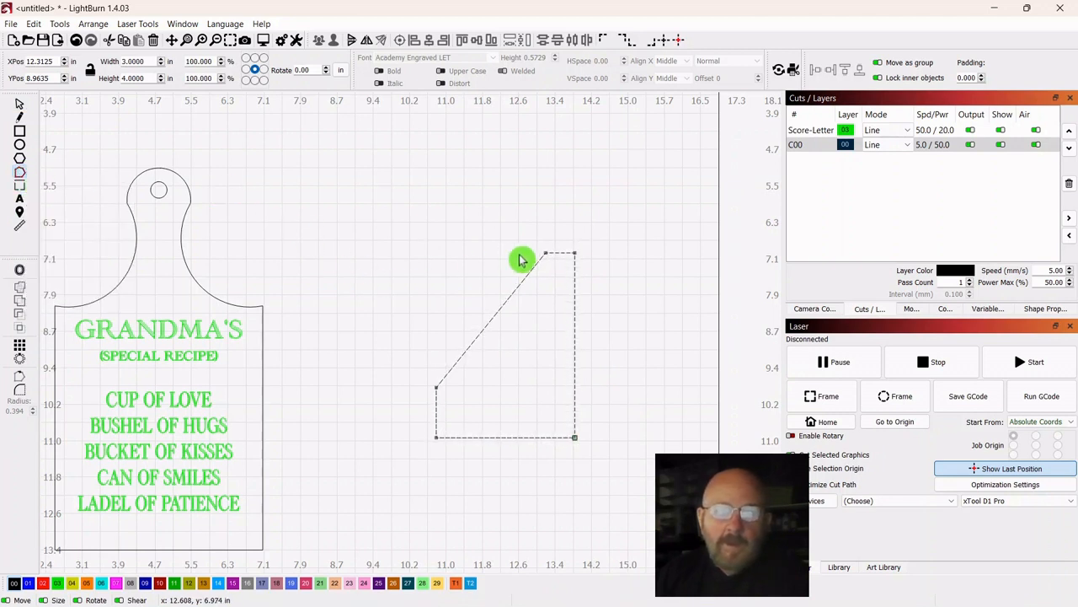
pyautogui.moveTo(575, 447)
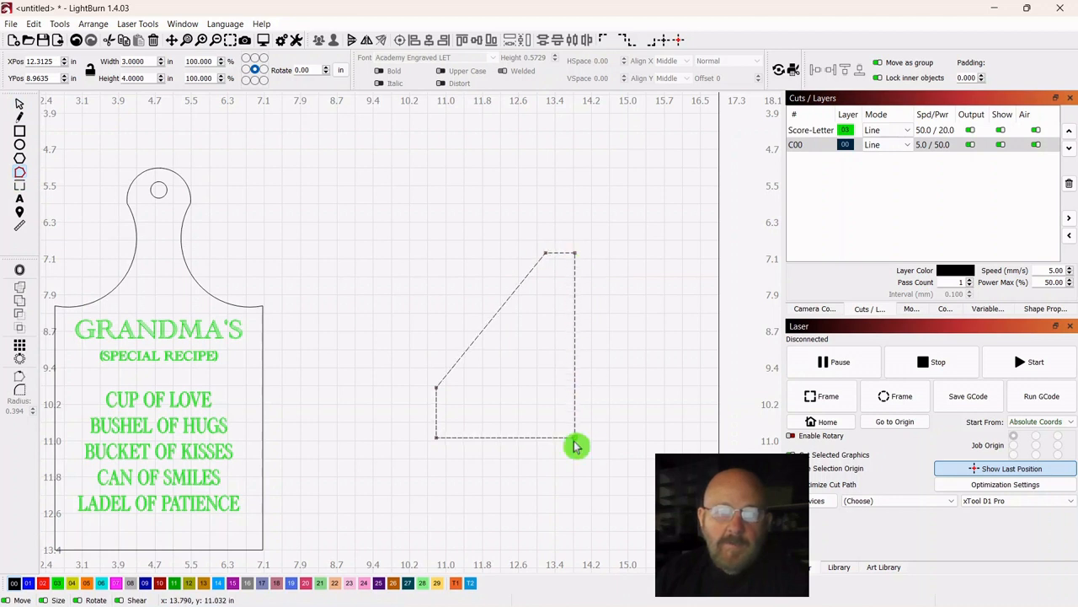
pyautogui.moveTo(529, 330)
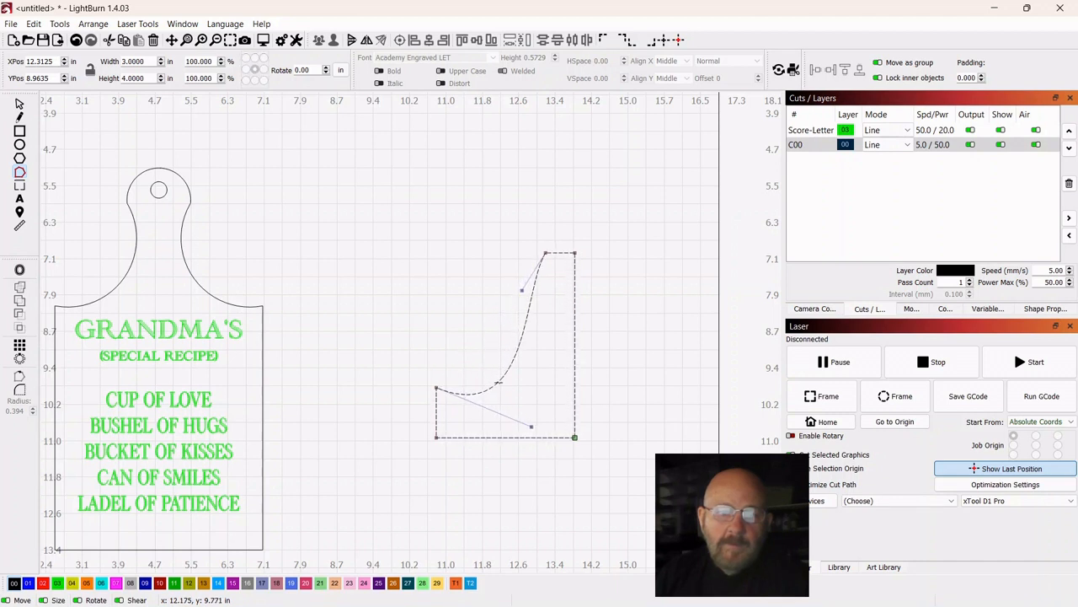
pyautogui.moveTo(533, 428); pyautogui.dragTo(539, 448)
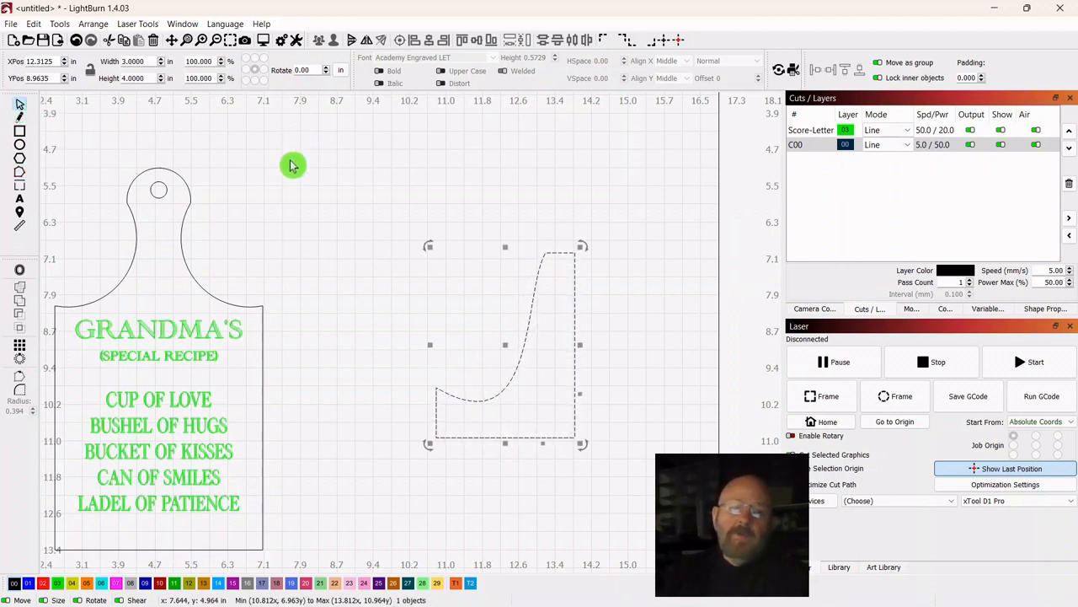
pyautogui.moveTo(293, 185)
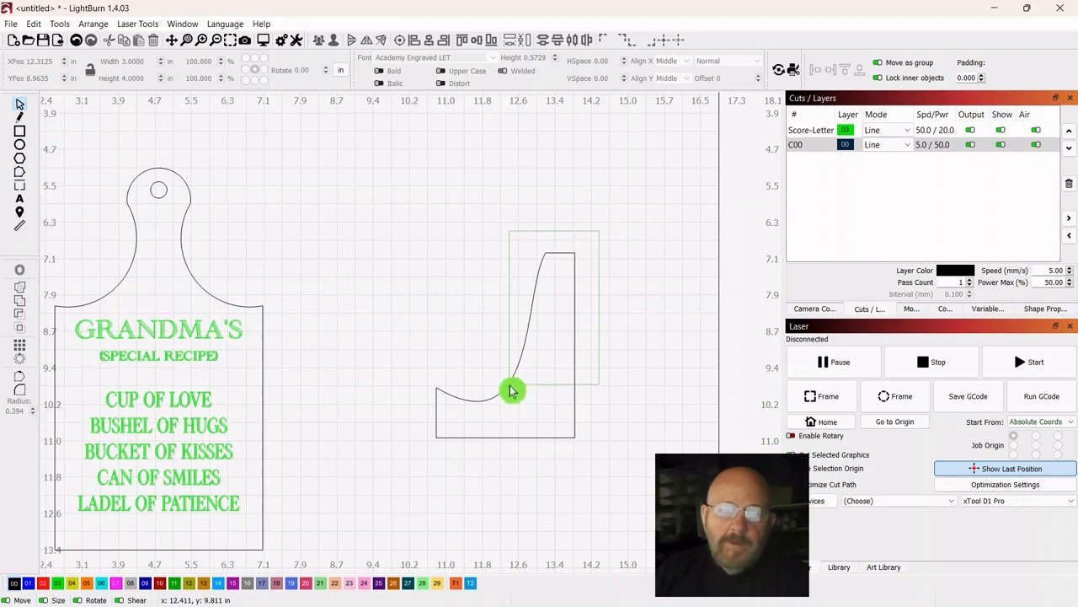
pyautogui.moveTo(514, 389); pyautogui.dragTo(404, 343)
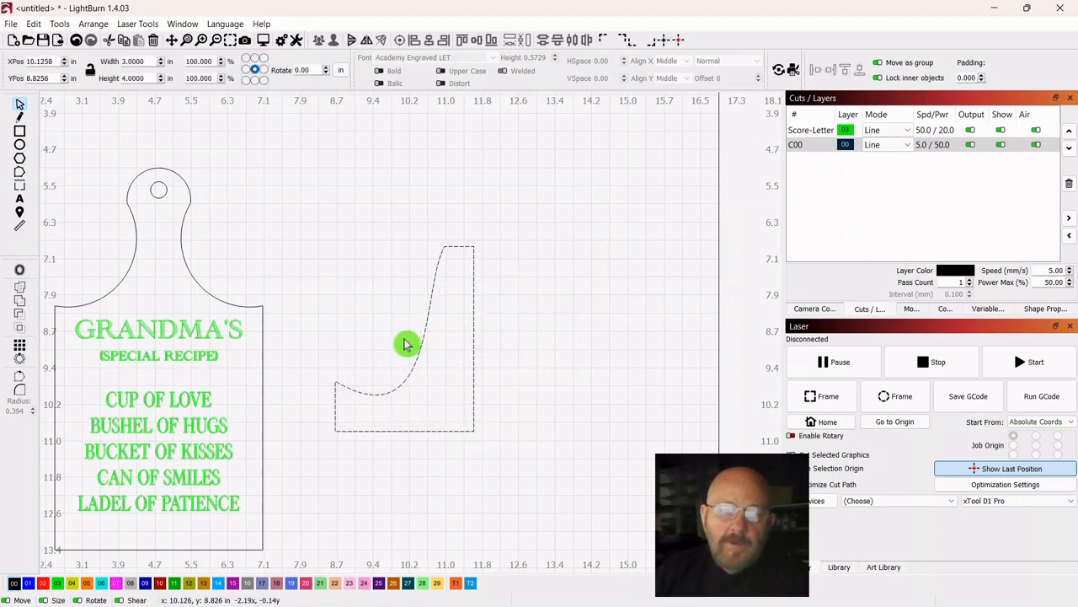
pyautogui.click(404, 344)
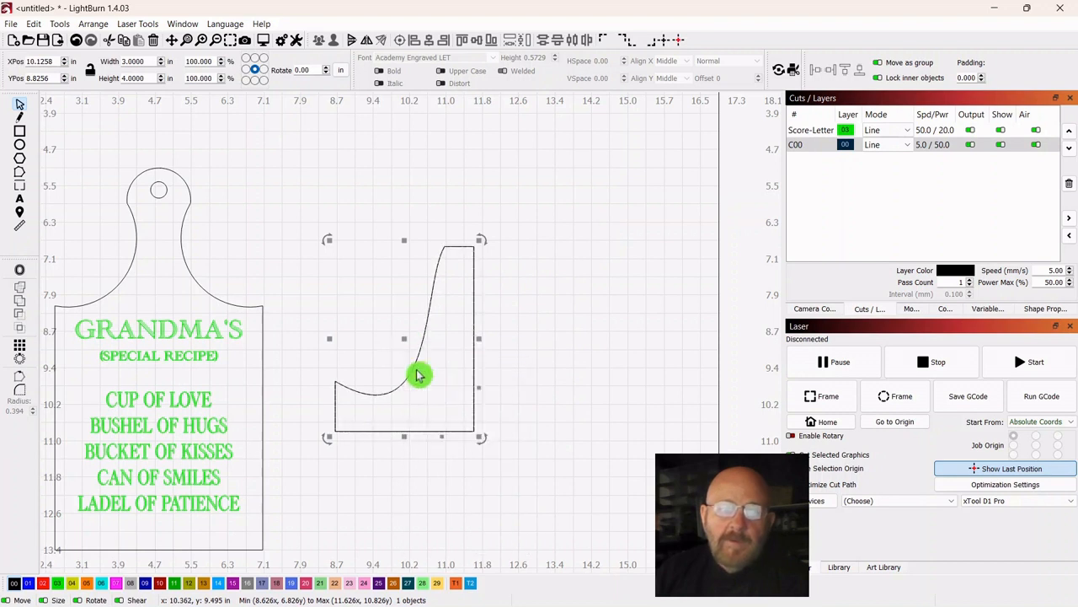
pyautogui.moveTo(419, 375); pyautogui.dragTo(566, 348)
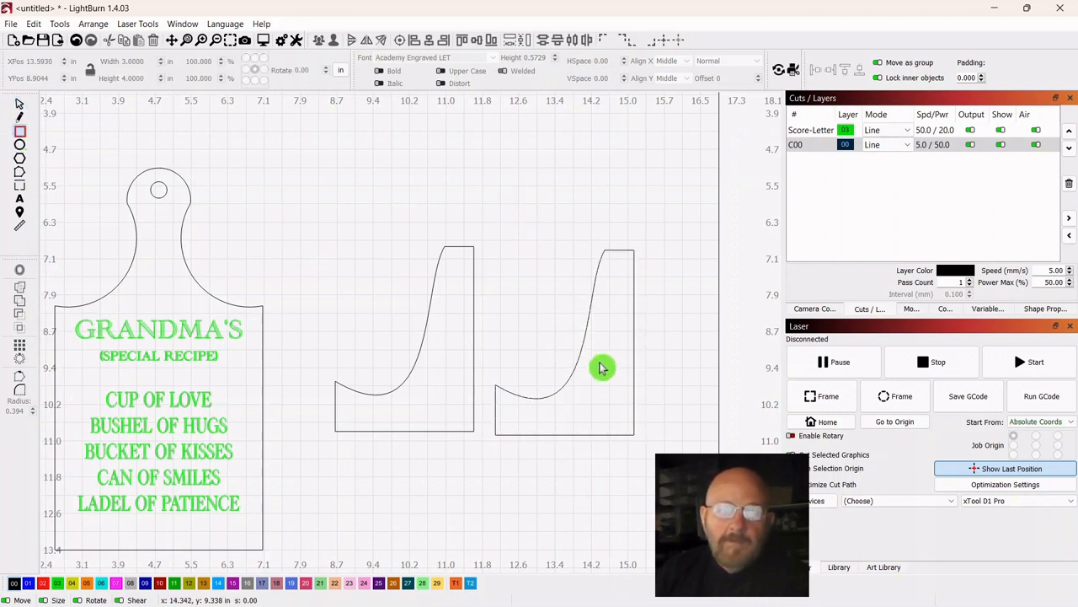
pyautogui.moveTo(524, 352)
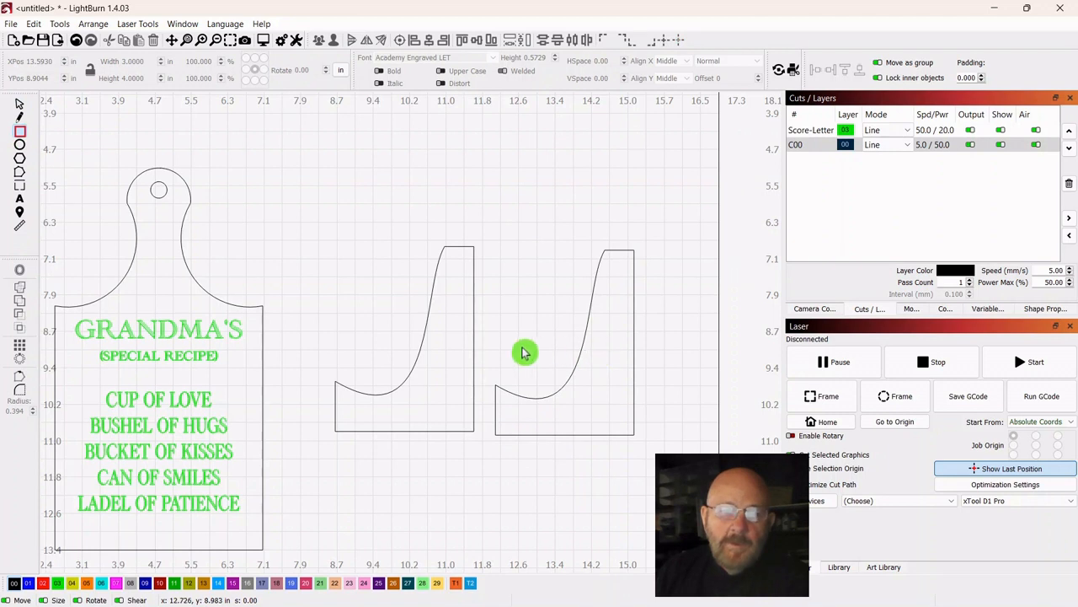
pyautogui.moveTo(603, 356)
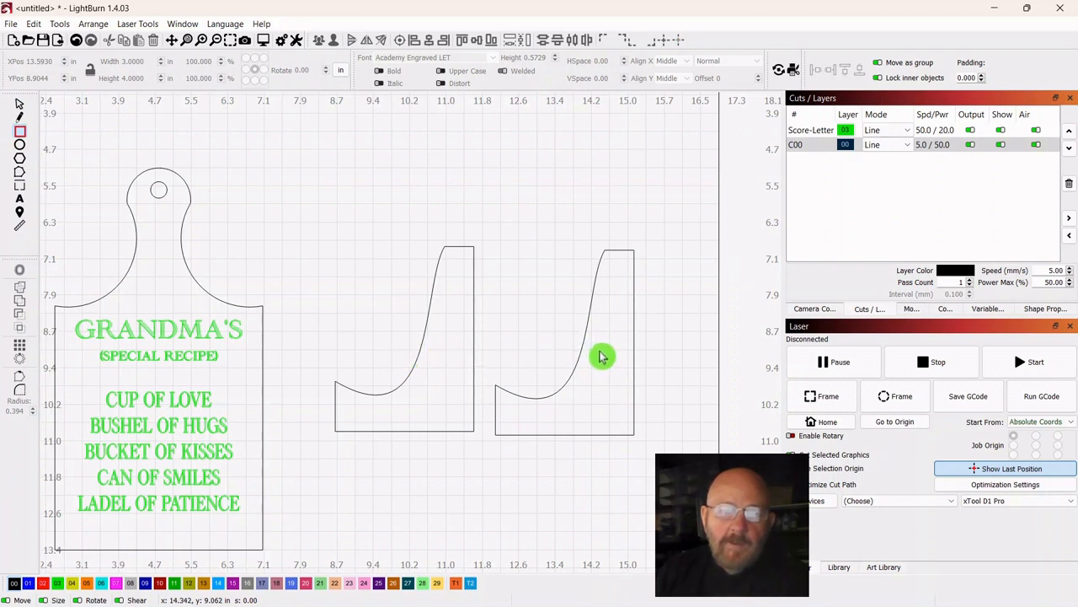
pyautogui.moveTo(620, 354)
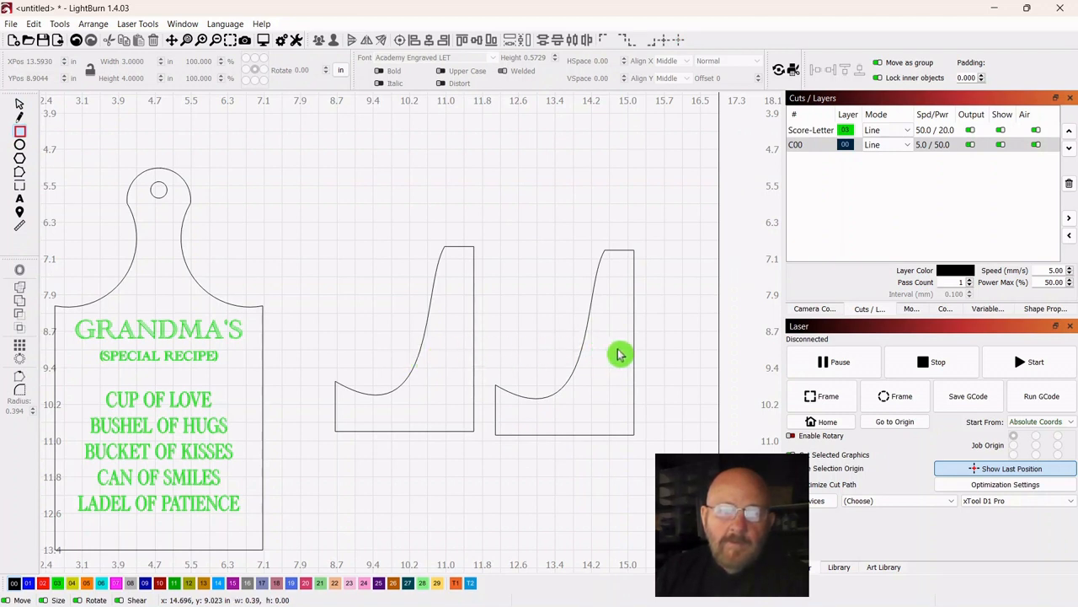
# Draw a tall slot rectangle inside the right stand piece and set its width to 5 mm
pyautogui.moveTo(620, 354); pyautogui.dragTo(620, 455)
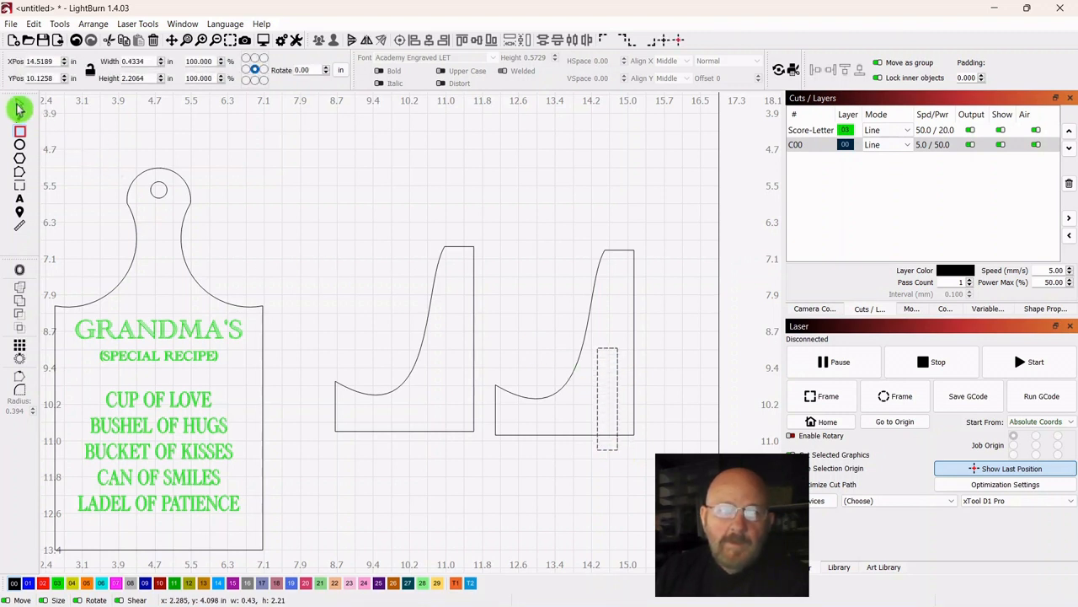
pyautogui.click(606, 396)
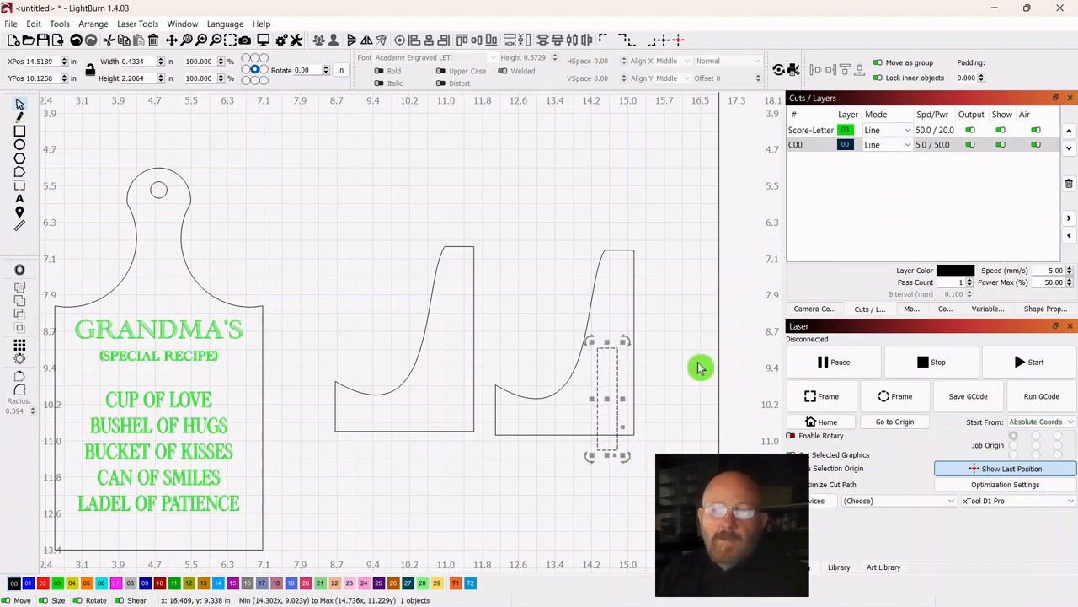
pyautogui.moveTo(170, 135)
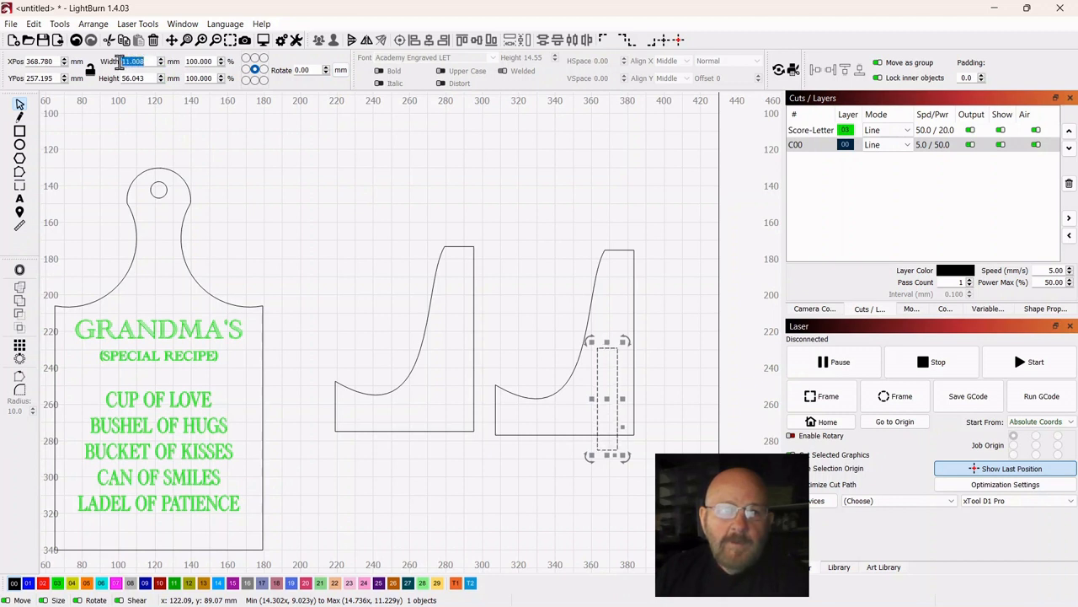
pyautogui.moveTo(284, 143)
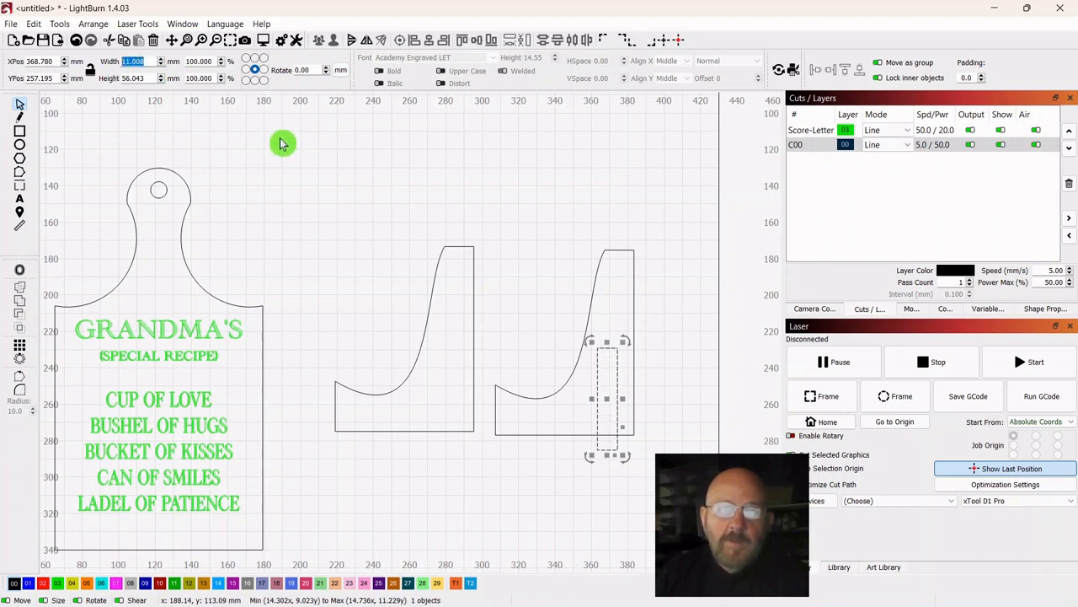
pyautogui.write('5')
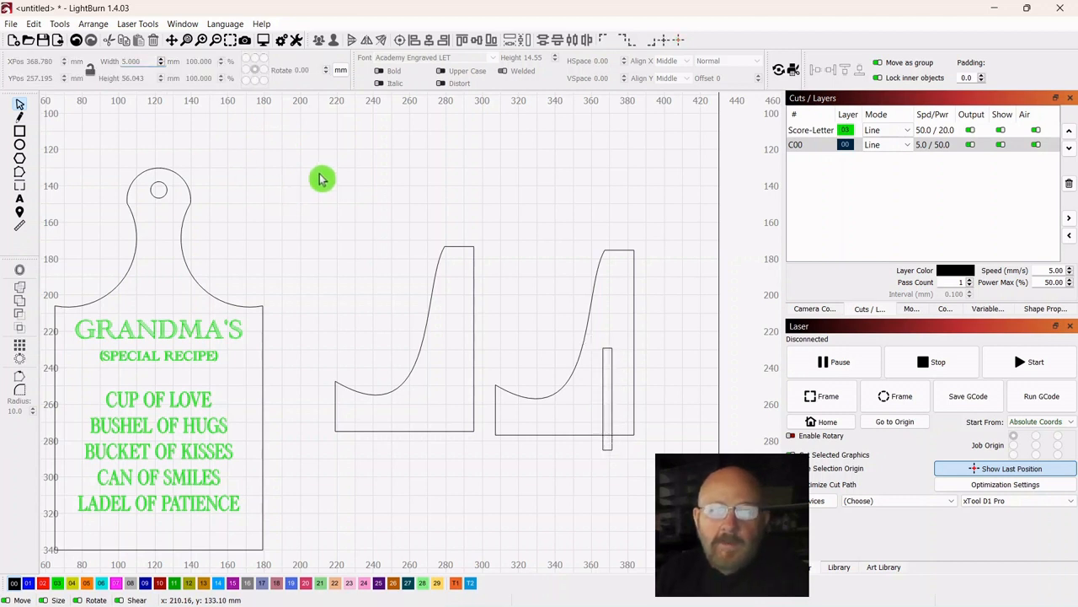
pyautogui.moveTo(620, 351)
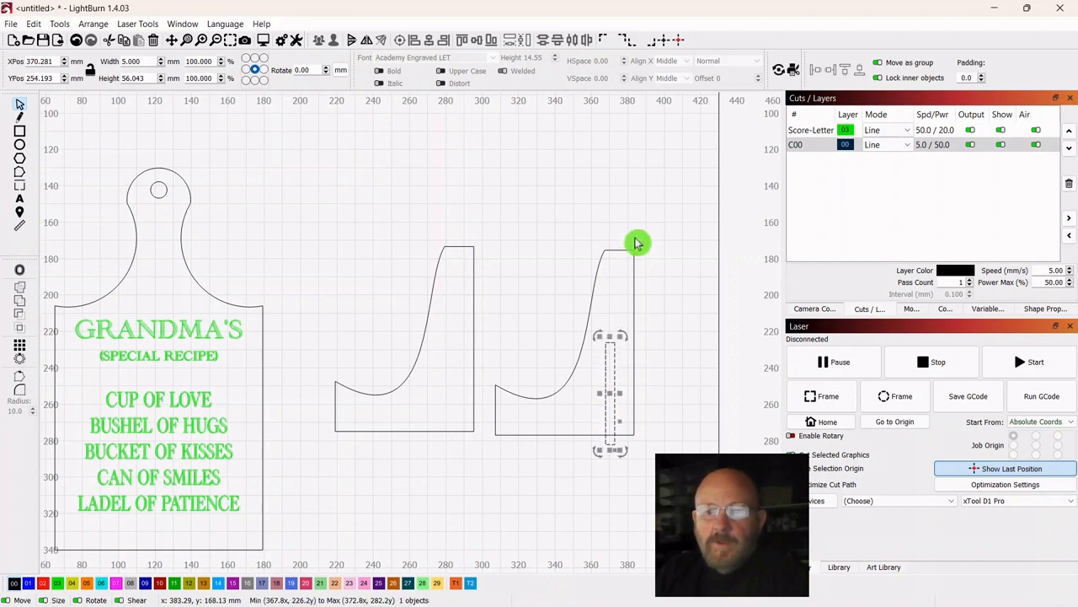
pyautogui.moveTo(581, 284)
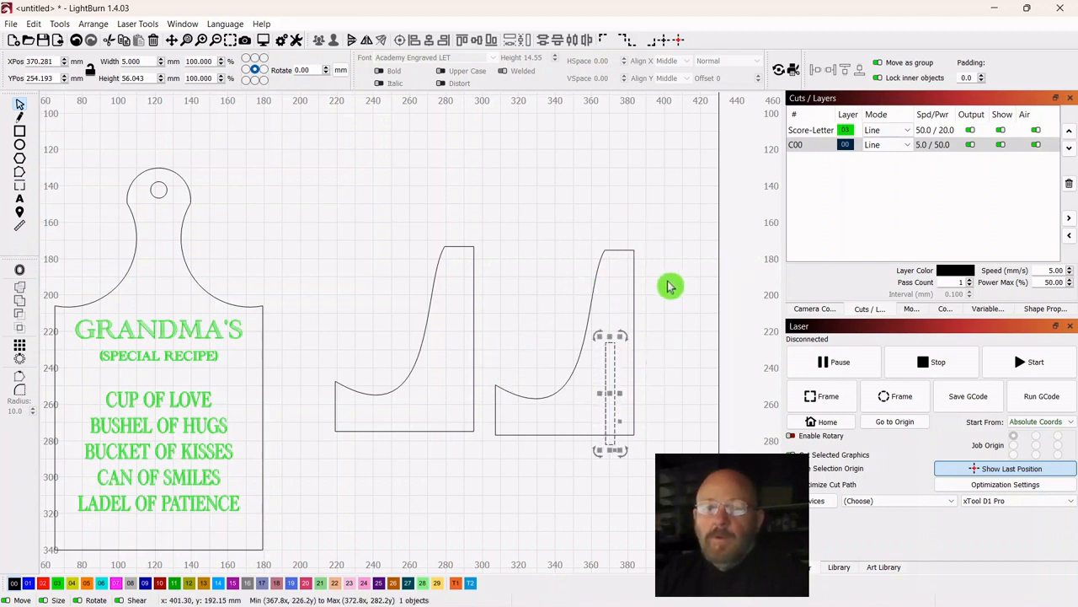
pyautogui.moveTo(569, 328)
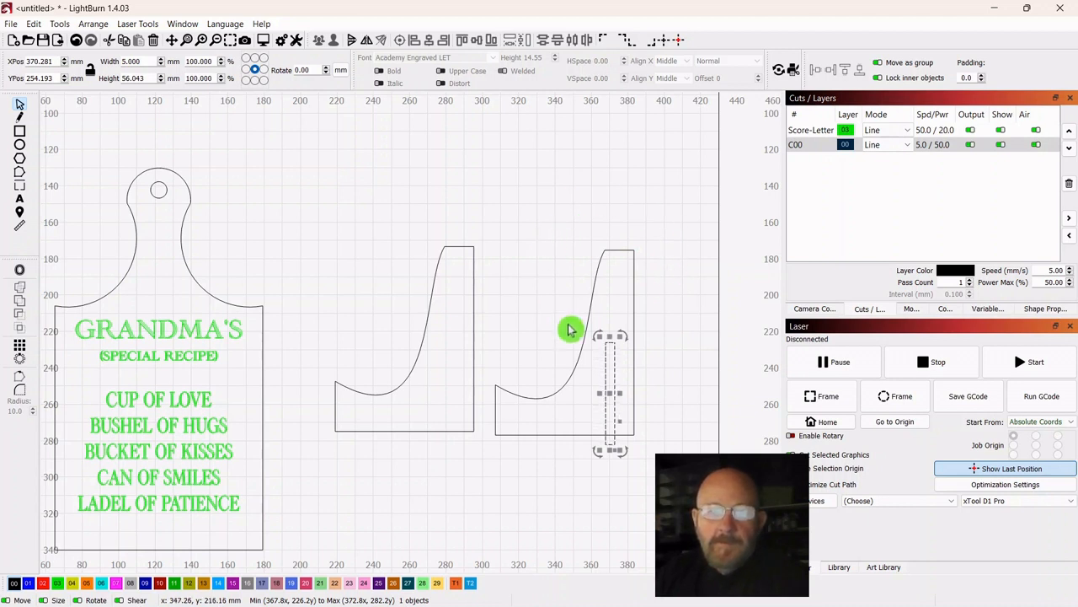
# Duplicate the slot onto the left stand piece and overlay the pieces to align the slots
pyautogui.rightClick(571, 328)
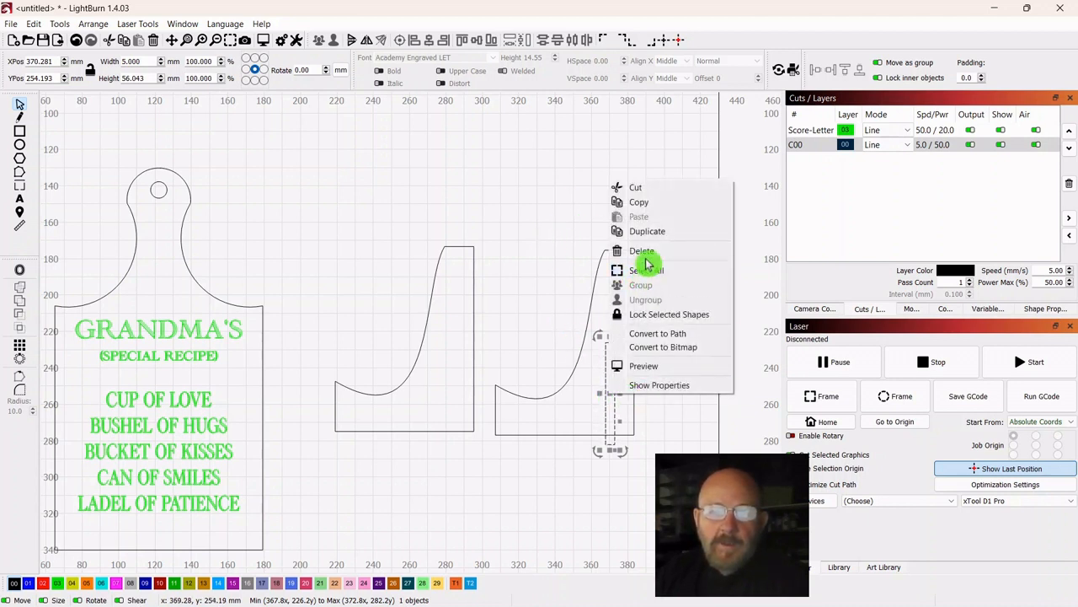
pyautogui.click(647, 269)
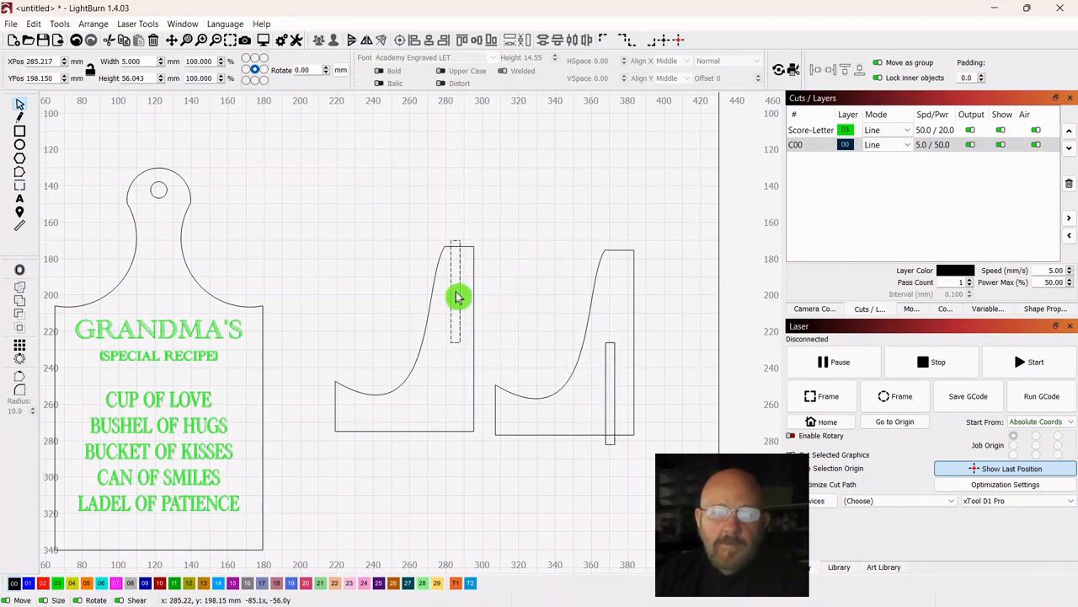
pyautogui.click(455, 295)
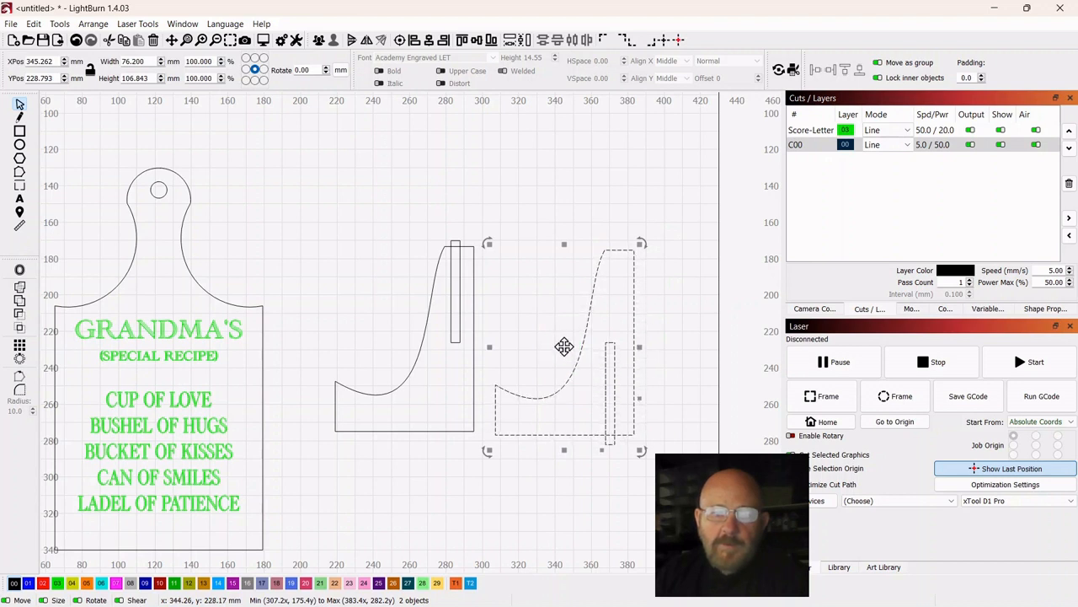
pyautogui.moveTo(563, 347); pyautogui.dragTo(435, 352)
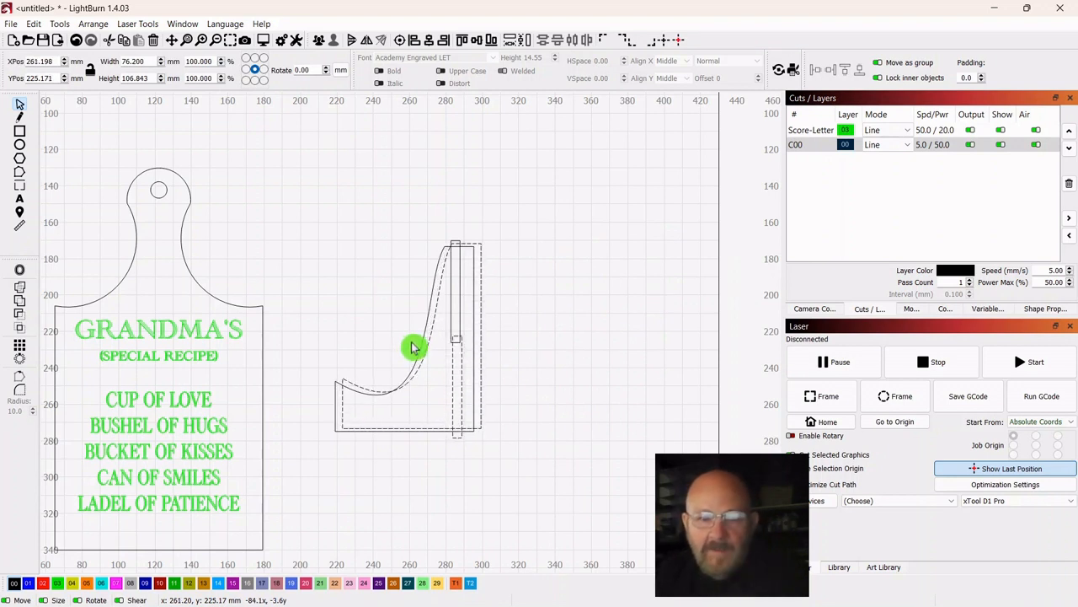
pyautogui.moveTo(412, 347); pyautogui.dragTo(556, 345)
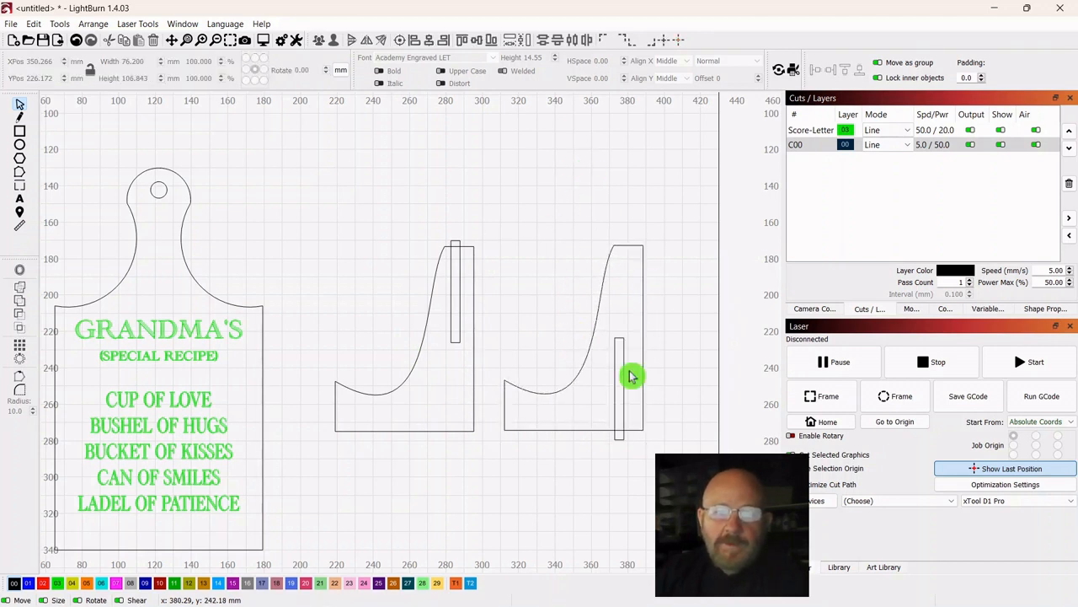
pyautogui.moveTo(672, 280)
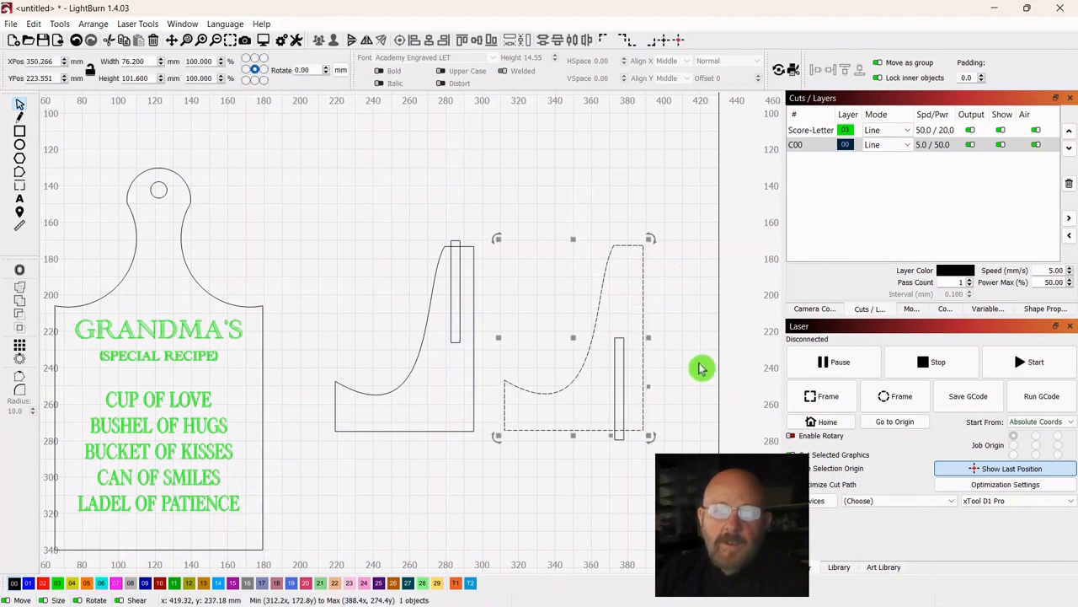
pyautogui.moveTo(621, 347)
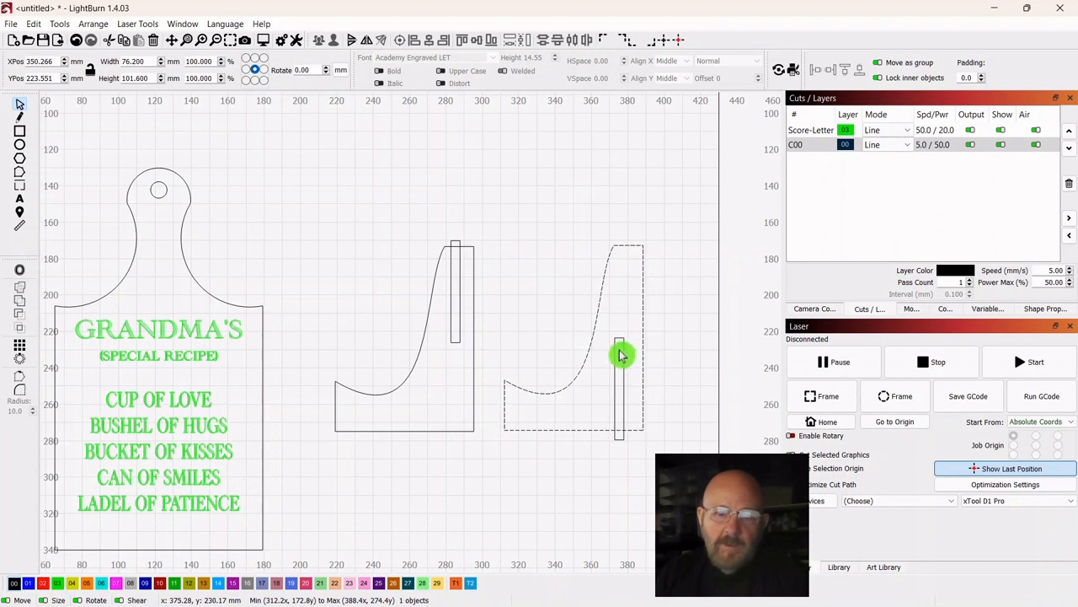
# Boolean-subtract the slot rectangles from the stand pieces, leaving interlocking top and bottom notches
pyautogui.click(620, 354)
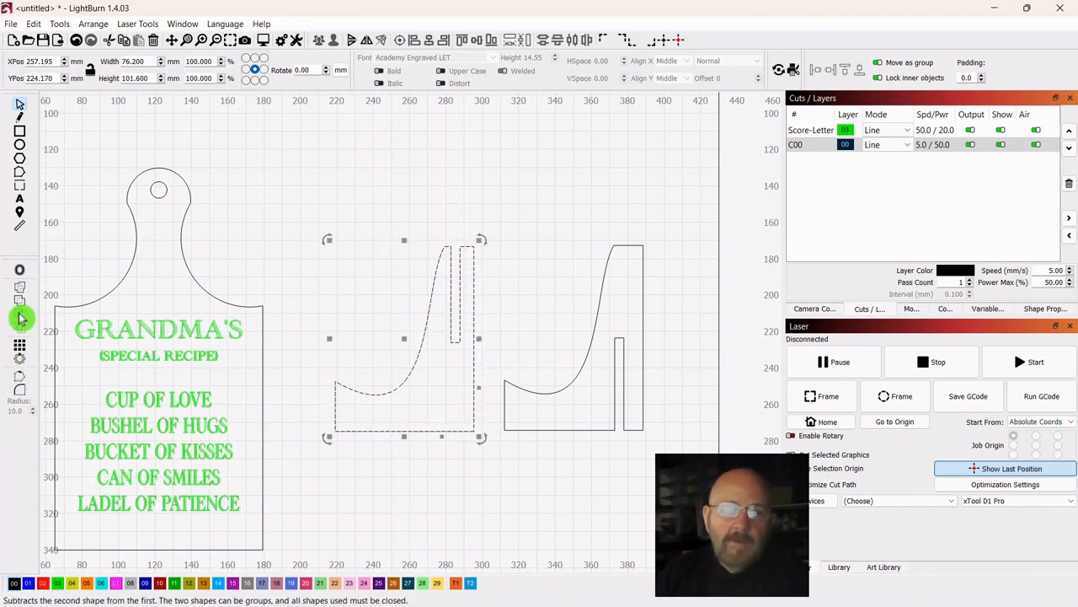
pyautogui.click(20, 318)
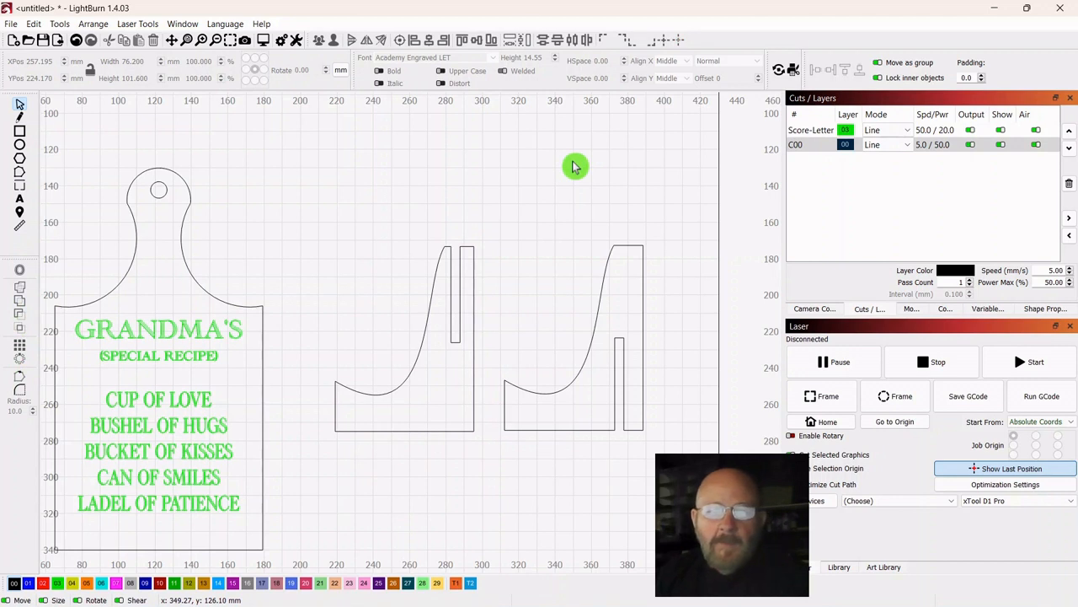
pyautogui.moveTo(536, 478)
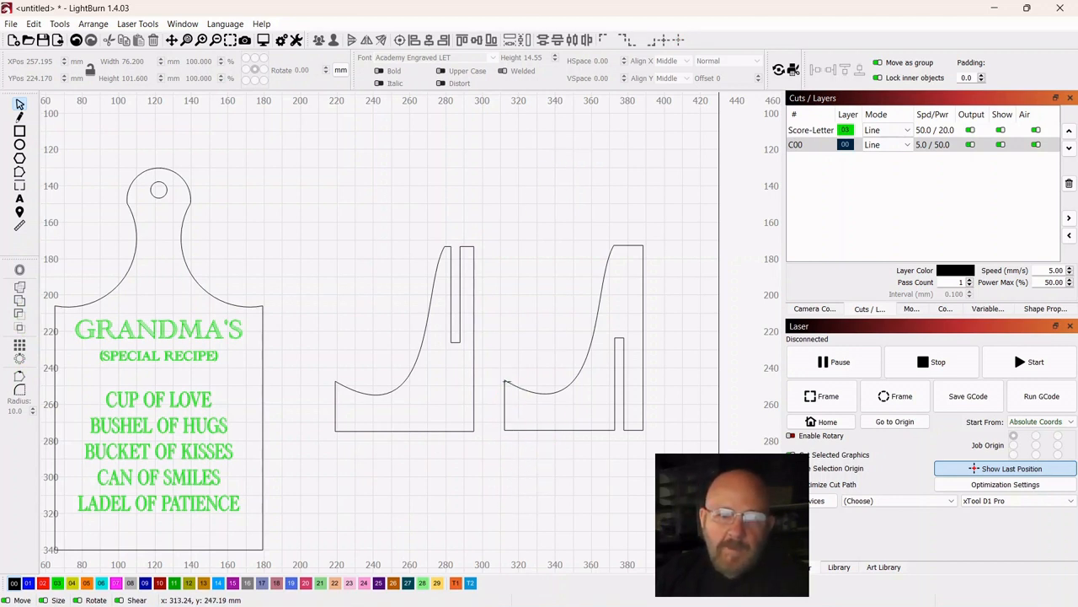
pyautogui.moveTo(512, 394)
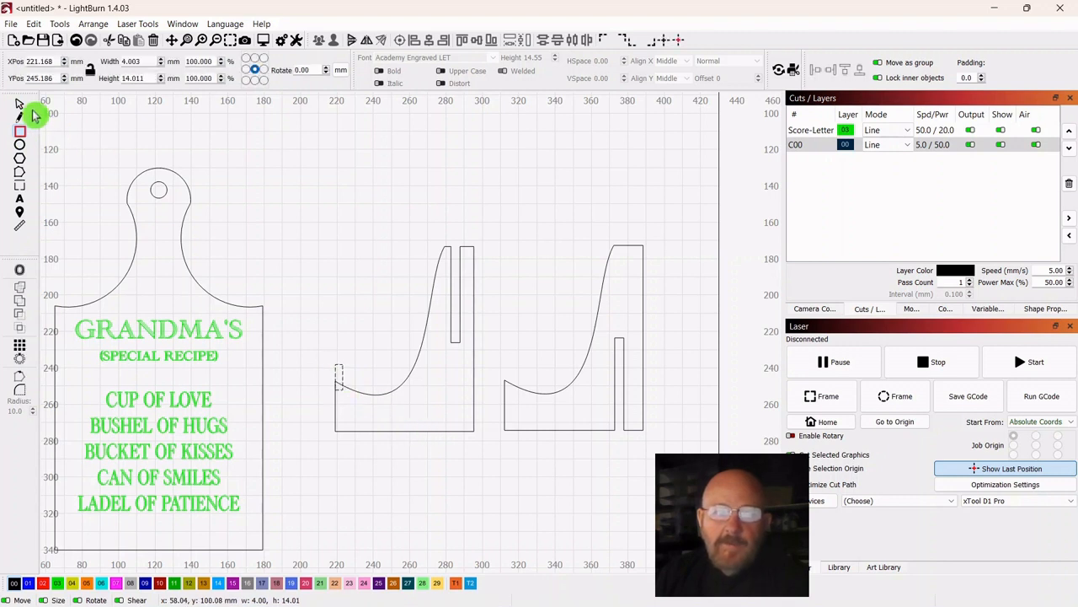
pyautogui.click(340, 377)
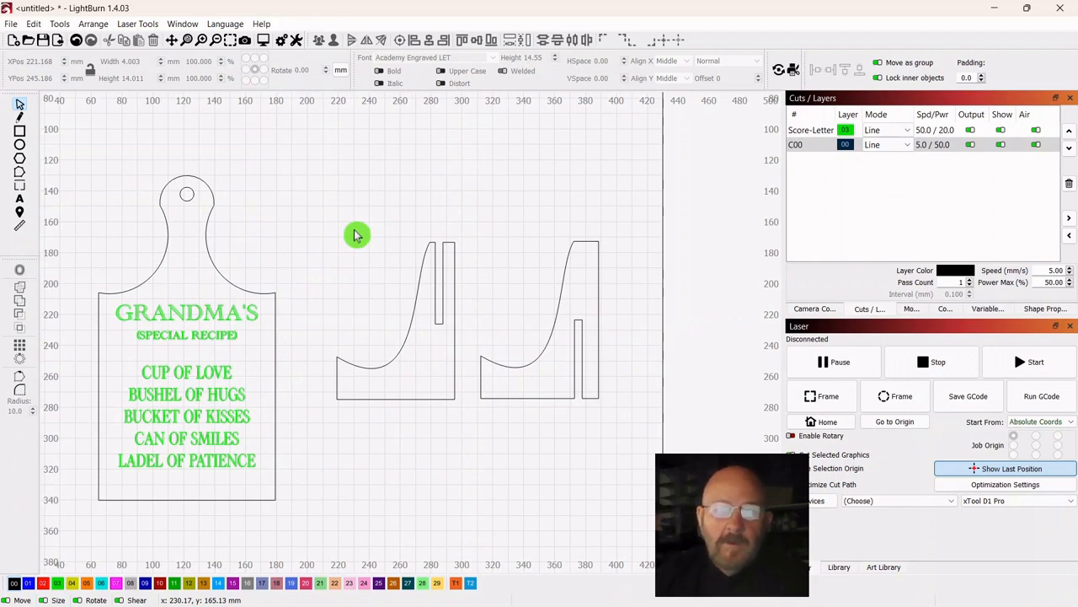
pyautogui.scroll(-3)
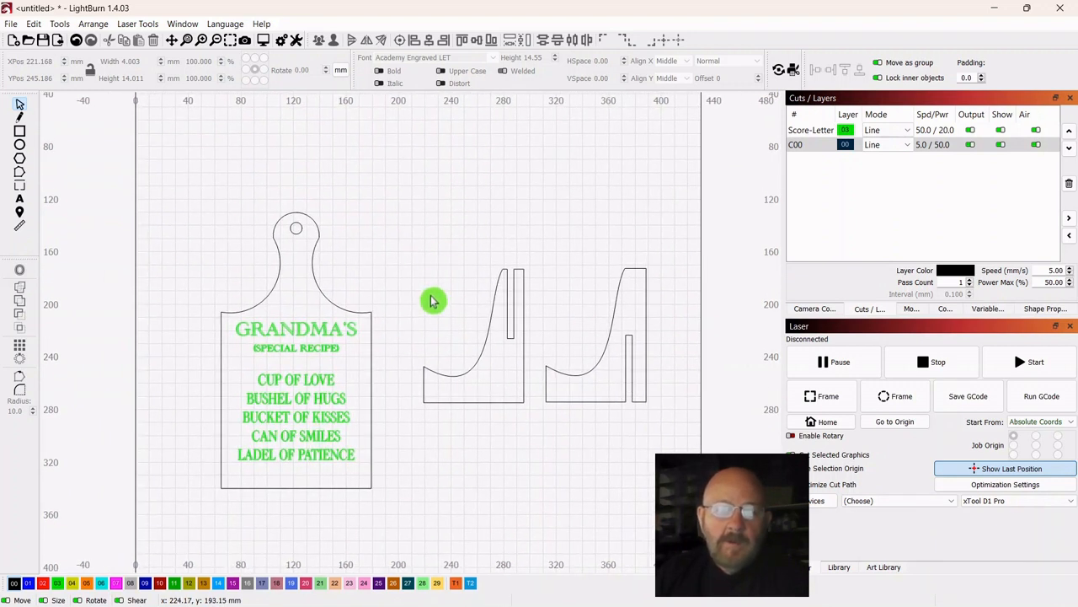
pyautogui.moveTo(428, 283)
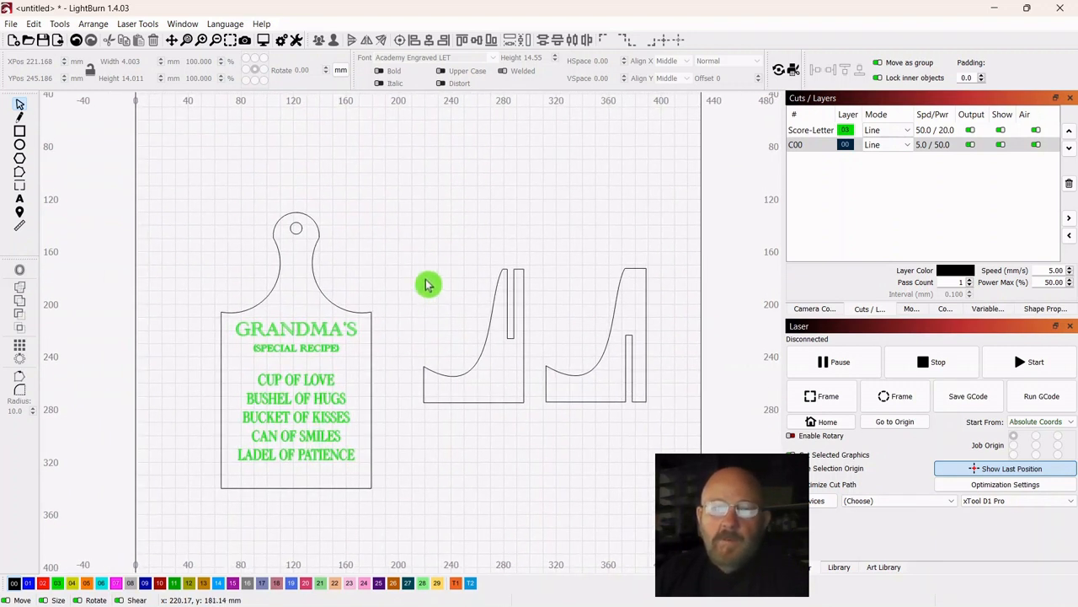